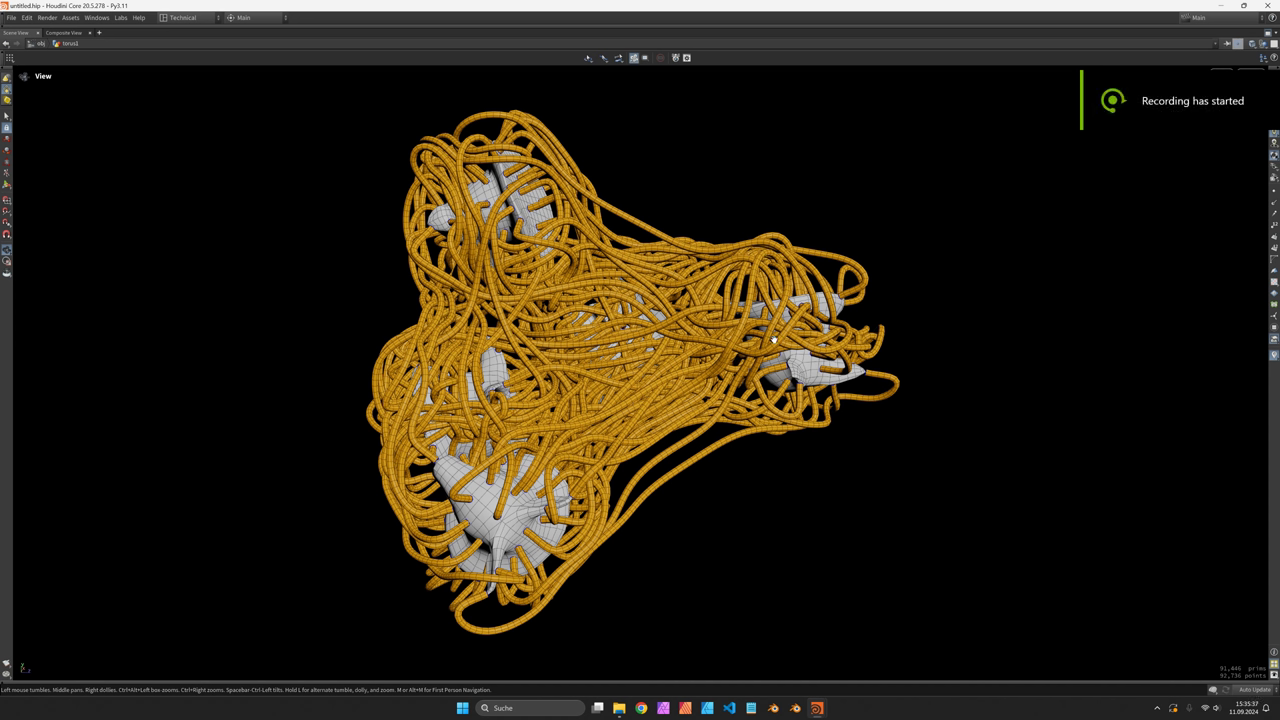
pyautogui.moveTo(735, 285)
pyautogui.write('lin')
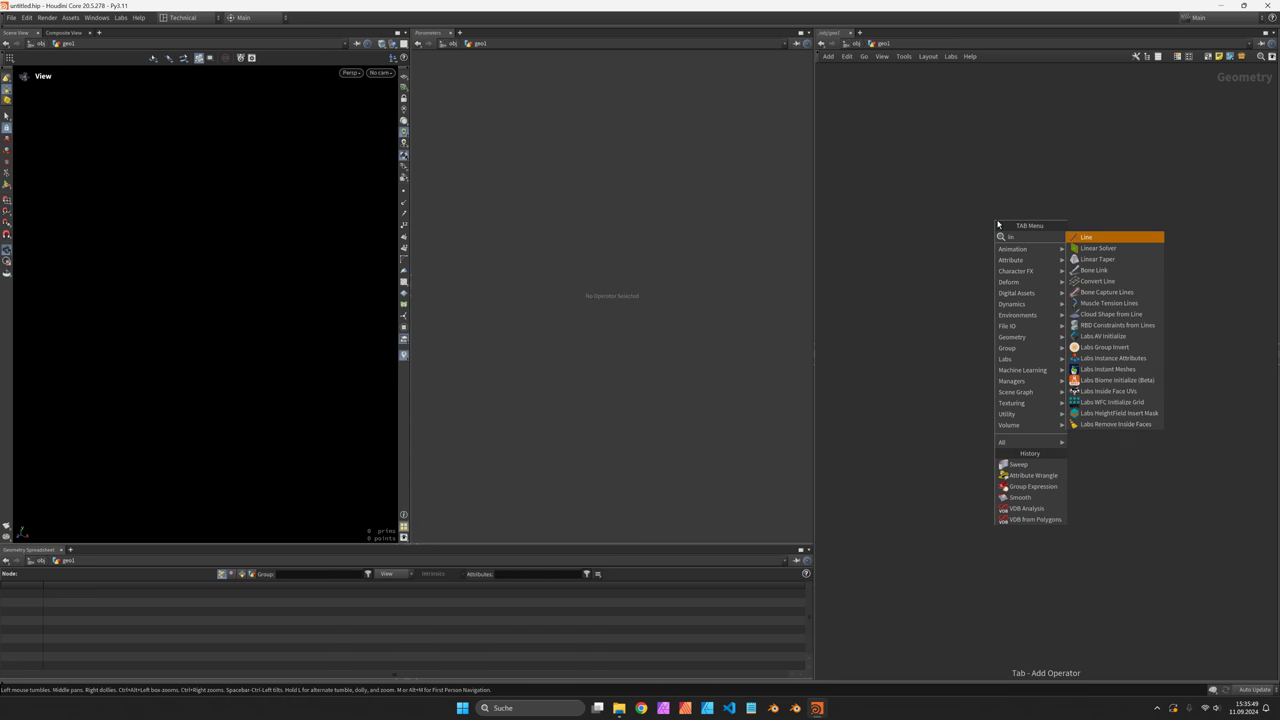
# Step: Create a five-point line and jitter its points with scale 5 and seed 123.1
pyautogui.click(1087, 237)
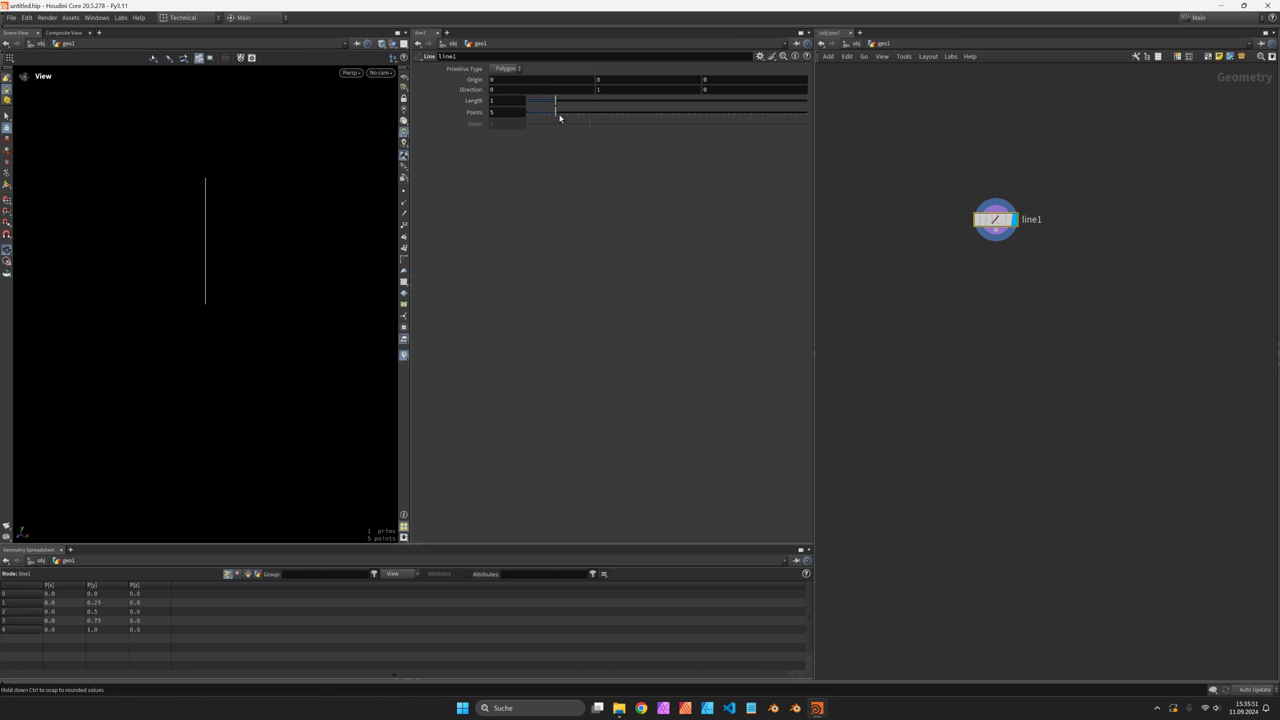
pyautogui.click(508, 68)
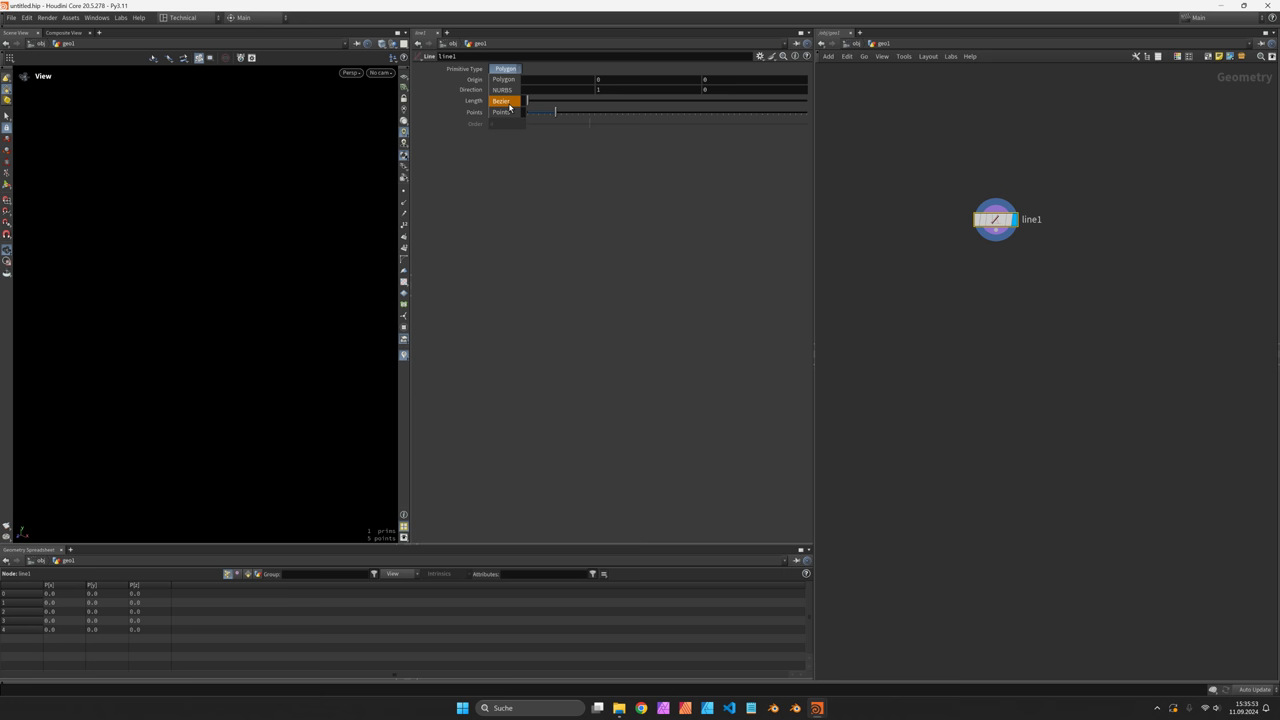
pyautogui.press('Tab')
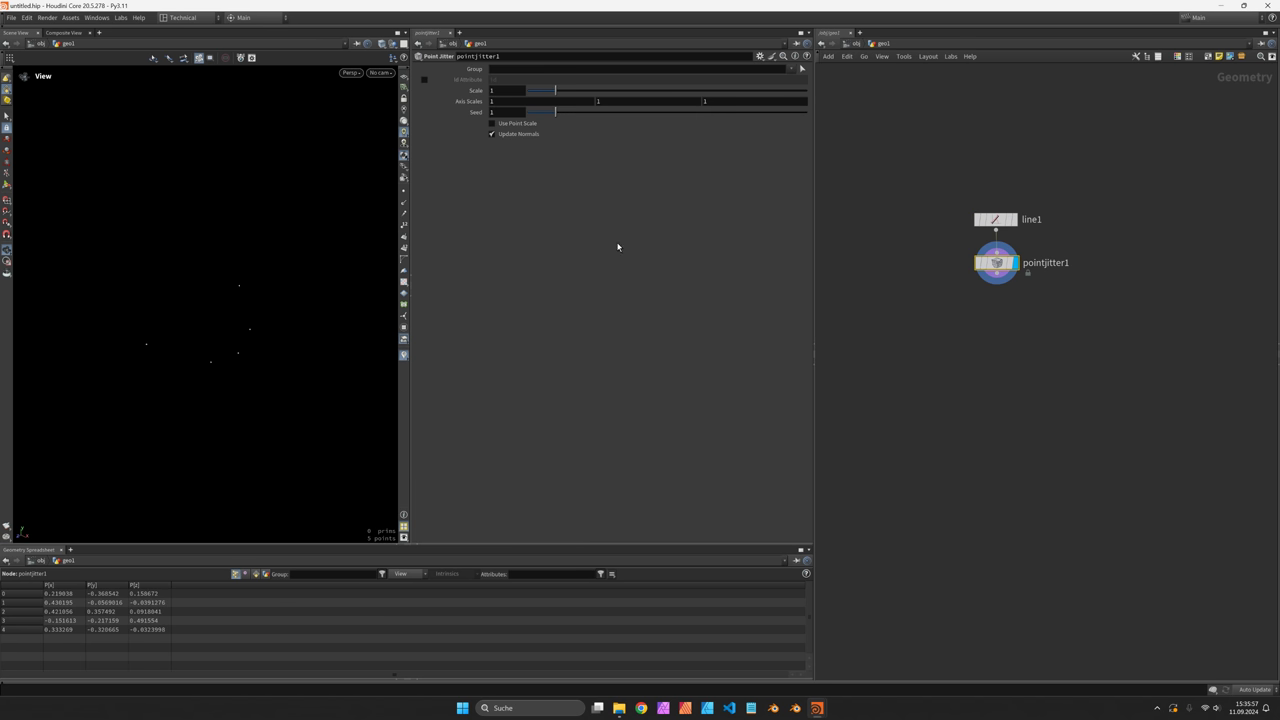
pyautogui.click(495, 90)
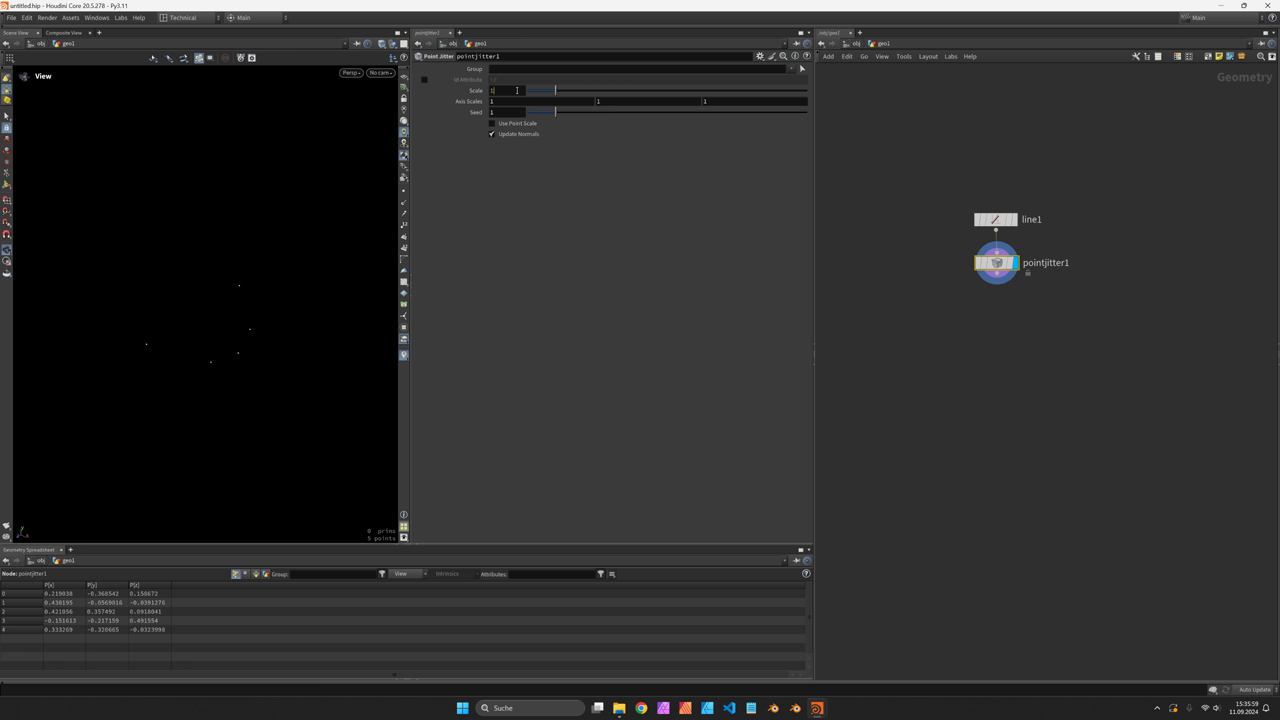
pyautogui.moveTo(517, 90); pyautogui.dragTo(667, 90)
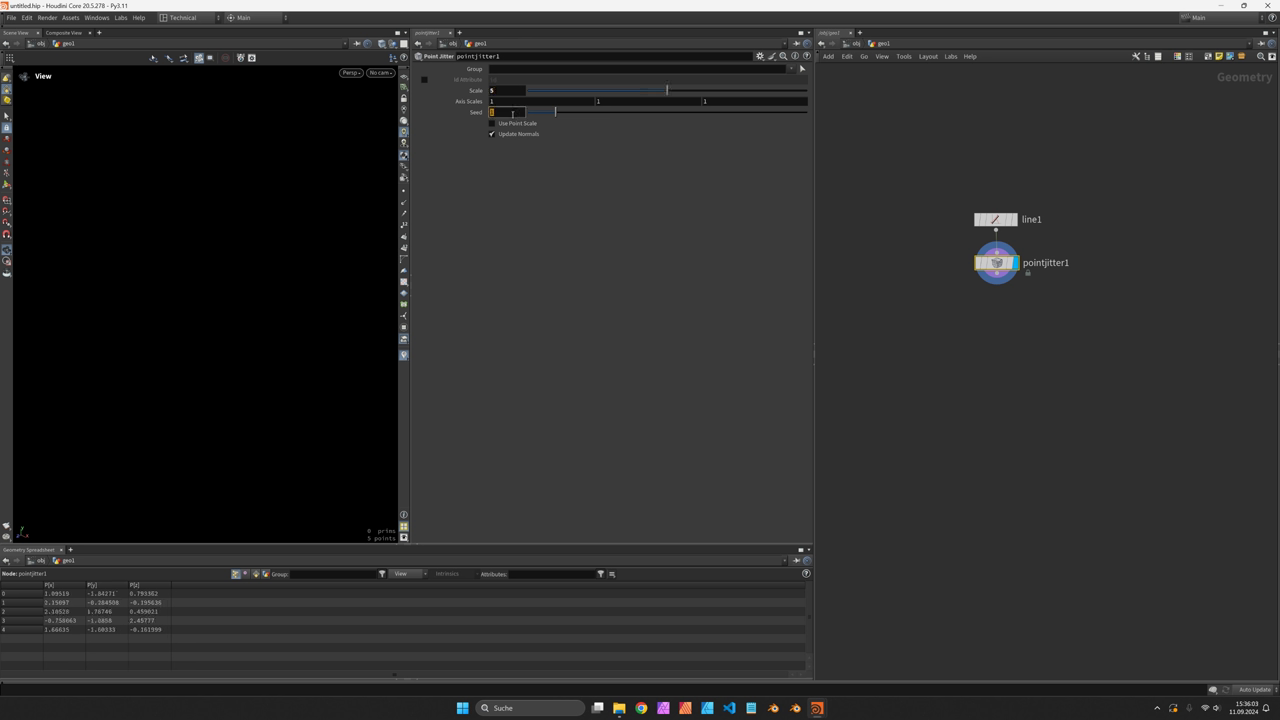
pyautogui.write('123.1')
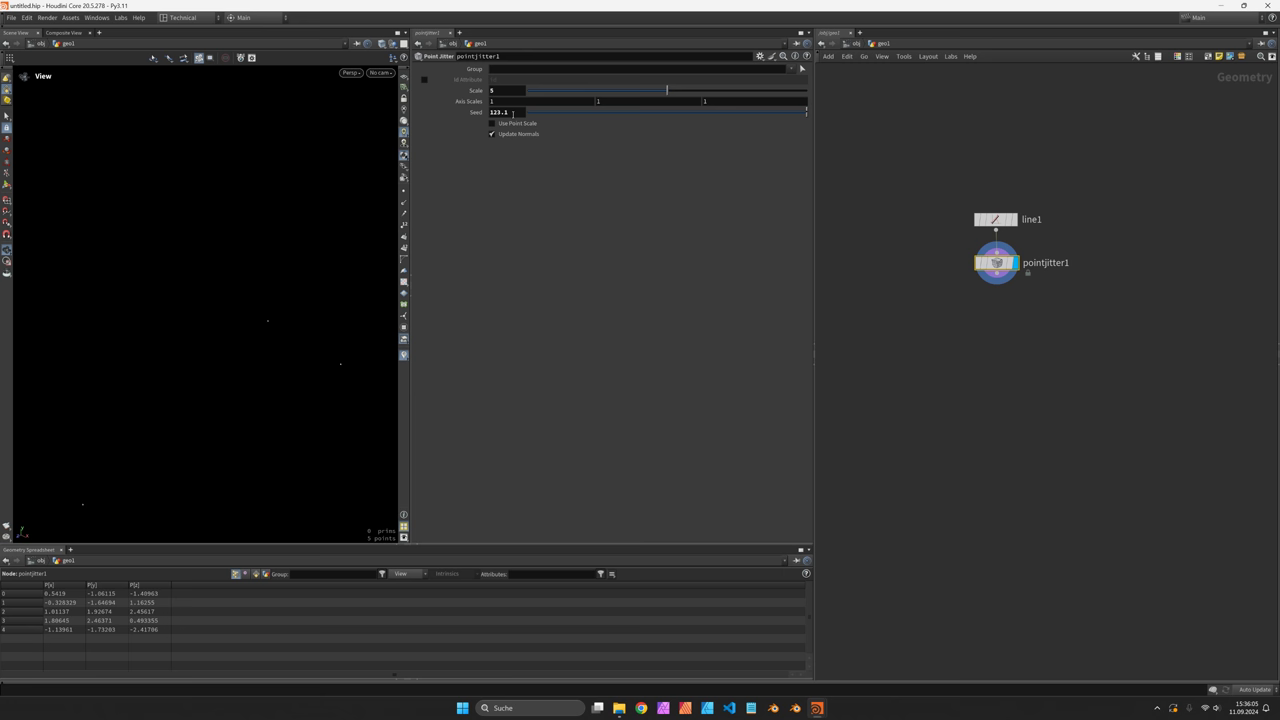
pyautogui.press('Tab')
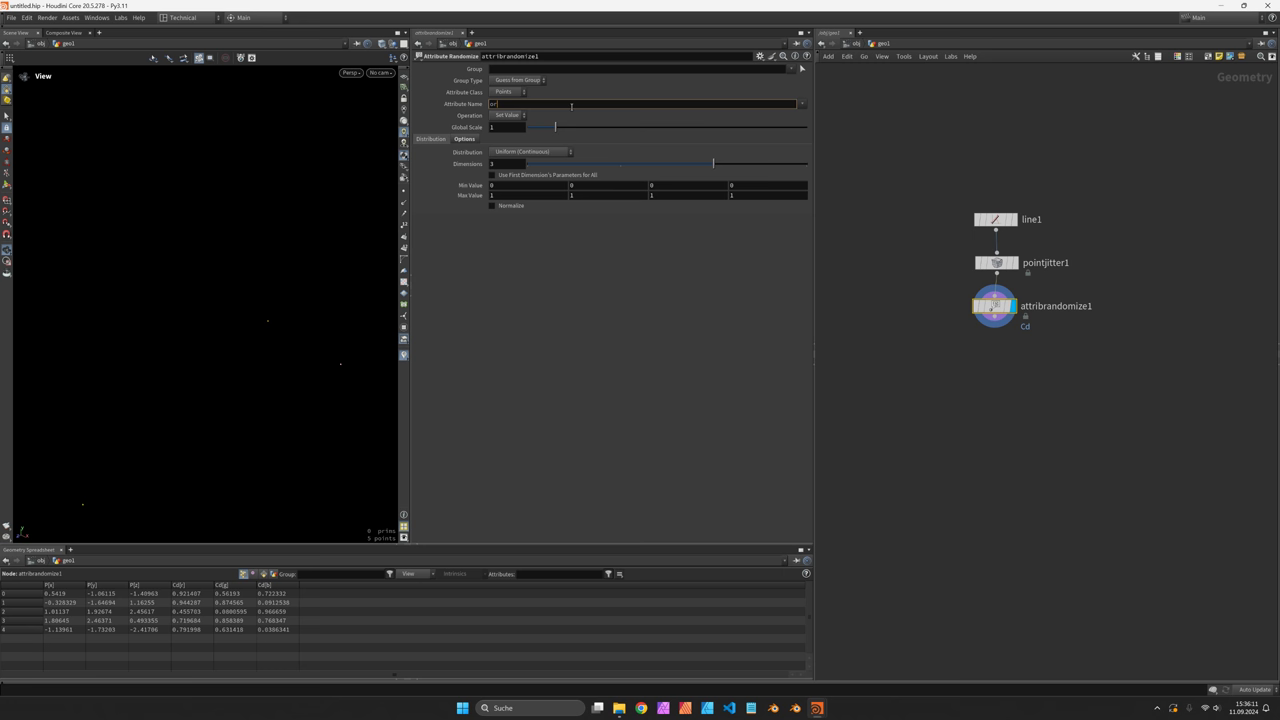
# Step: Randomize an 'orient' point attribute using the Direction or Orientation distribution
pyautogui.write('orient')
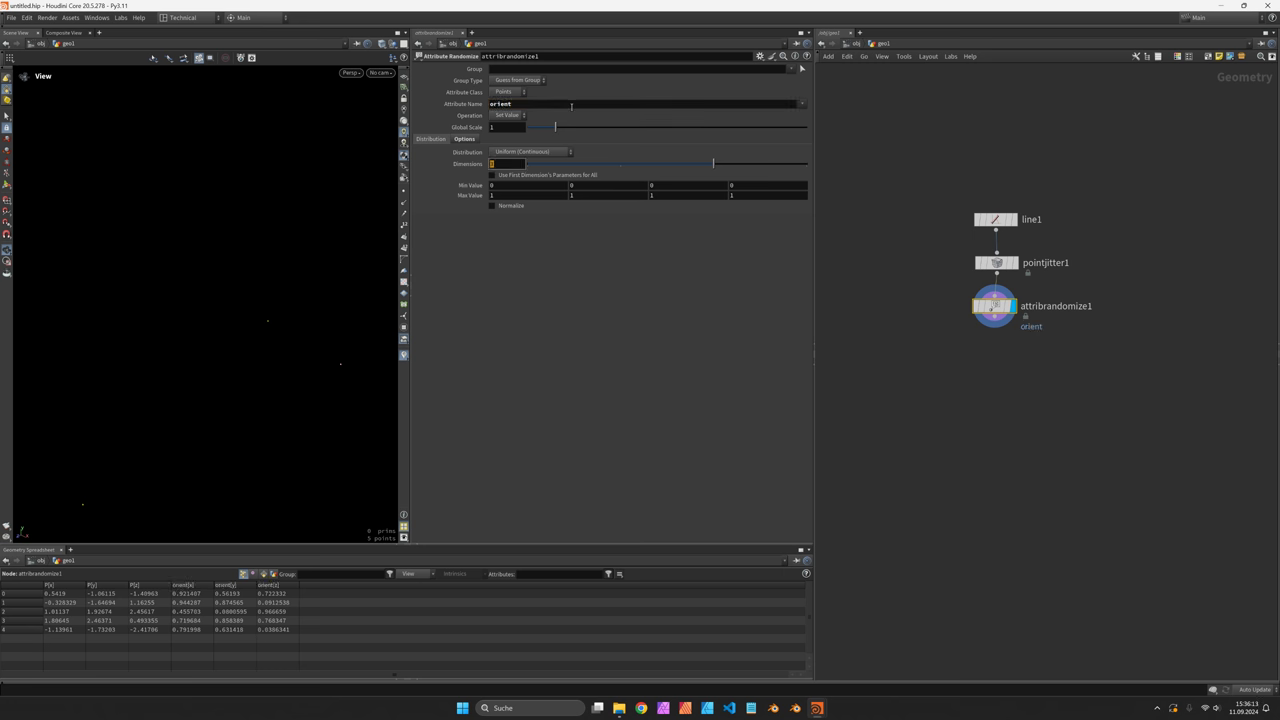
pyautogui.click(530, 151)
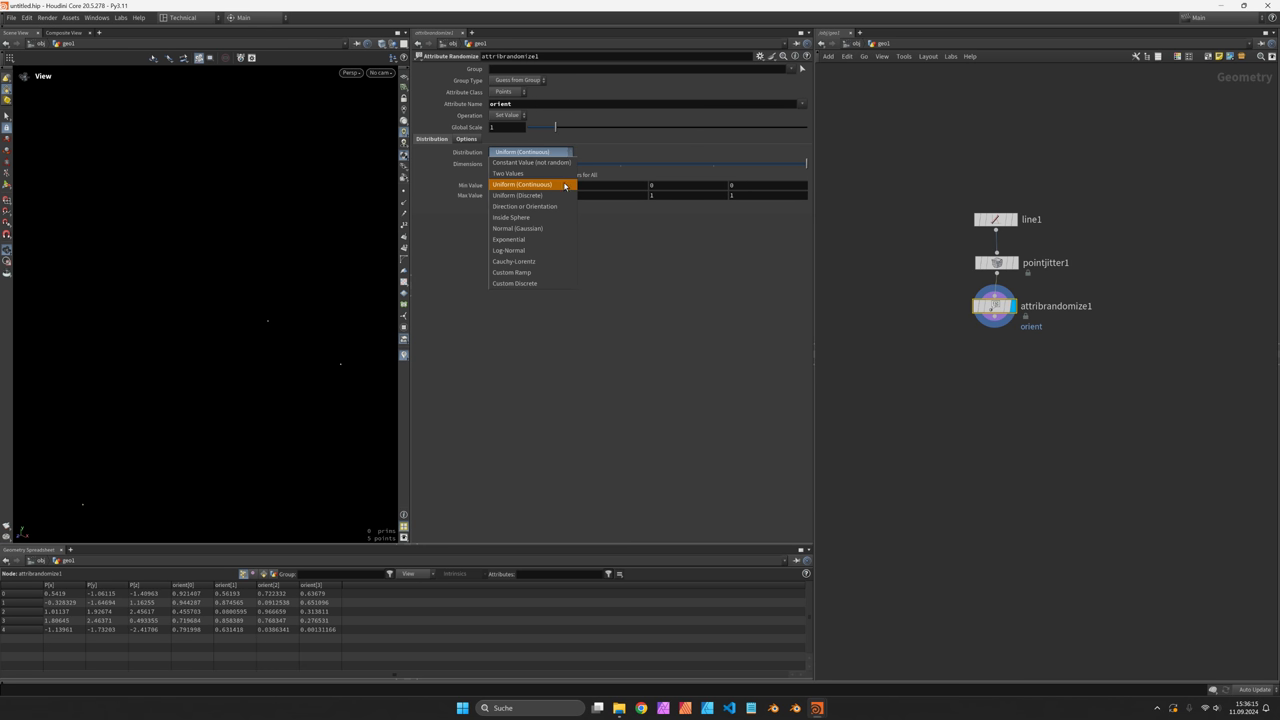
pyautogui.click(524, 206)
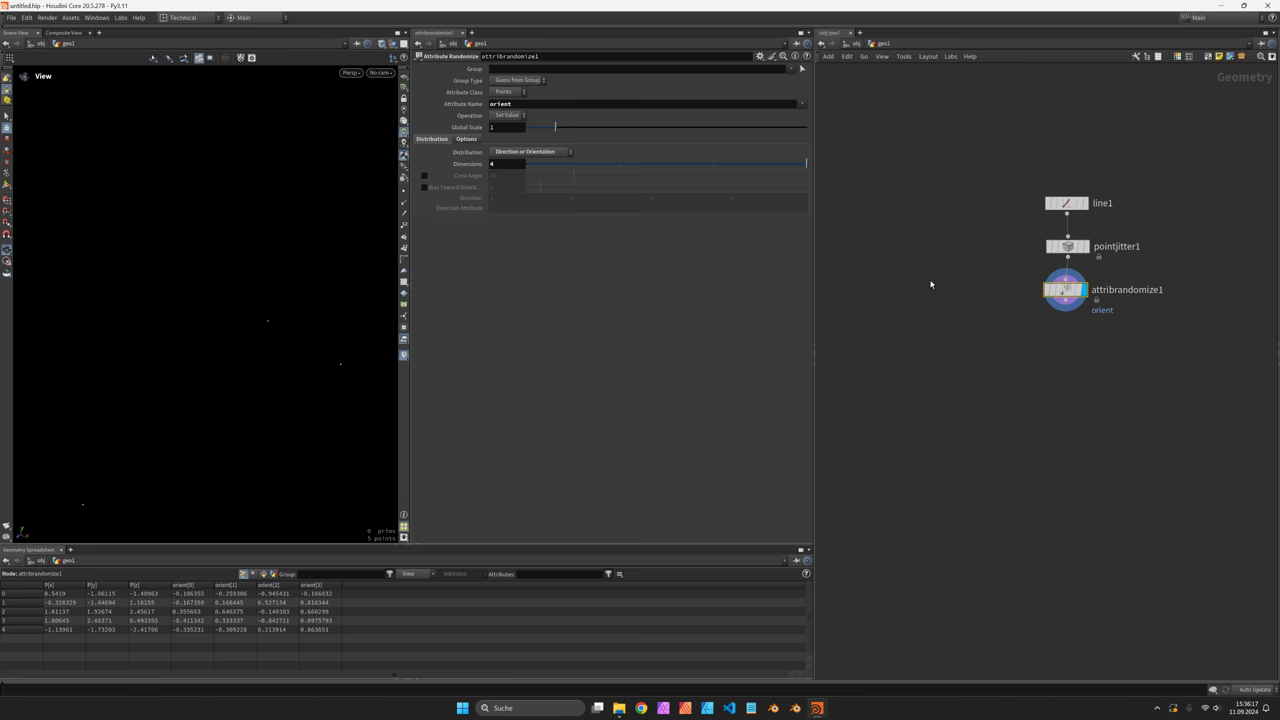
pyautogui.press('Tab')
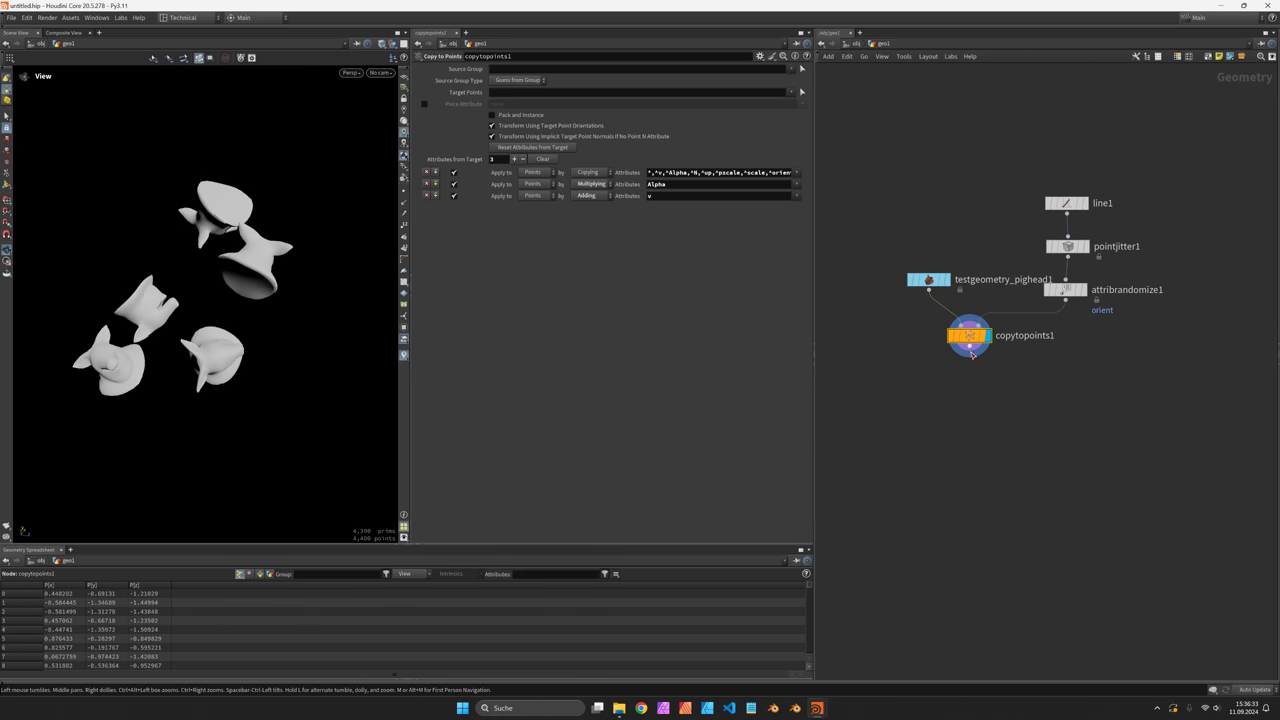
# Step: Add a Pig Head test geometry, copy it onto attribrandomize1's points, and append a Scatter
pyautogui.press('Tab')
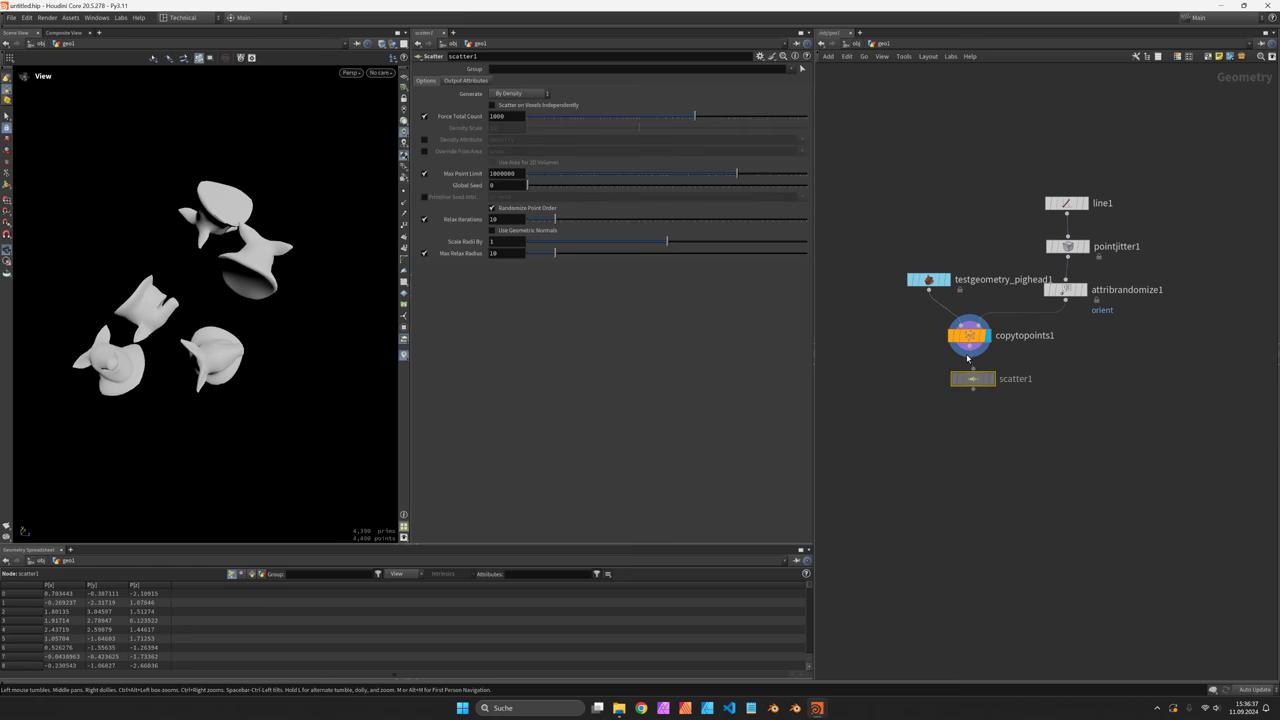
pyautogui.click(969, 378)
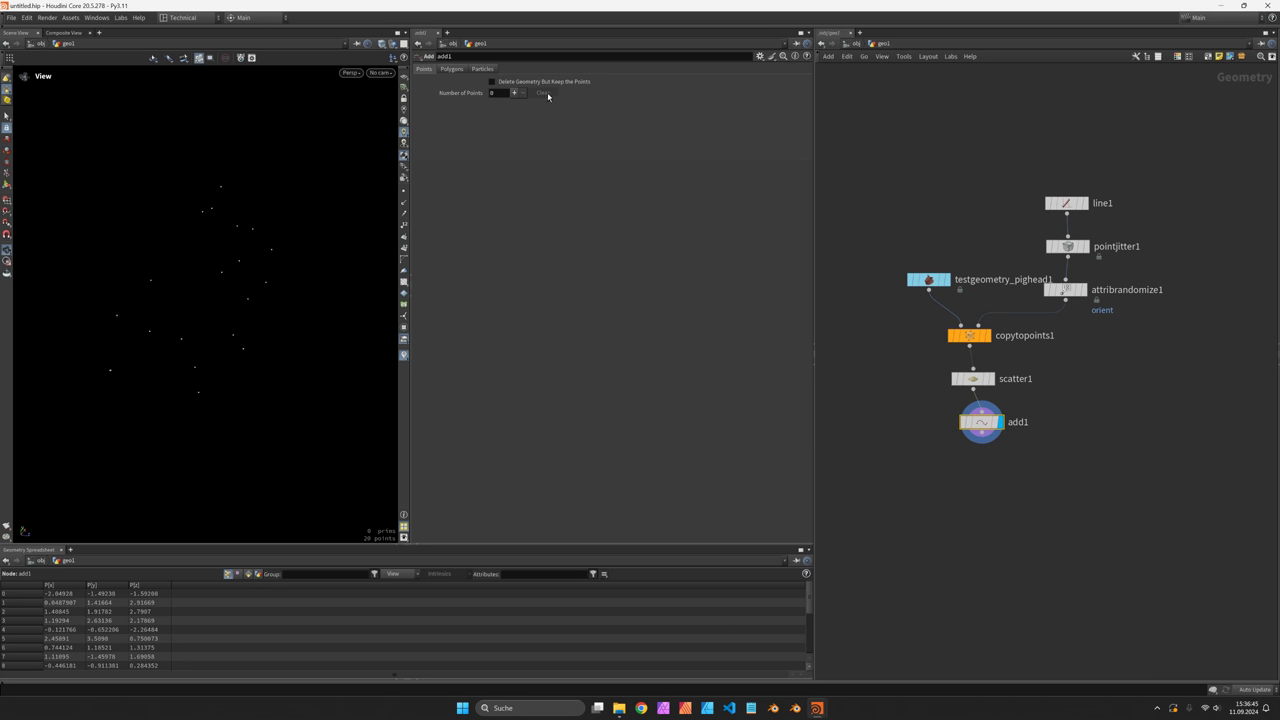
# Step: Set the Add node's polygons to By Group, adding groups of N points
pyautogui.click(468, 94)
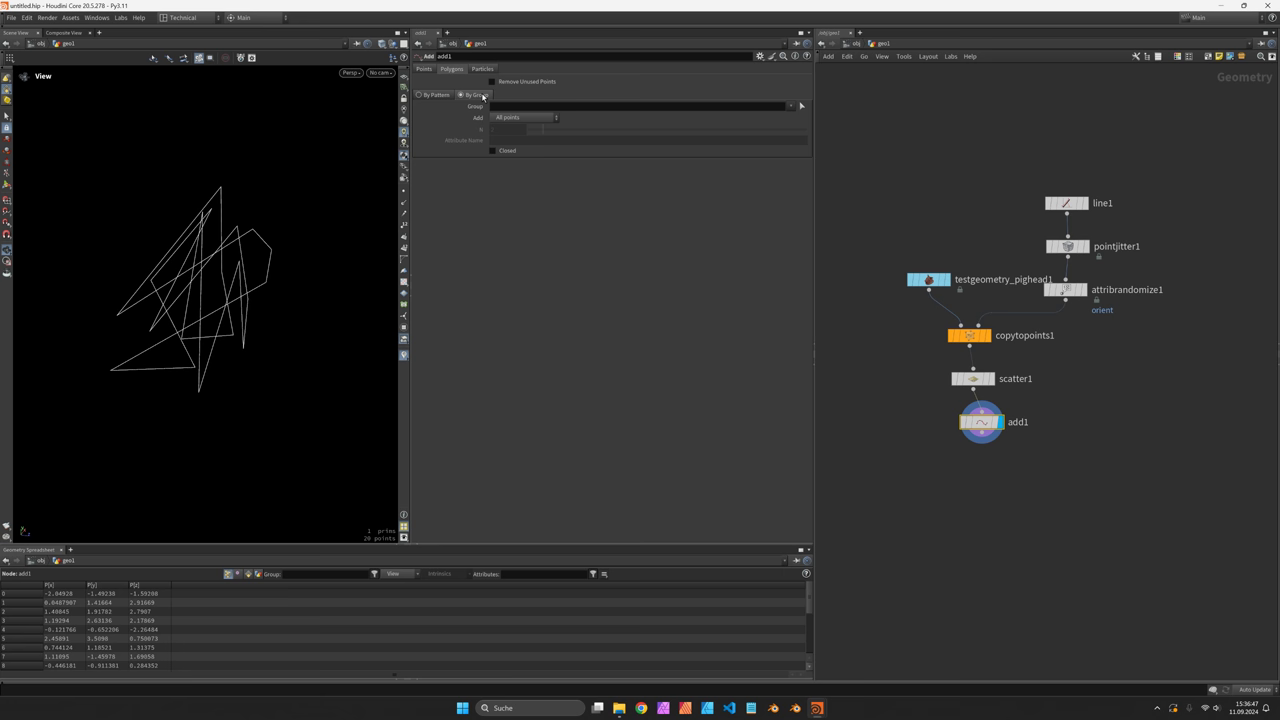
pyautogui.click(520, 117)
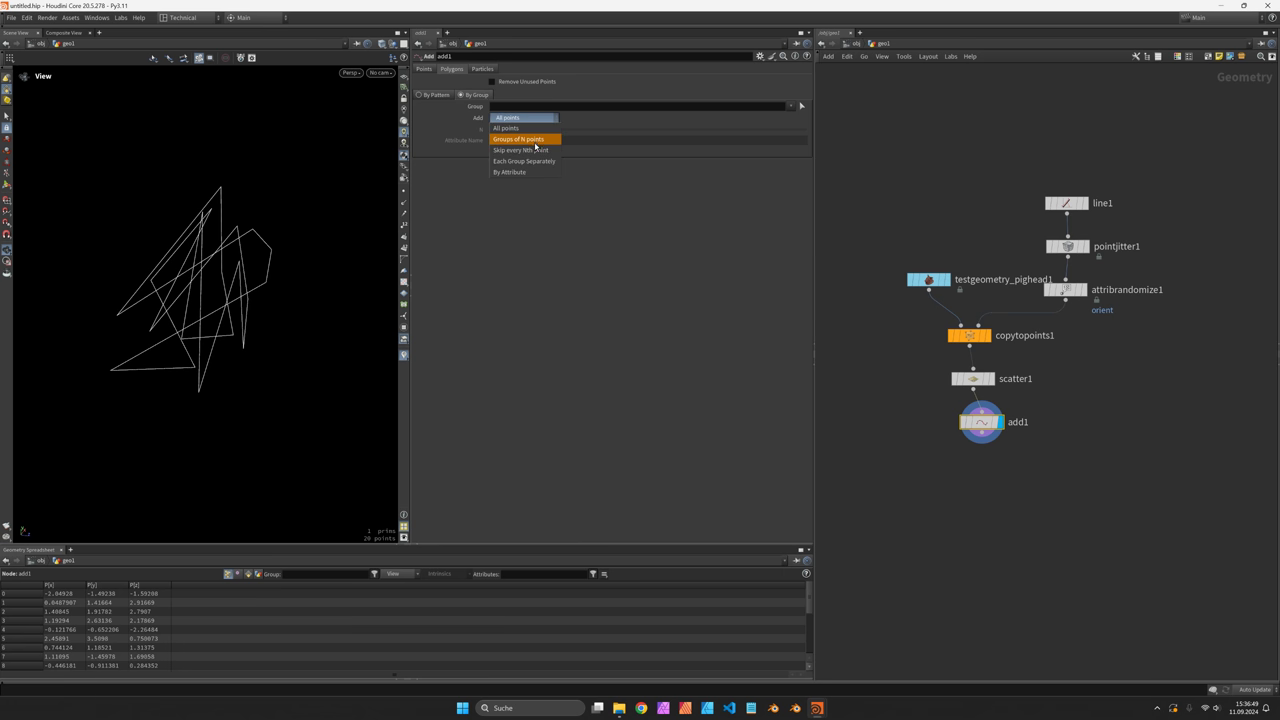
pyautogui.click(523, 139)
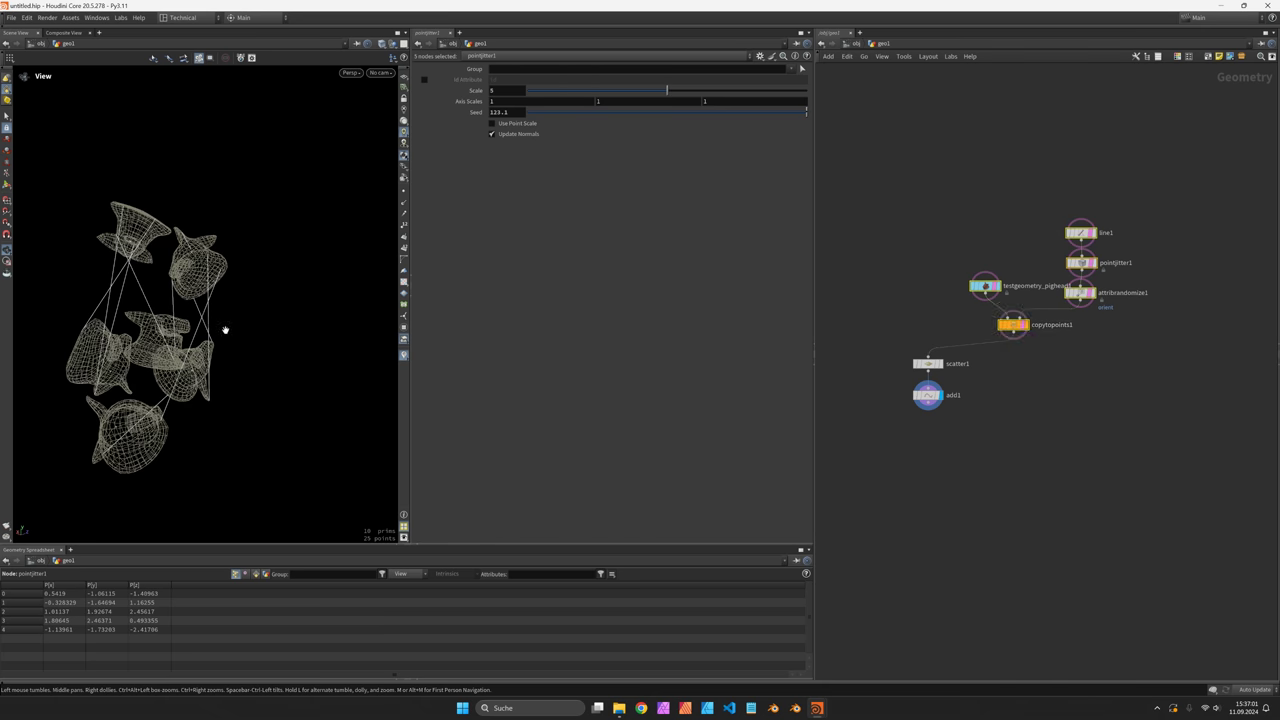
# Step: Add a 10-iteration feedback loop containing Resample with polygons treated as subdivision curves
pyautogui.moveTo(225, 330); pyautogui.dragTo(200, 320)
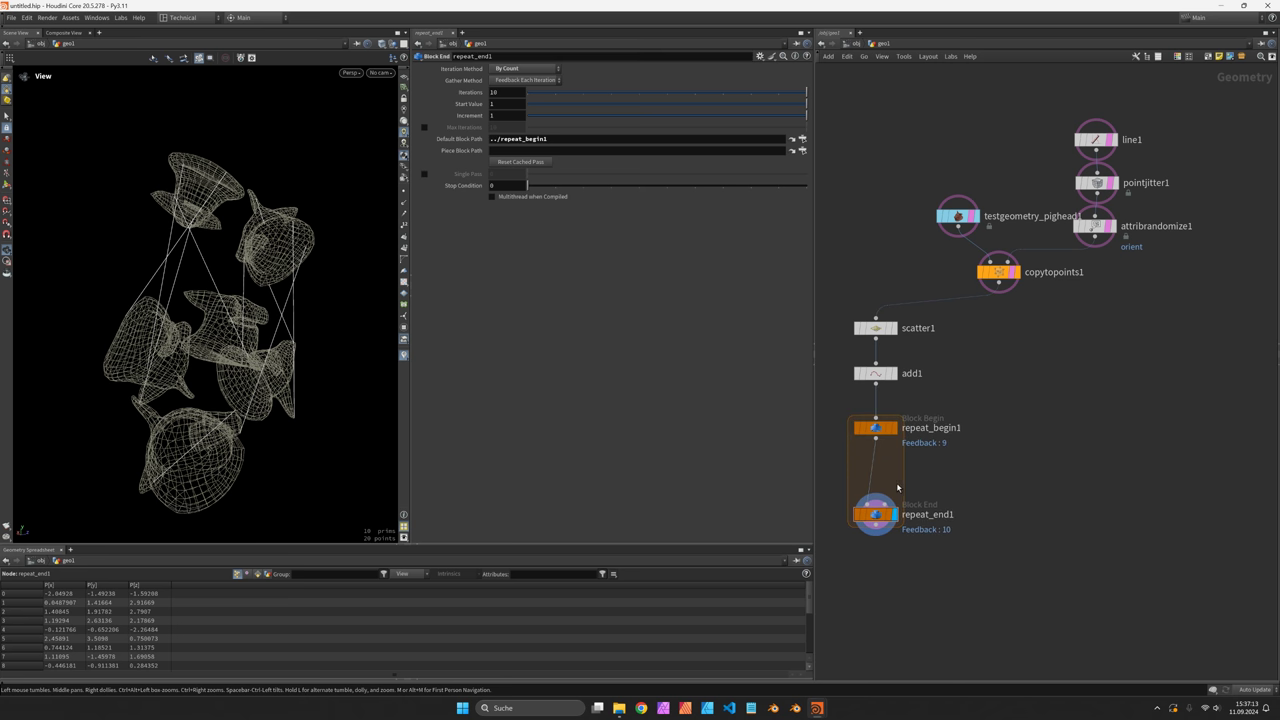
pyautogui.press('Tab')
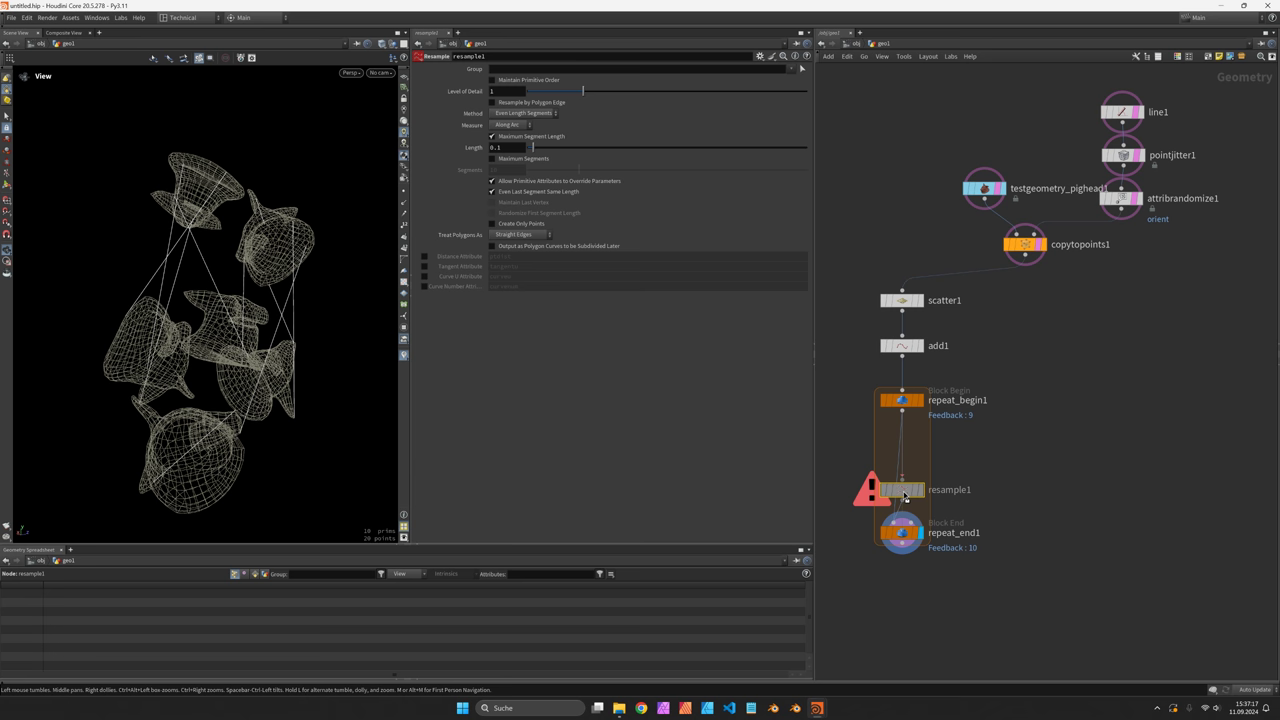
pyautogui.click(516, 234)
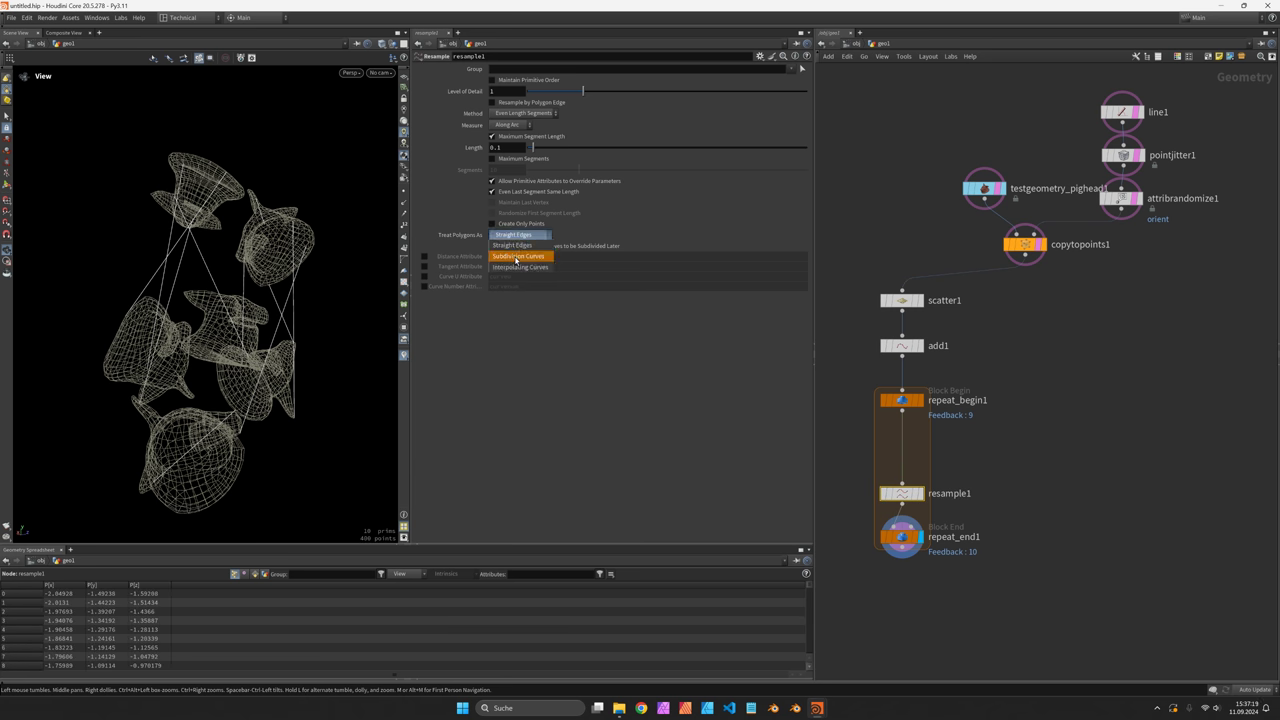
pyautogui.click(518, 256)
pyautogui.write('padve')
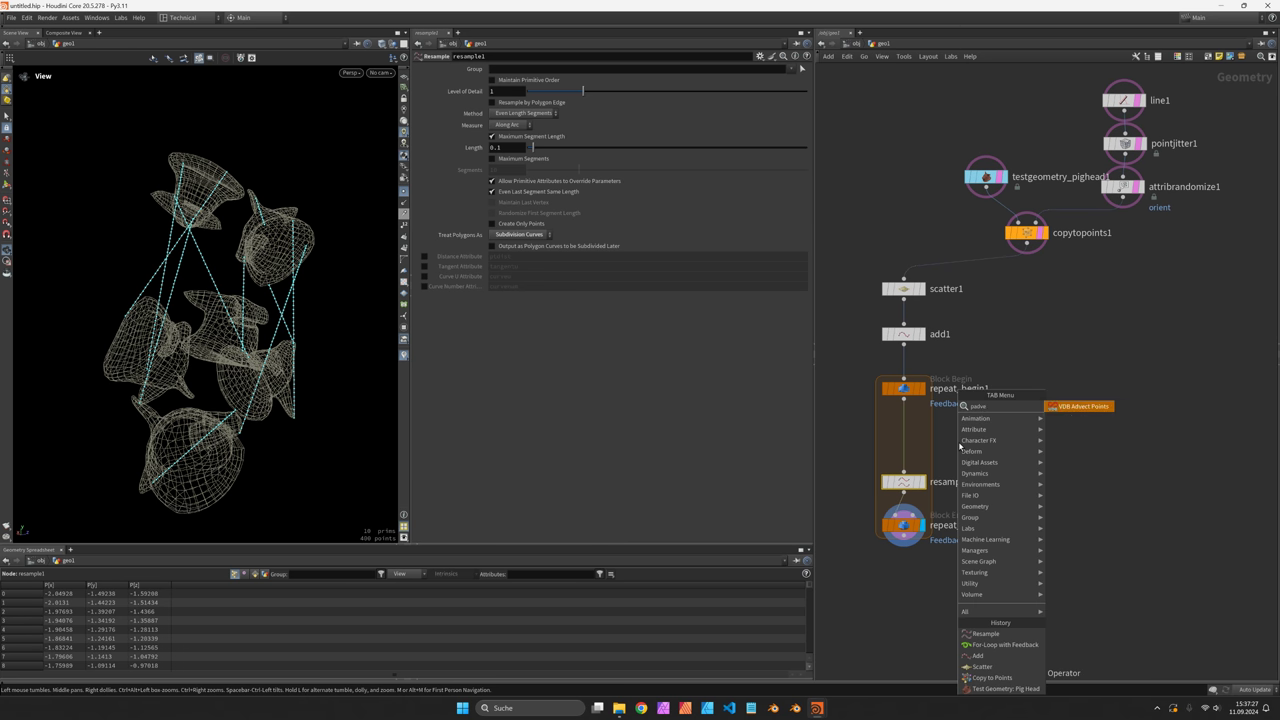
# Step: Place VDB Advect Points above resample1 in the loop, then select copytopoints1
pyautogui.click(1088, 406)
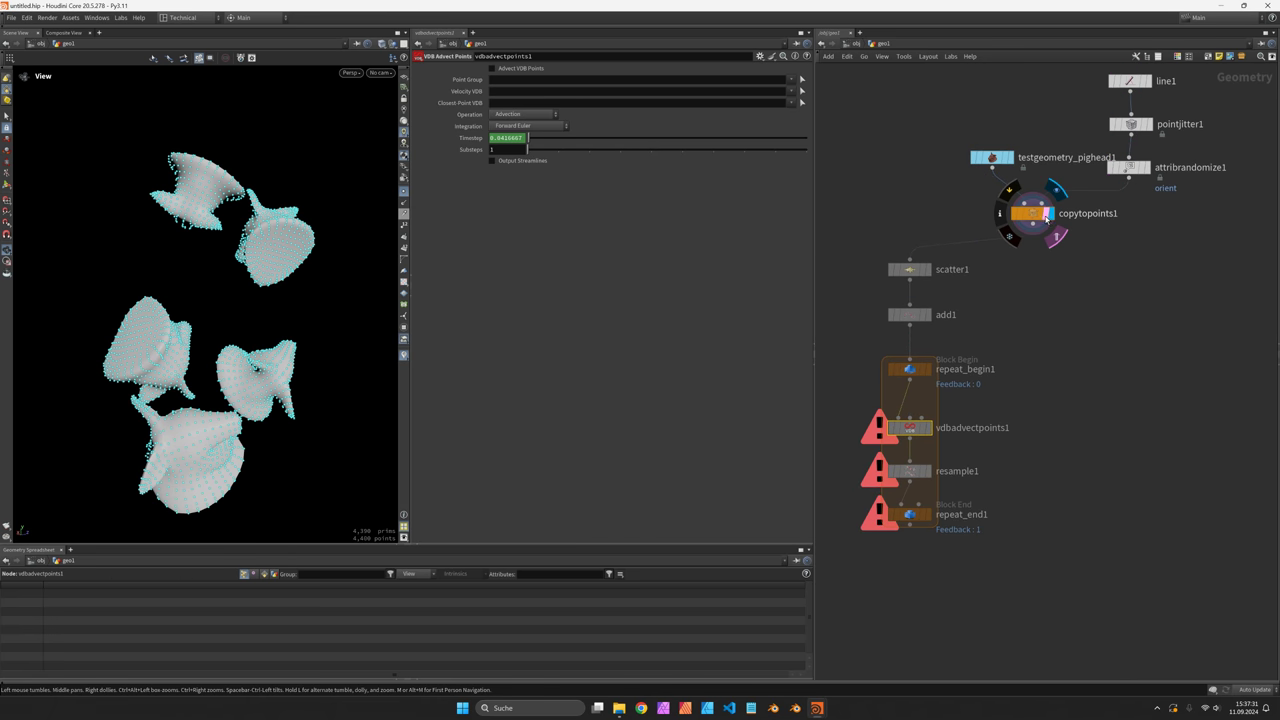
pyautogui.click(1030, 213)
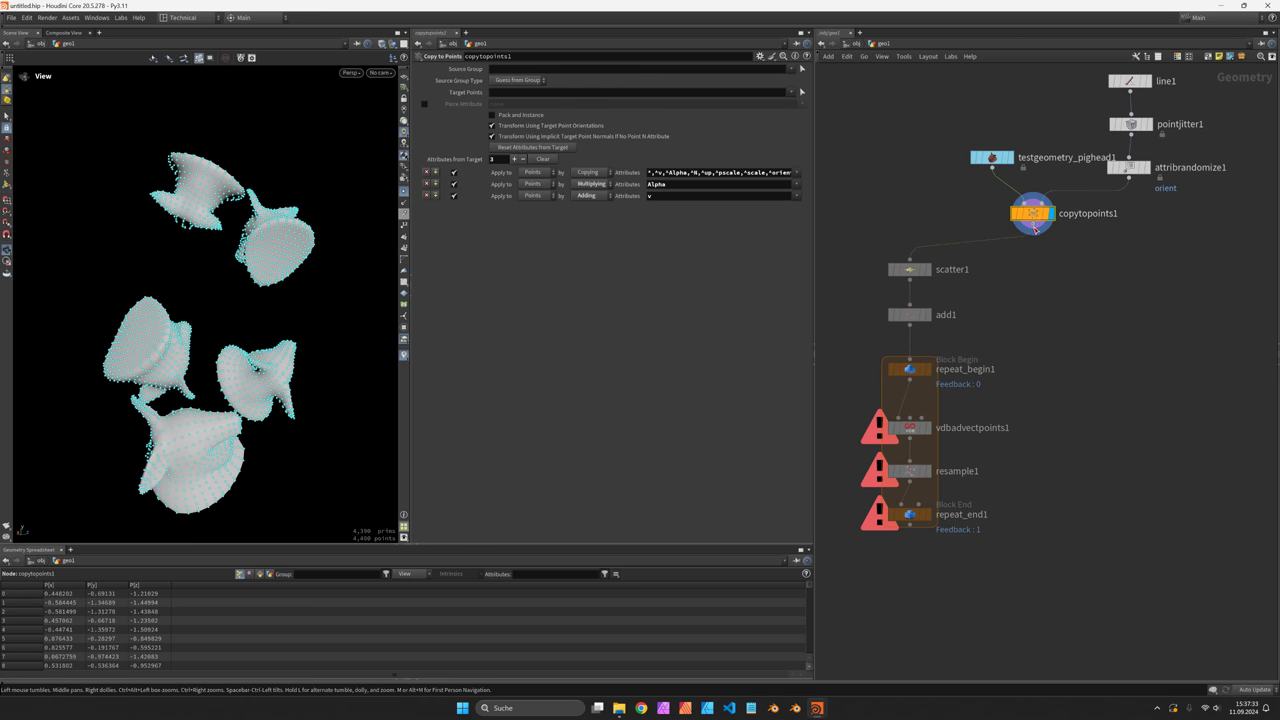
# Step: Add VDB from Polygons with Fill Interior, world-space units and exterior band 0.5
pyautogui.press('Tab')
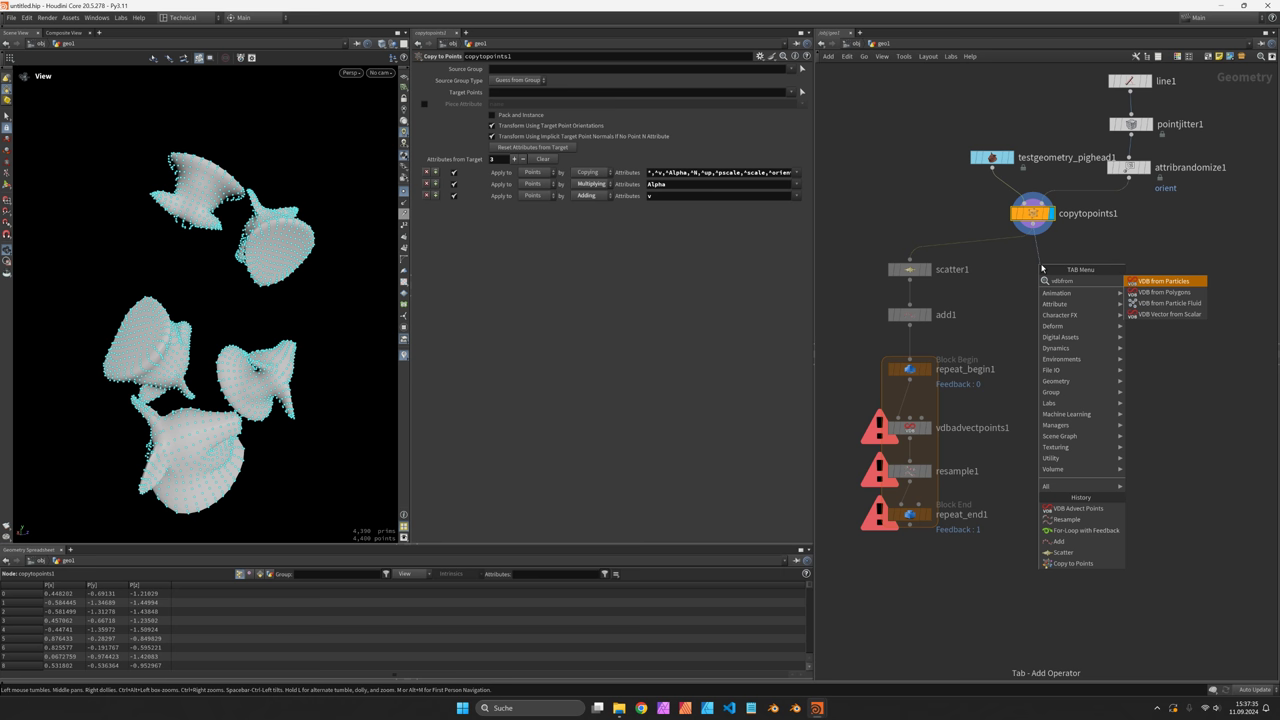
pyautogui.moveTo(1168, 294)
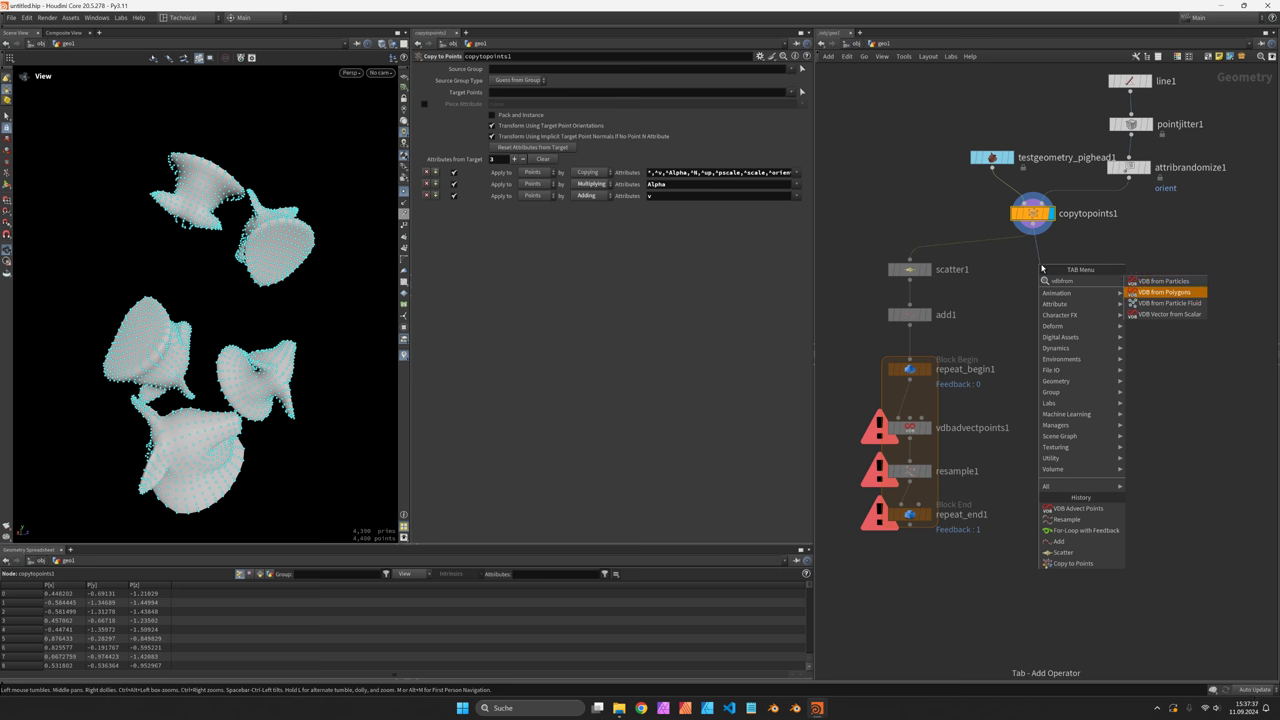
pyautogui.click(1168, 292)
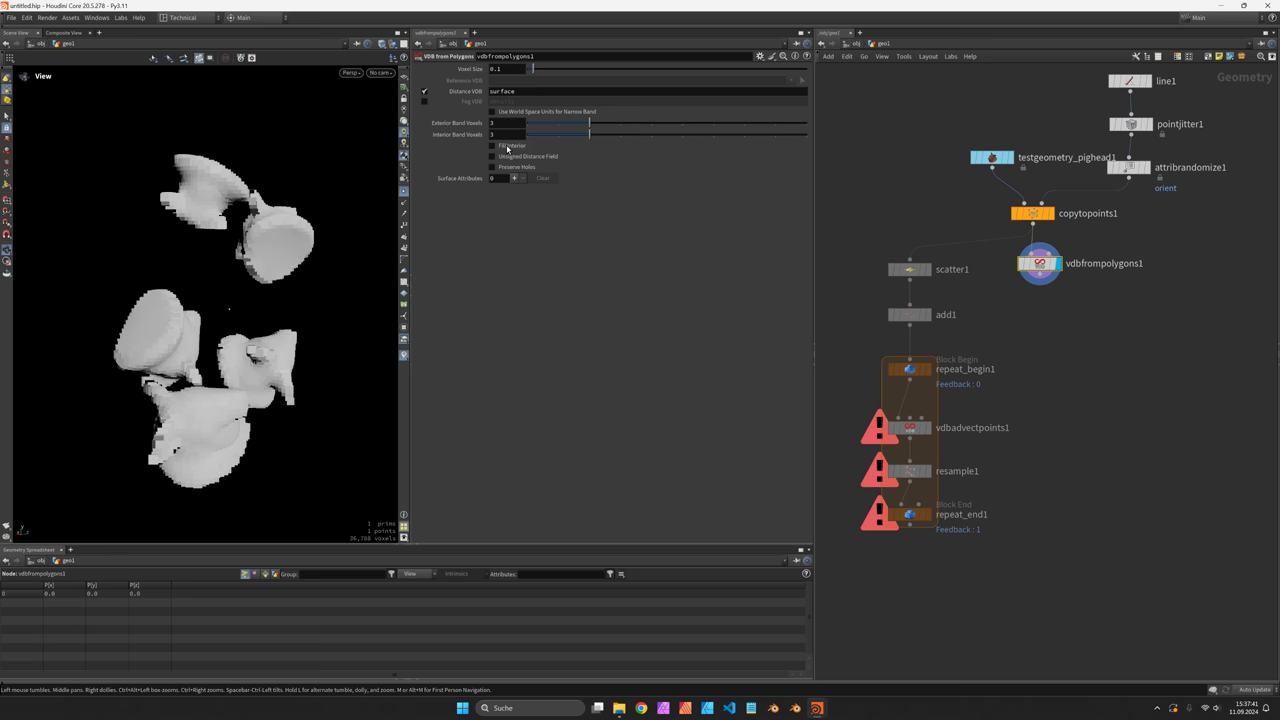
pyautogui.click(492, 145)
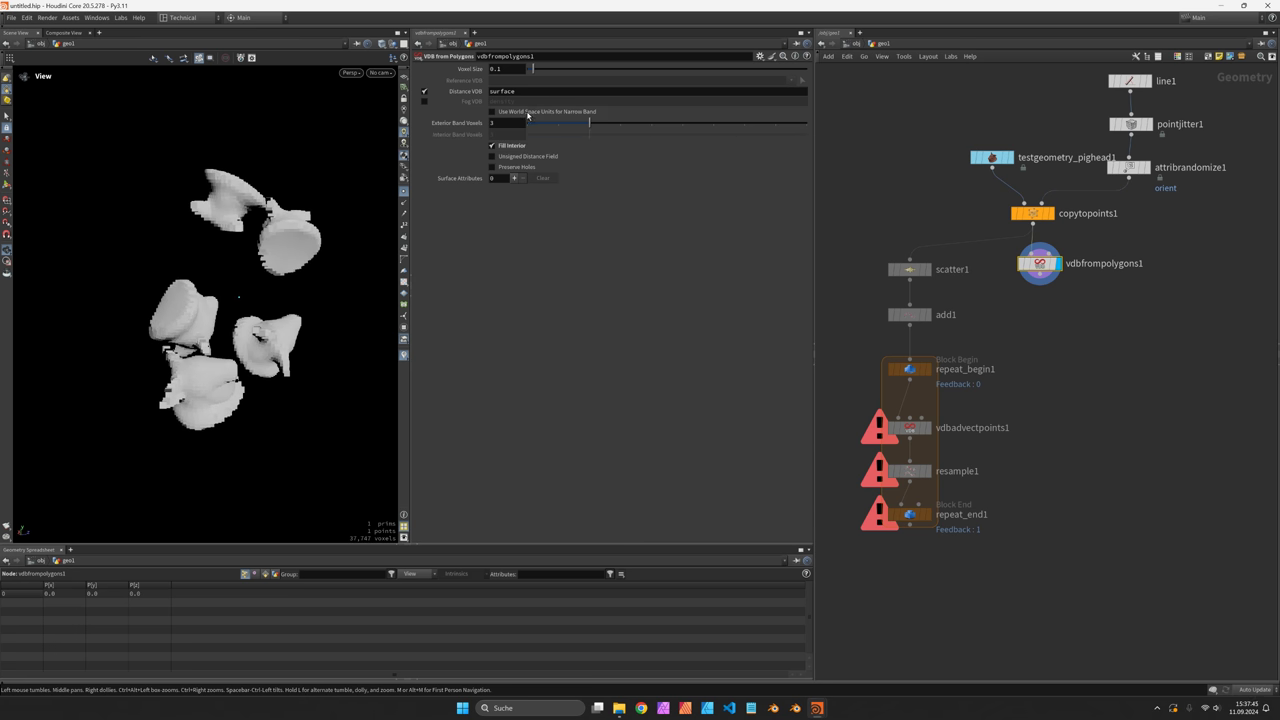
pyautogui.click(491, 111)
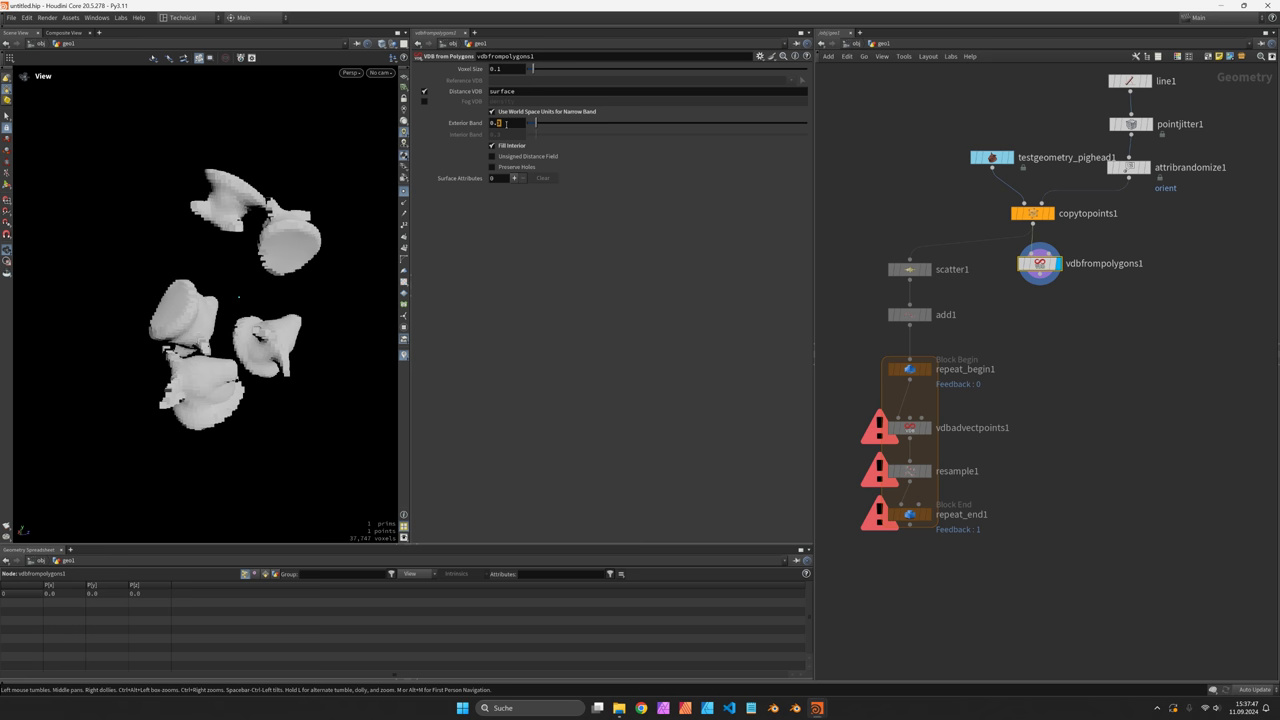
pyautogui.write('0.5')
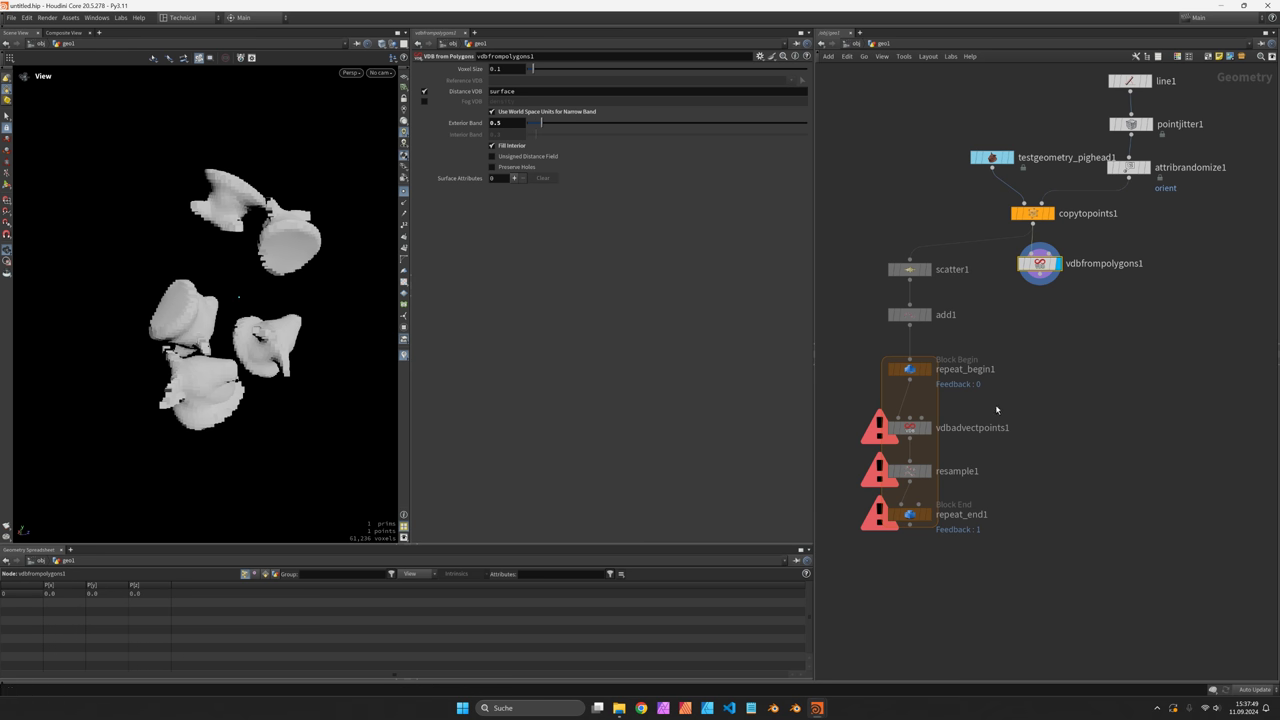
pyautogui.moveTo(932, 497)
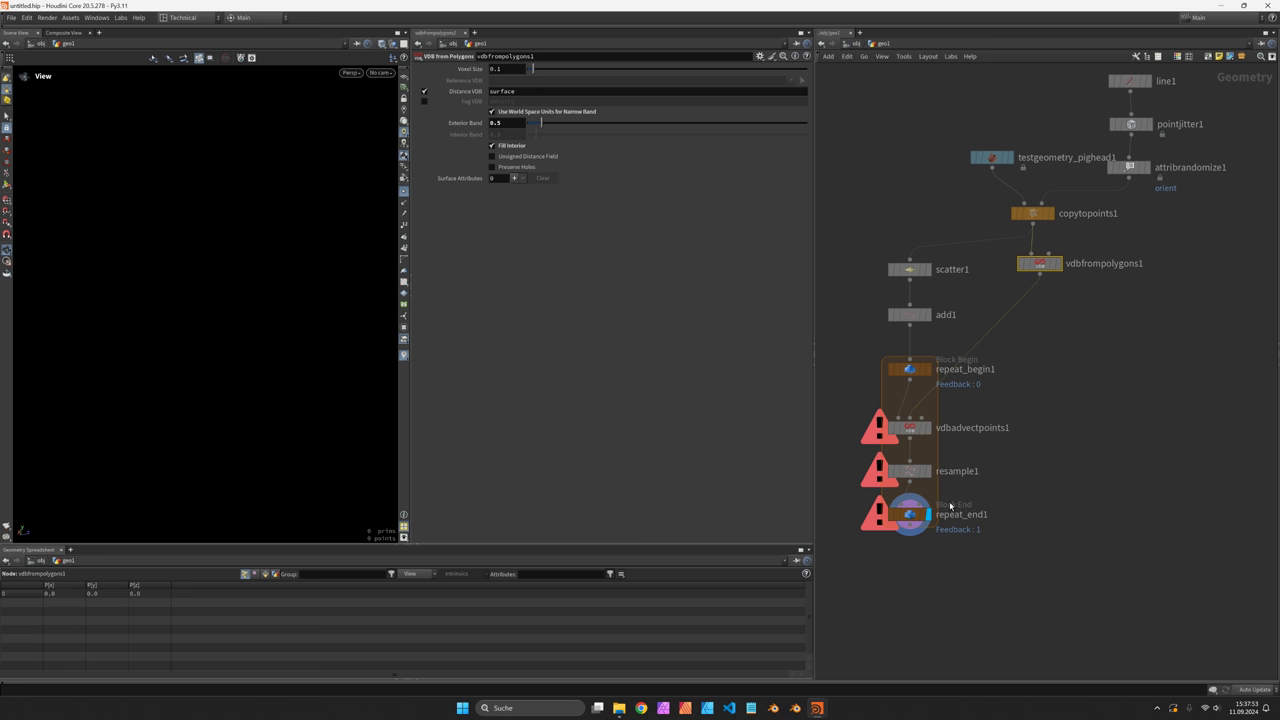
# Step: Add a VDB Analysis after vdbfrompolygons1 and wire it into vdbadvectpoints1
pyautogui.press('Tab')
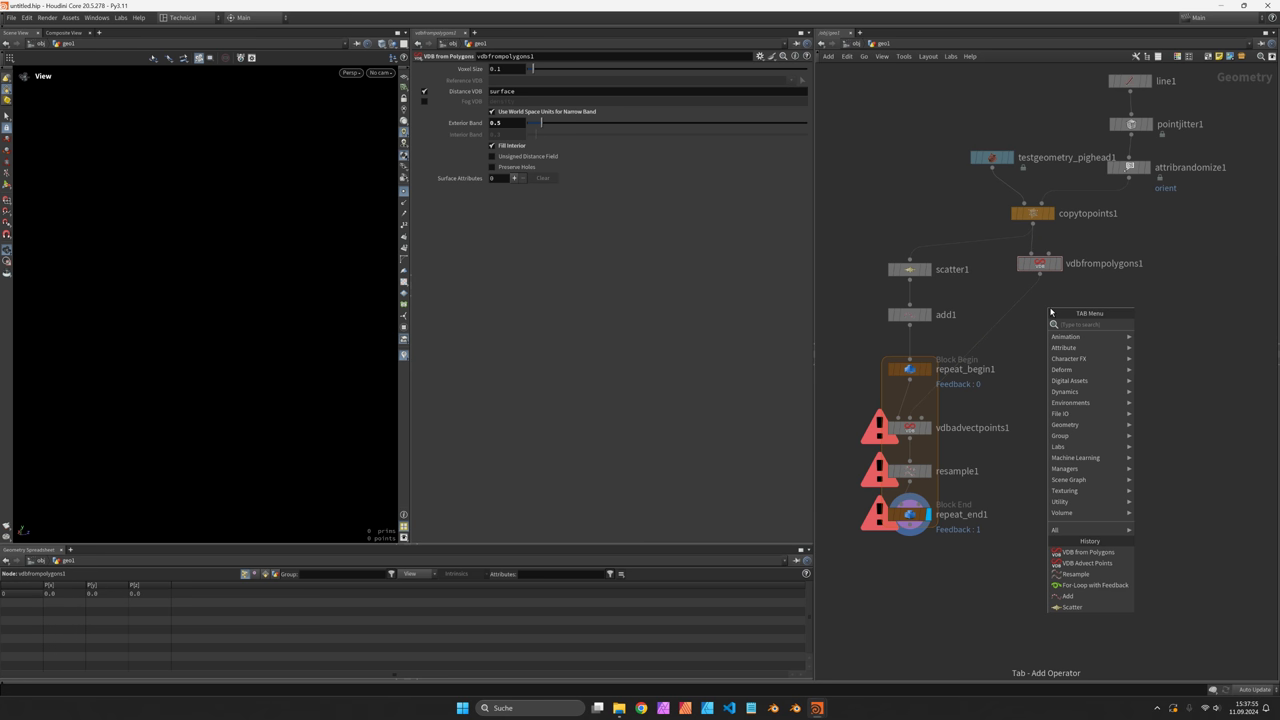
pyautogui.write('vdba')
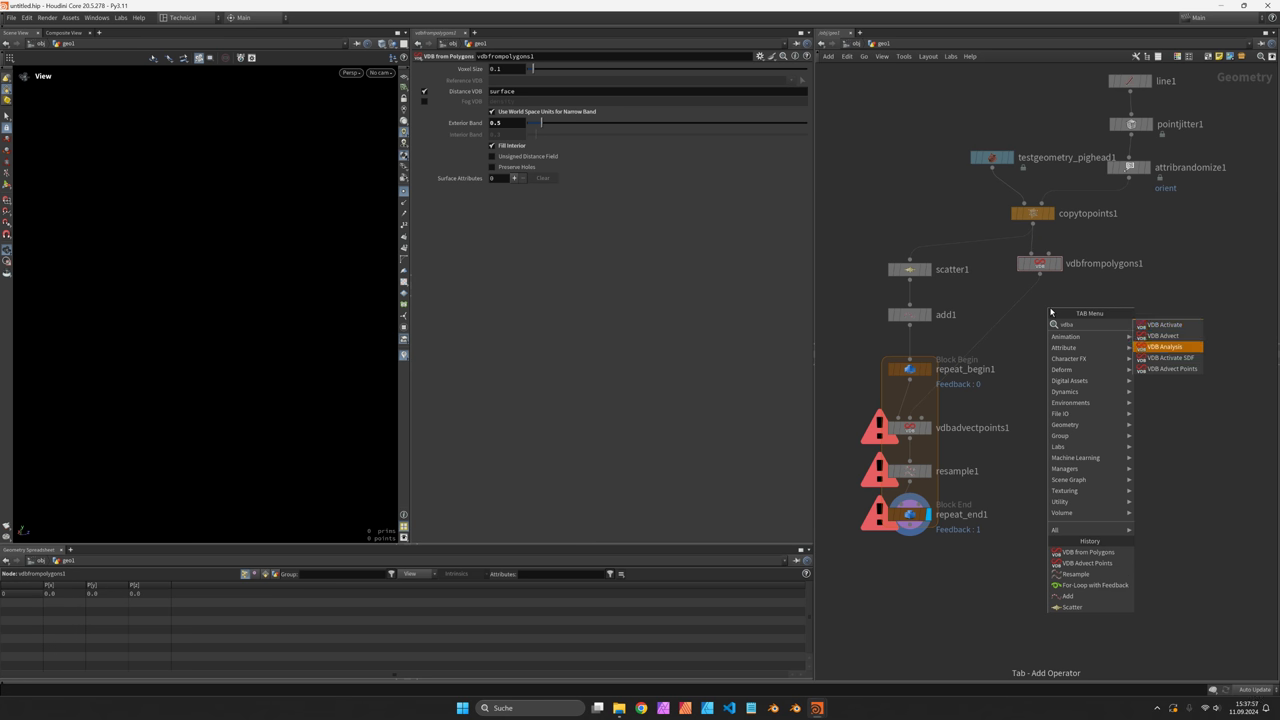
pyautogui.click(1164, 346)
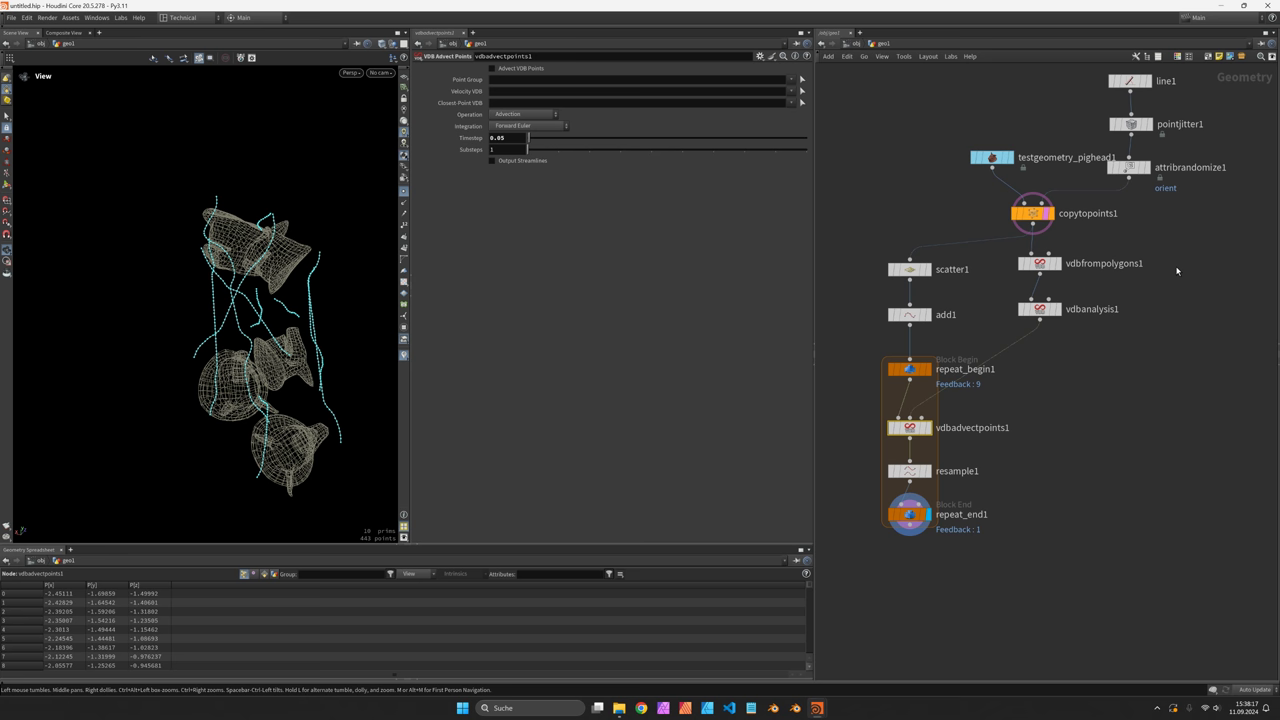
pyautogui.click(1033, 263)
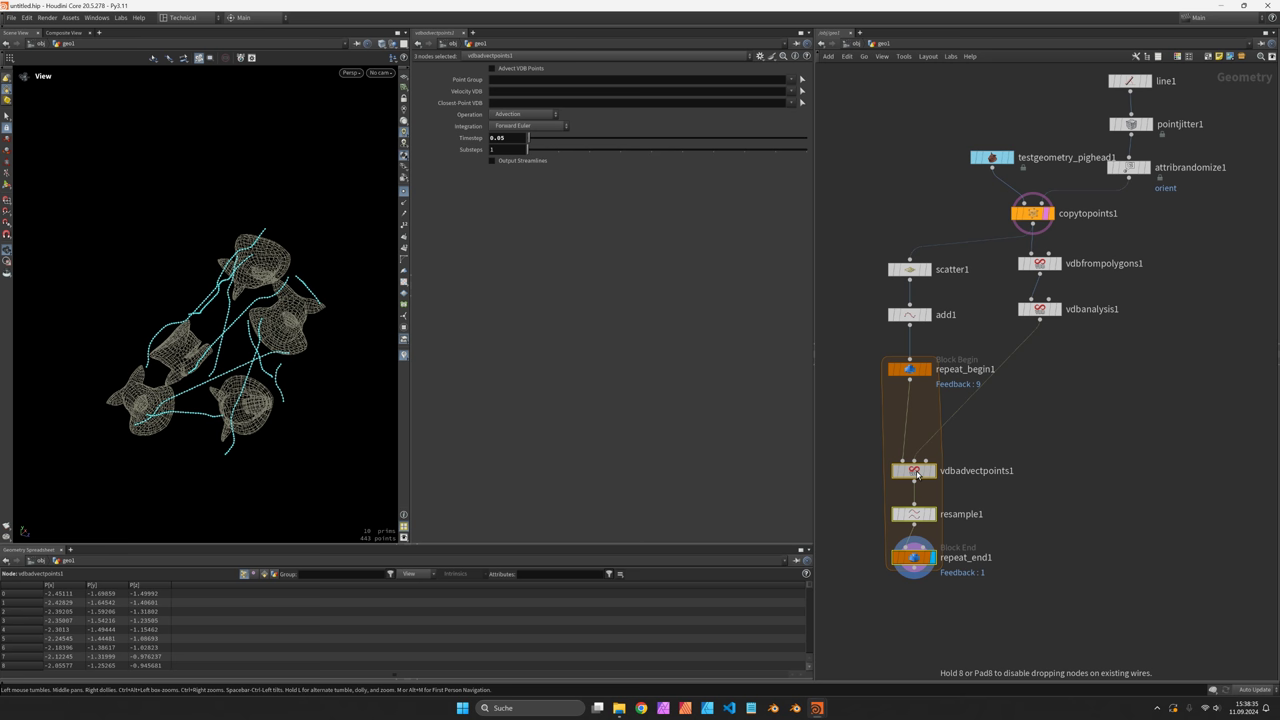
pyautogui.press('Tab')
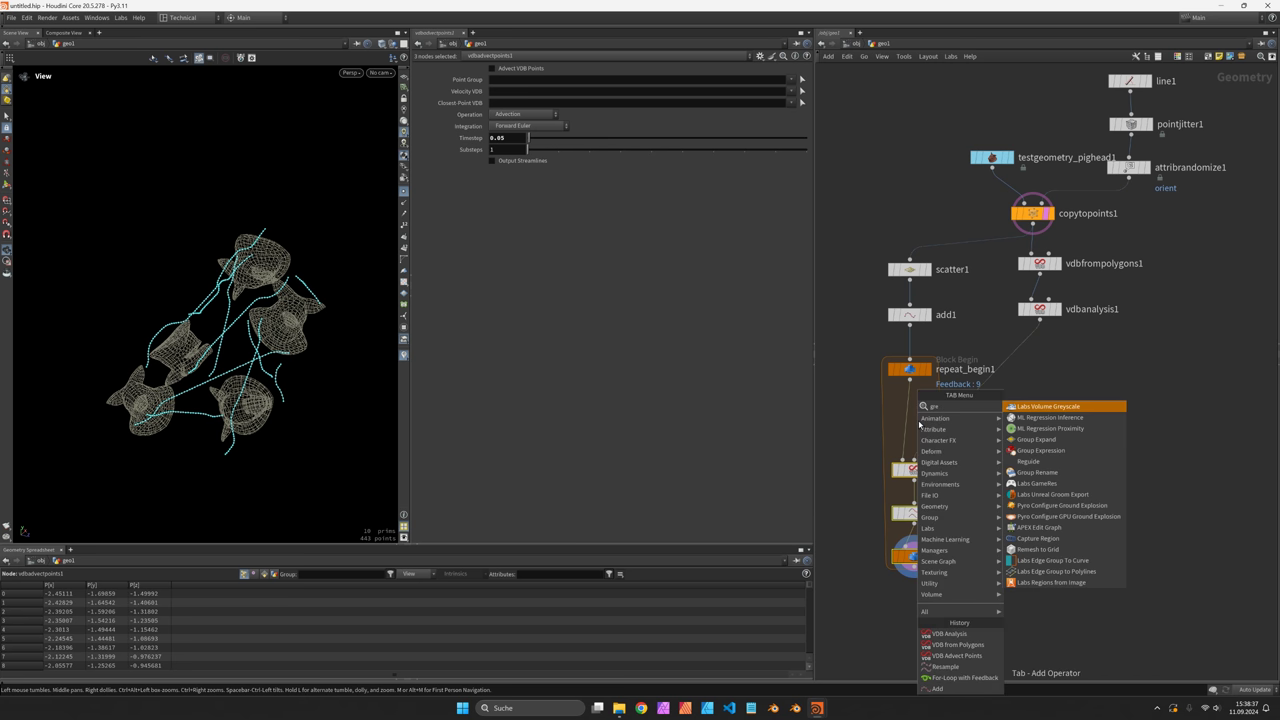
pyautogui.click(1038, 450)
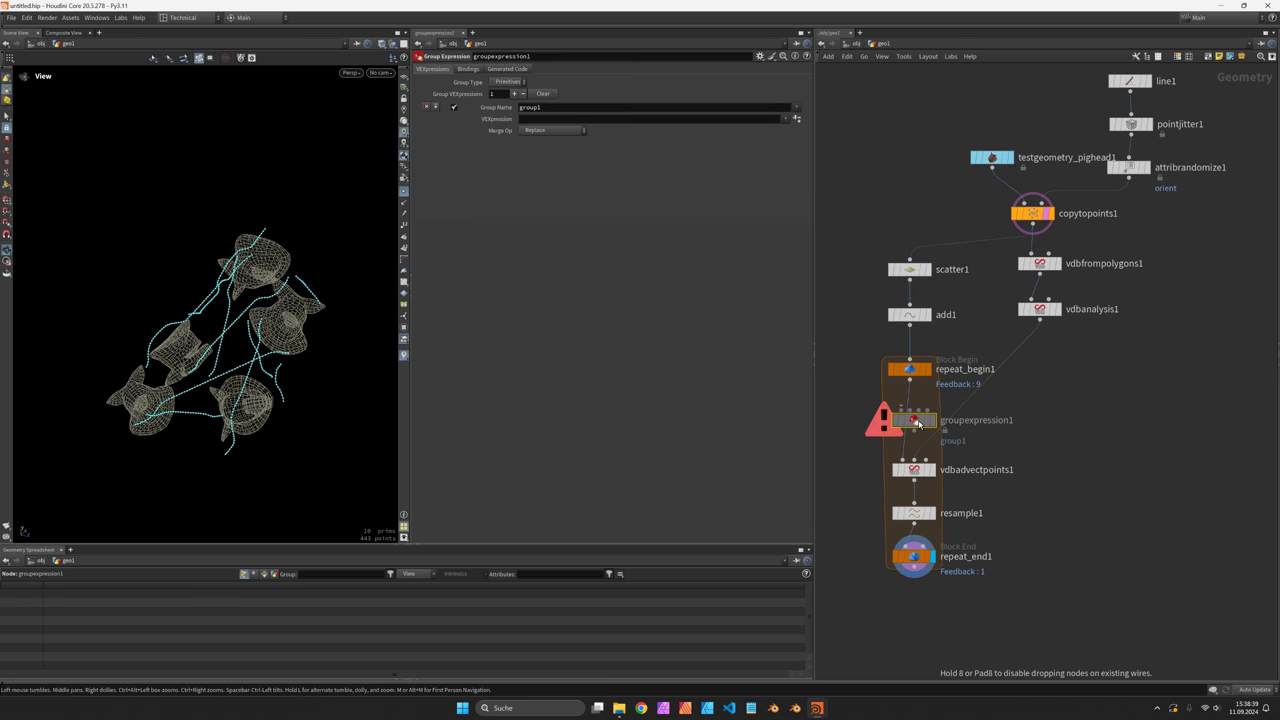
pyautogui.click(516, 79)
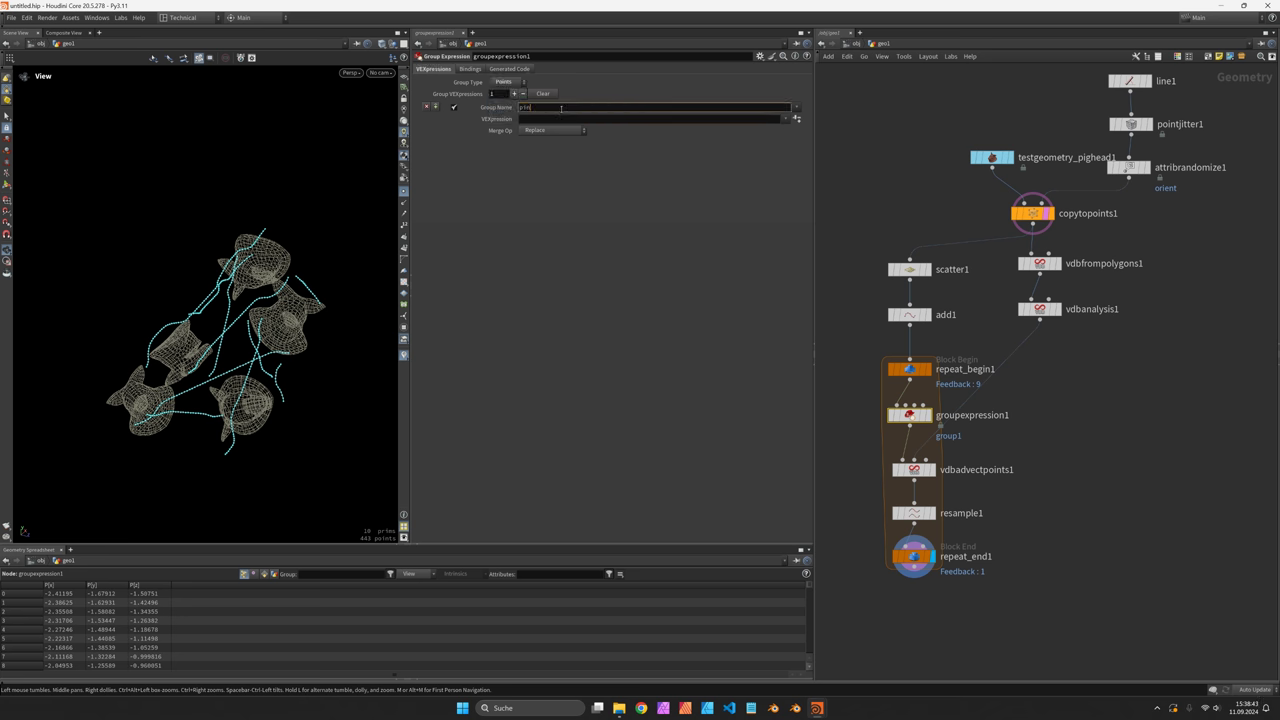
pyautogui.click(791, 119)
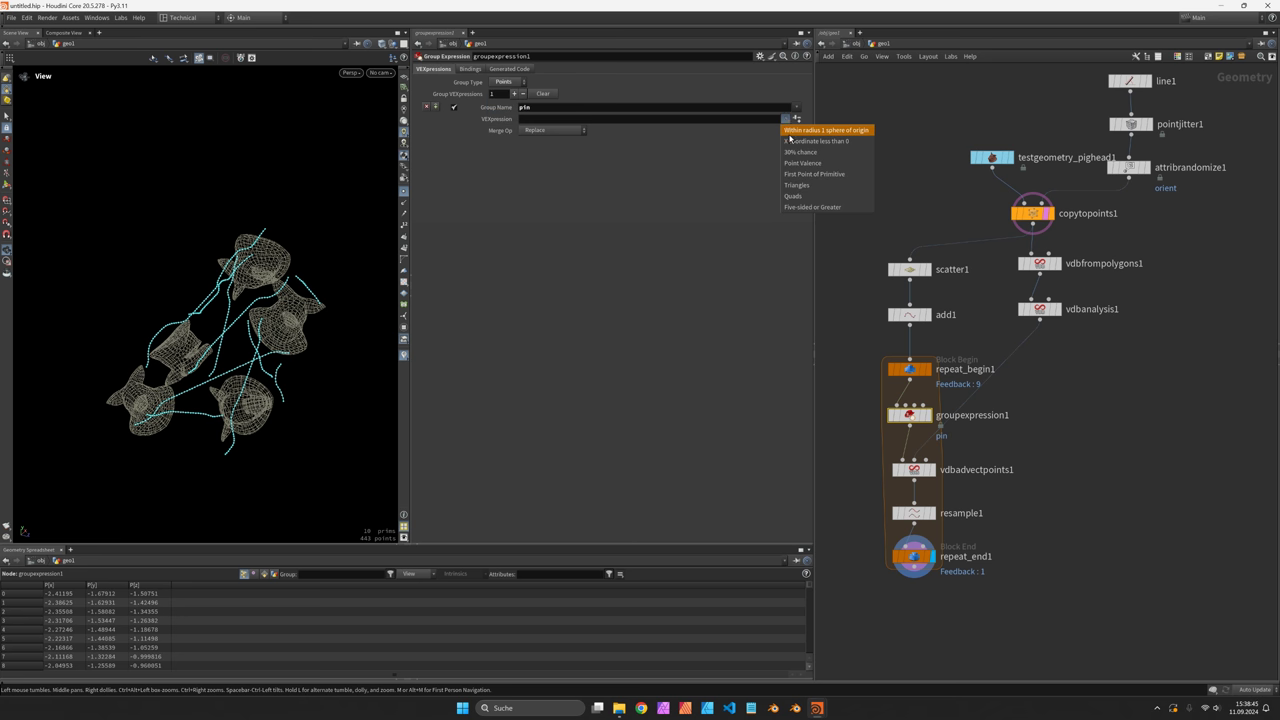
pyautogui.moveTo(820, 174)
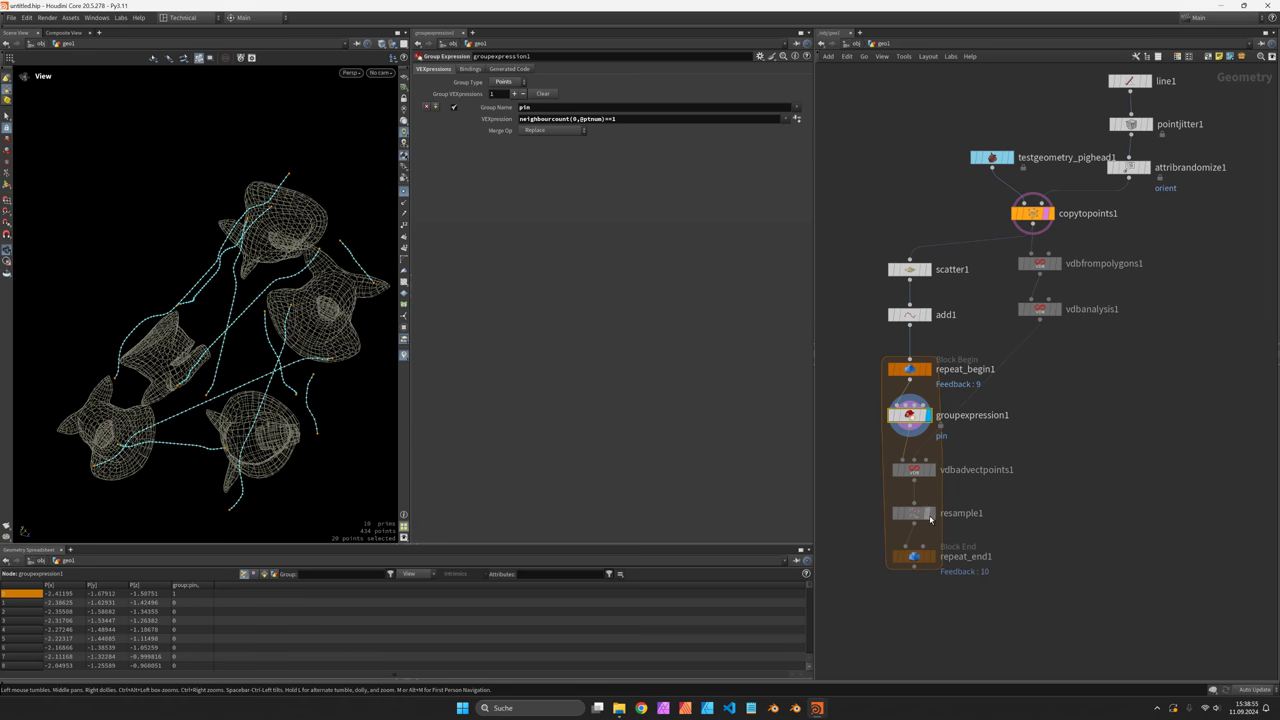
pyautogui.click(910, 469)
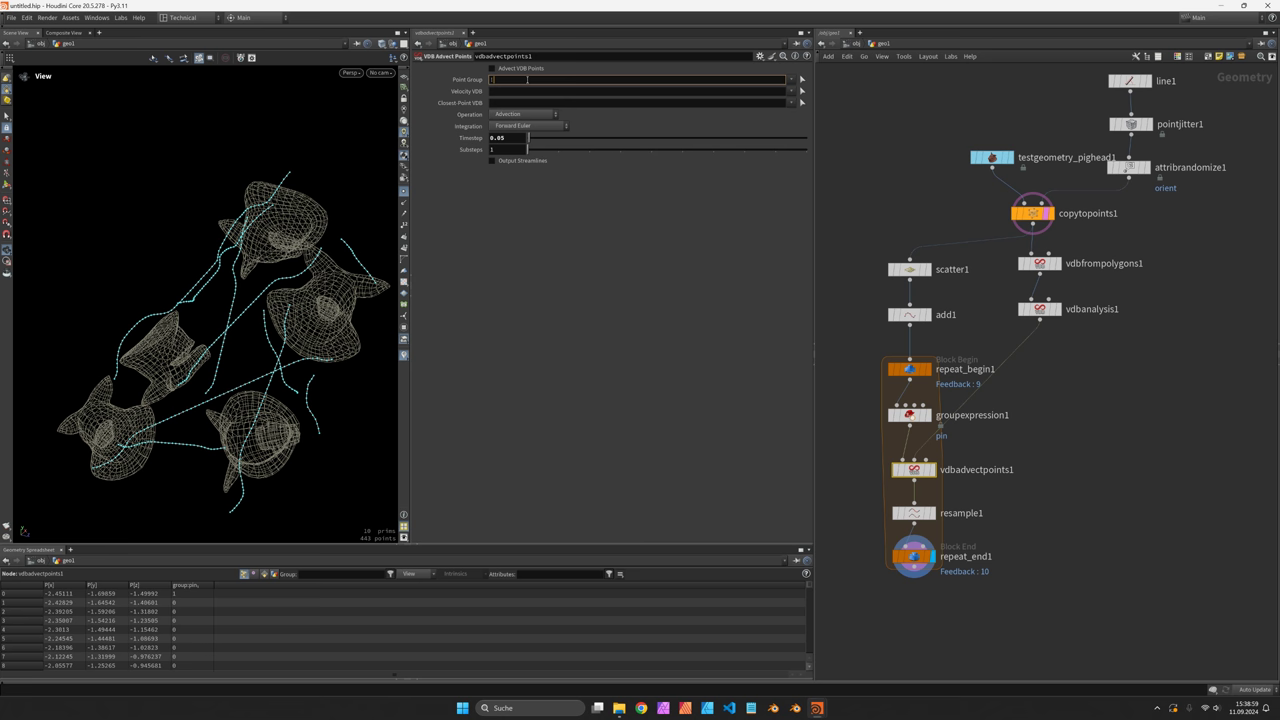
pyautogui.write('pin')
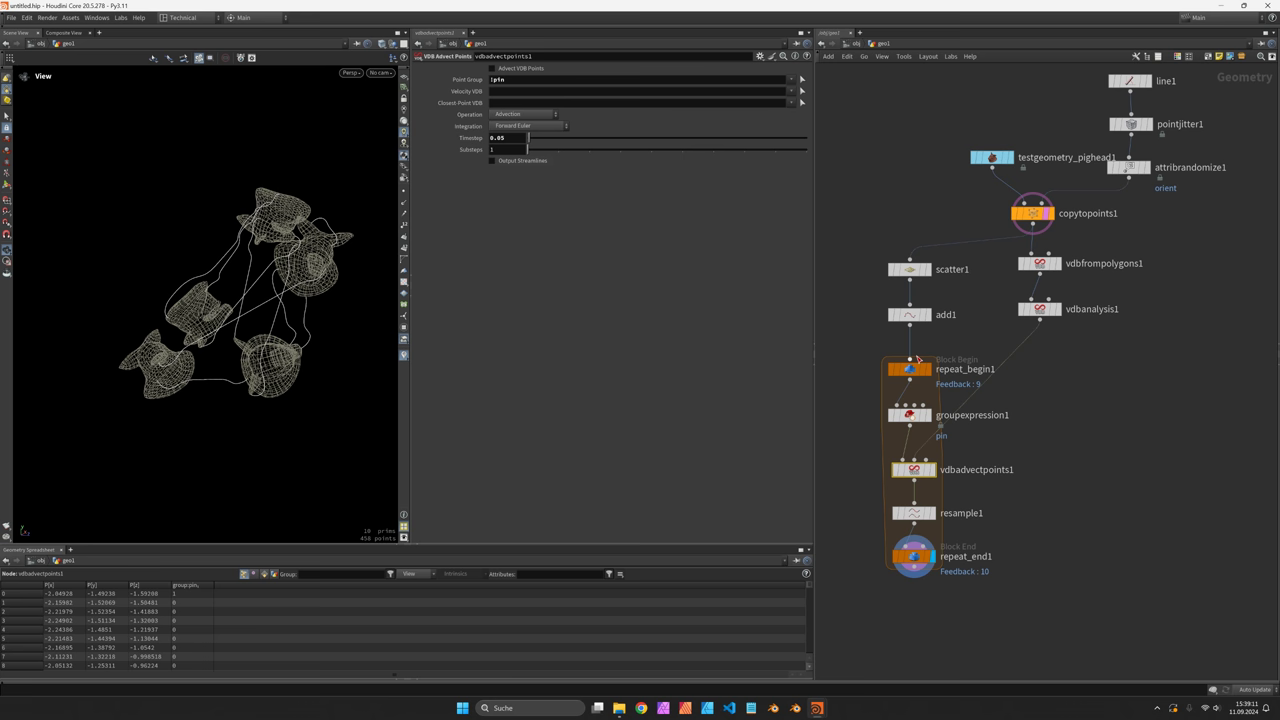
# Step: Move resample1 down and add an Attribute Wrangle after vdbadvectpoints1
pyautogui.click(909, 268)
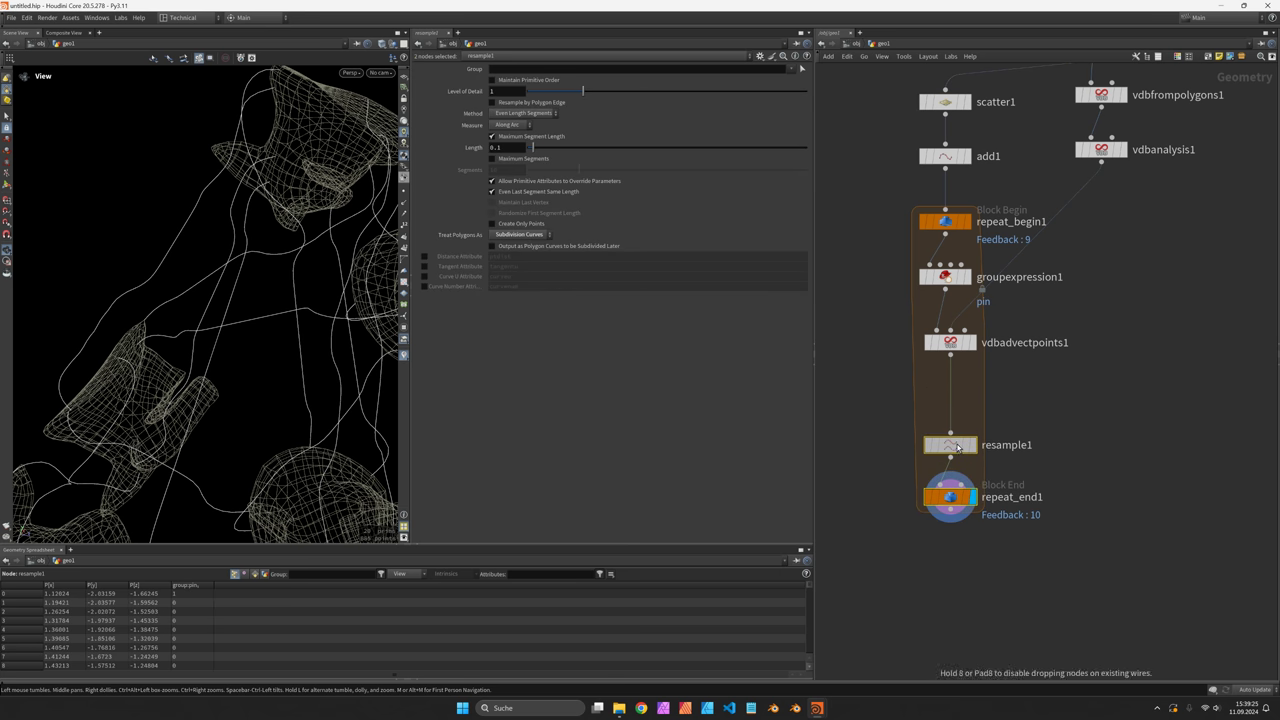
pyautogui.press('Tab')
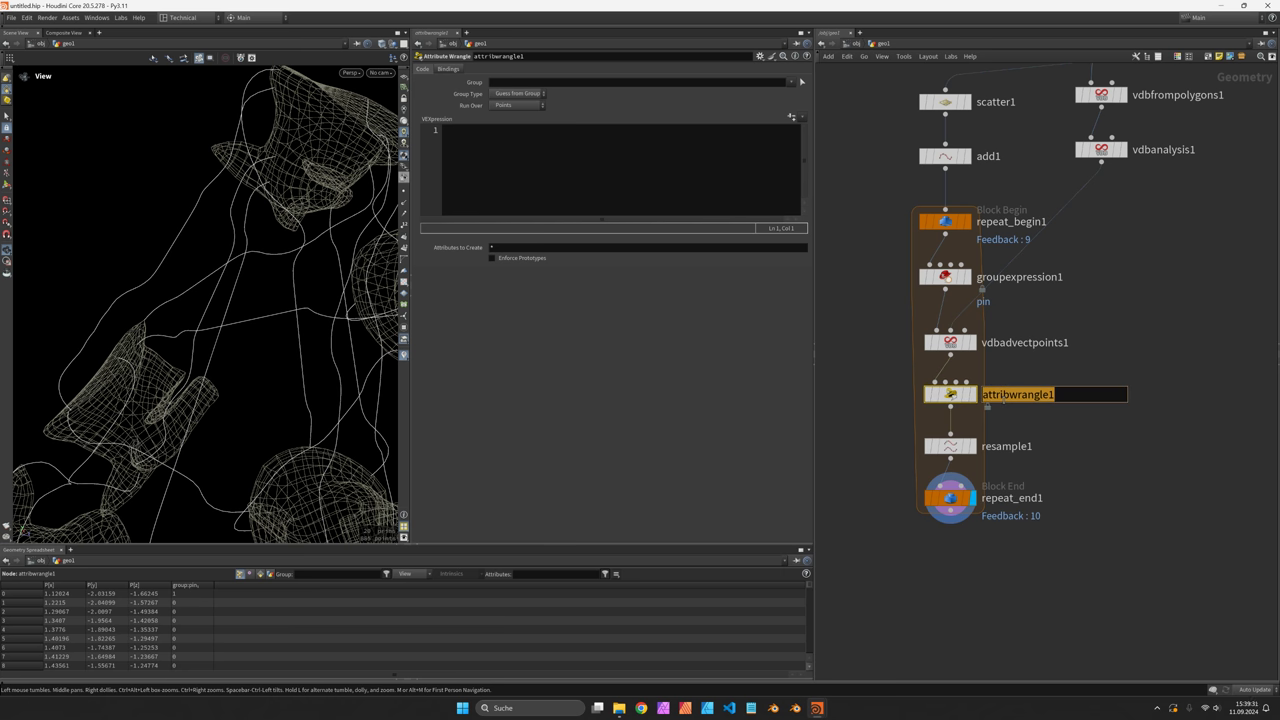
pyautogui.write('evade')
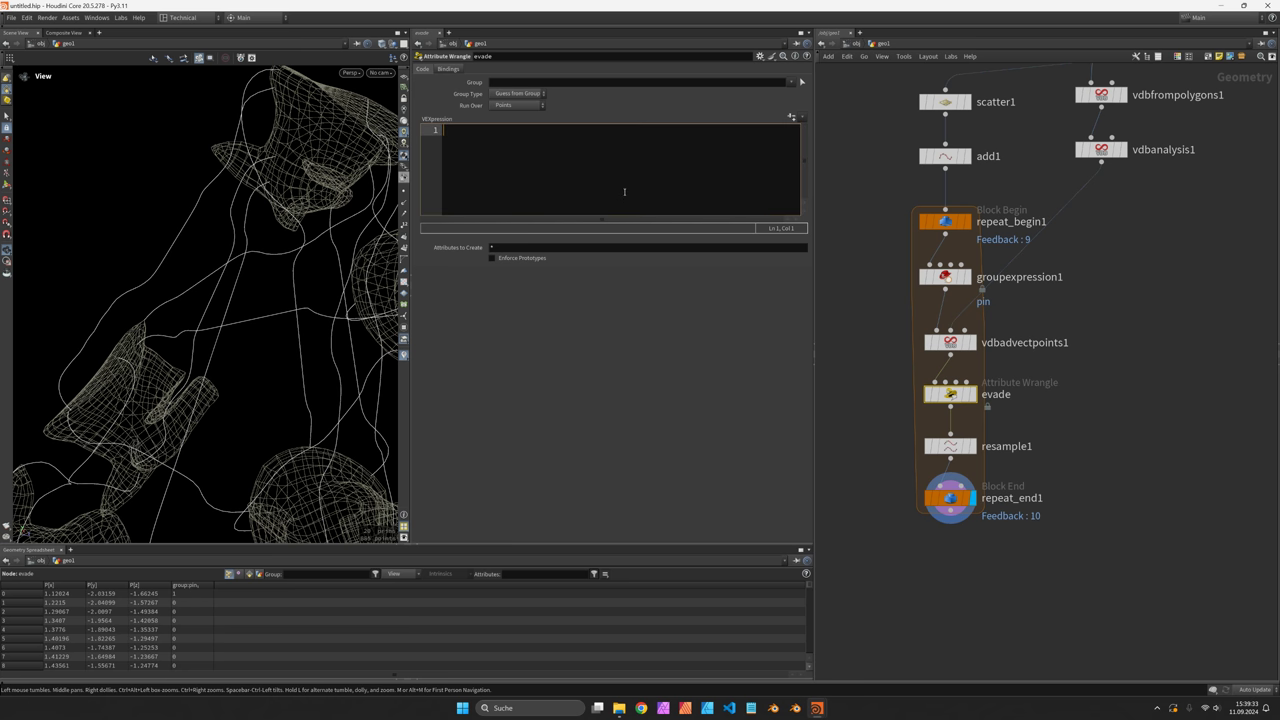
pyautogui.write("string grp = ';")
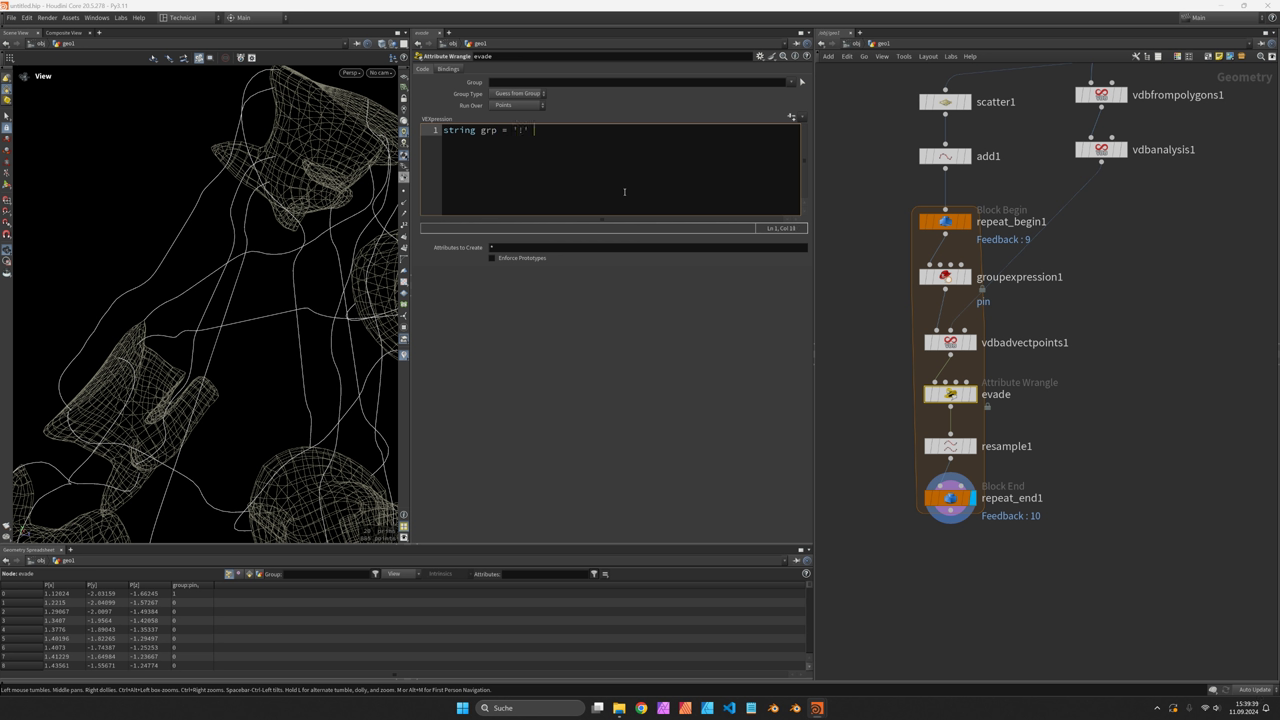
pyautogui.write('+ itoa();')
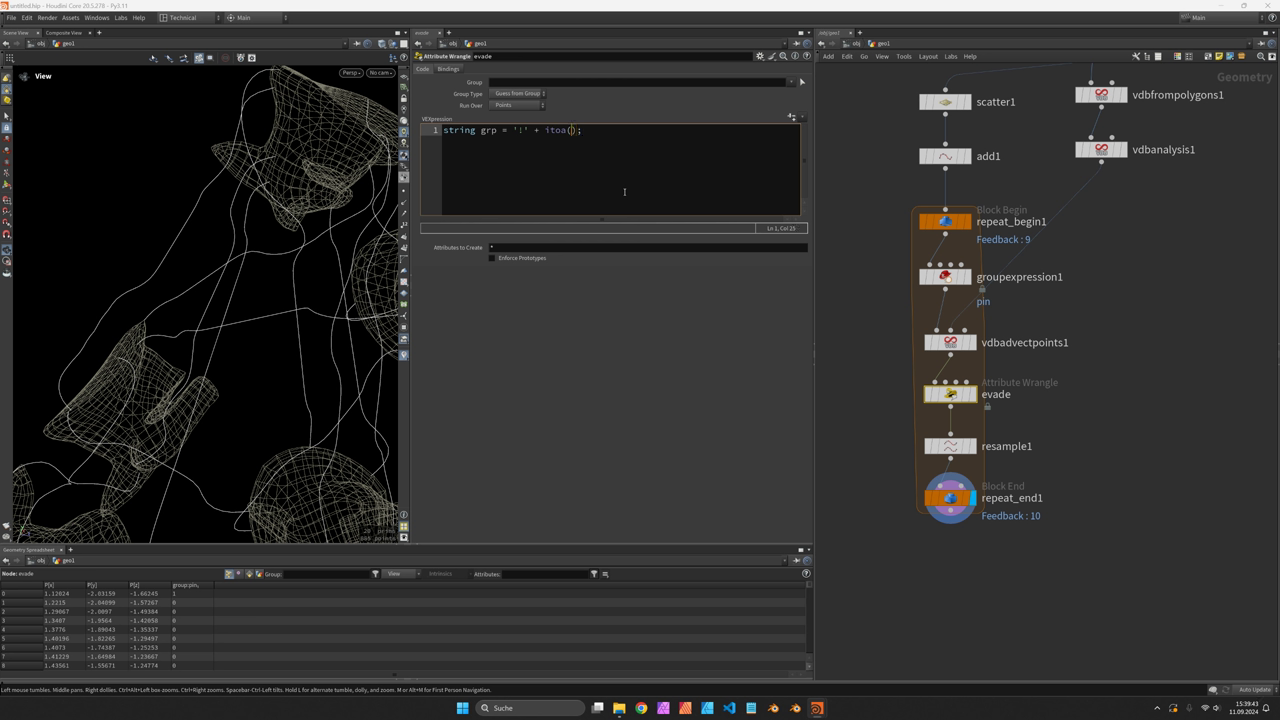
pyautogui.write('i')
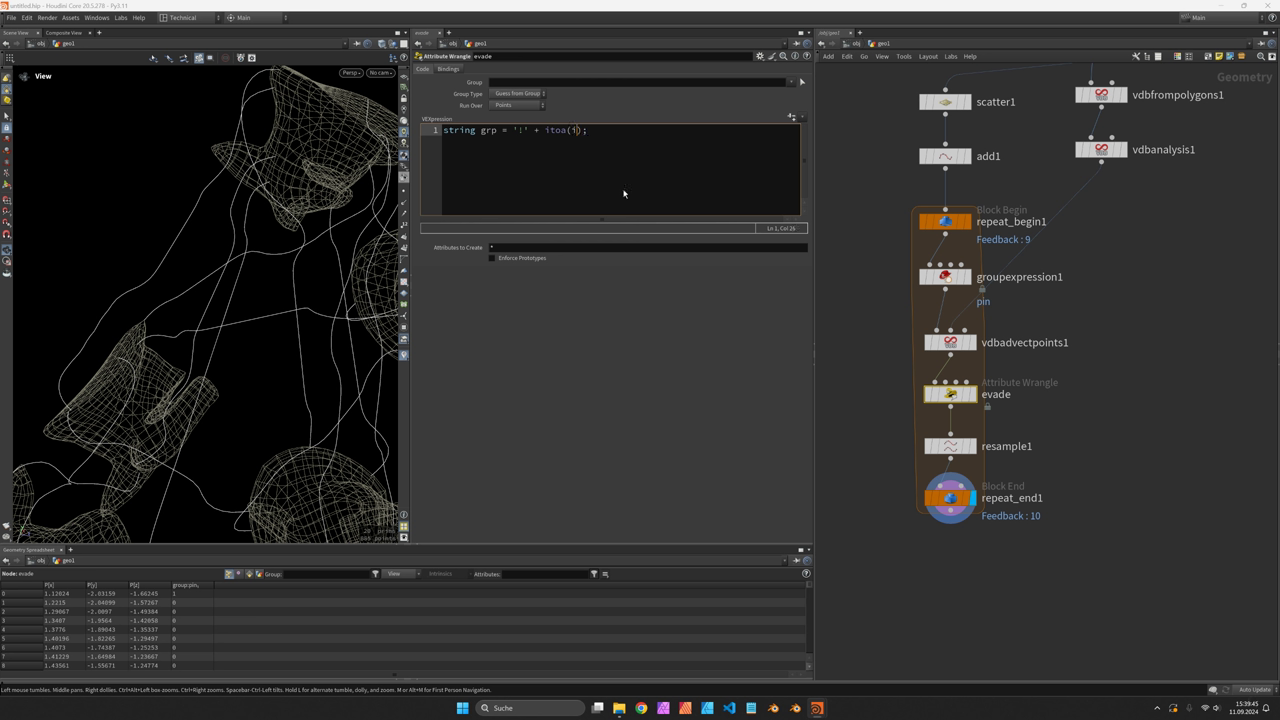
pyautogui.write('@primnum')
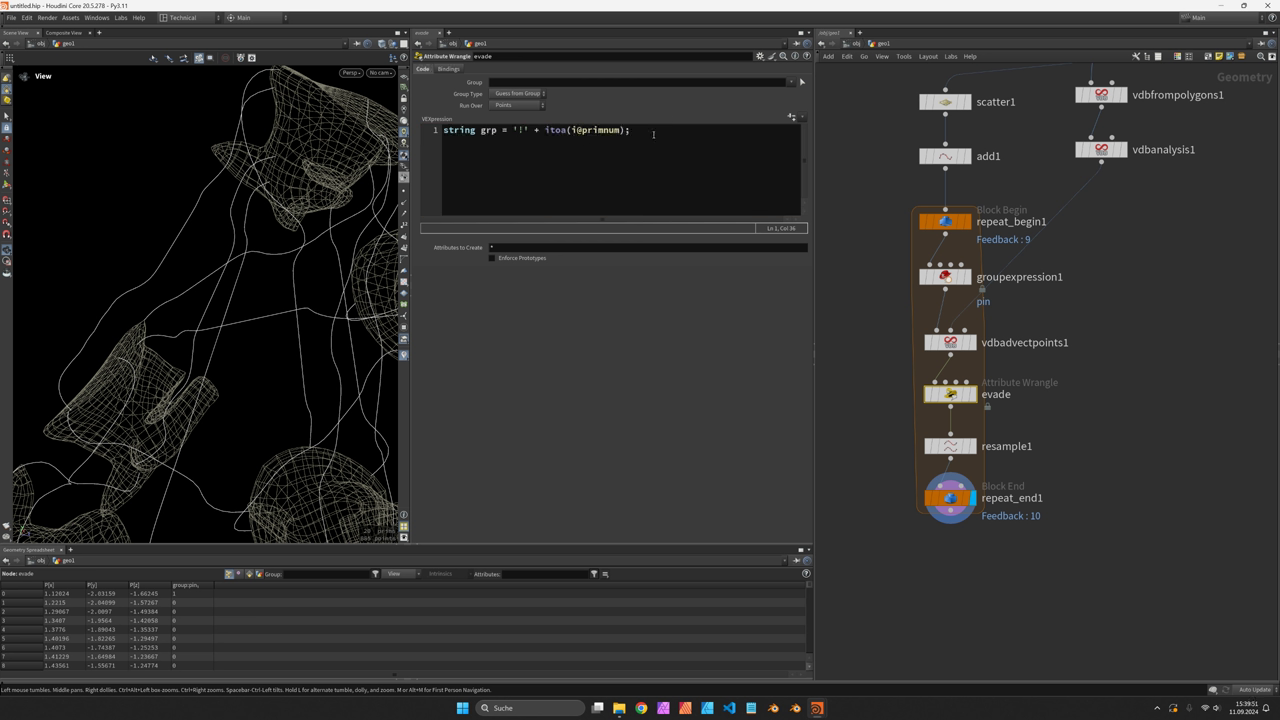
pyautogui.press('Enter')
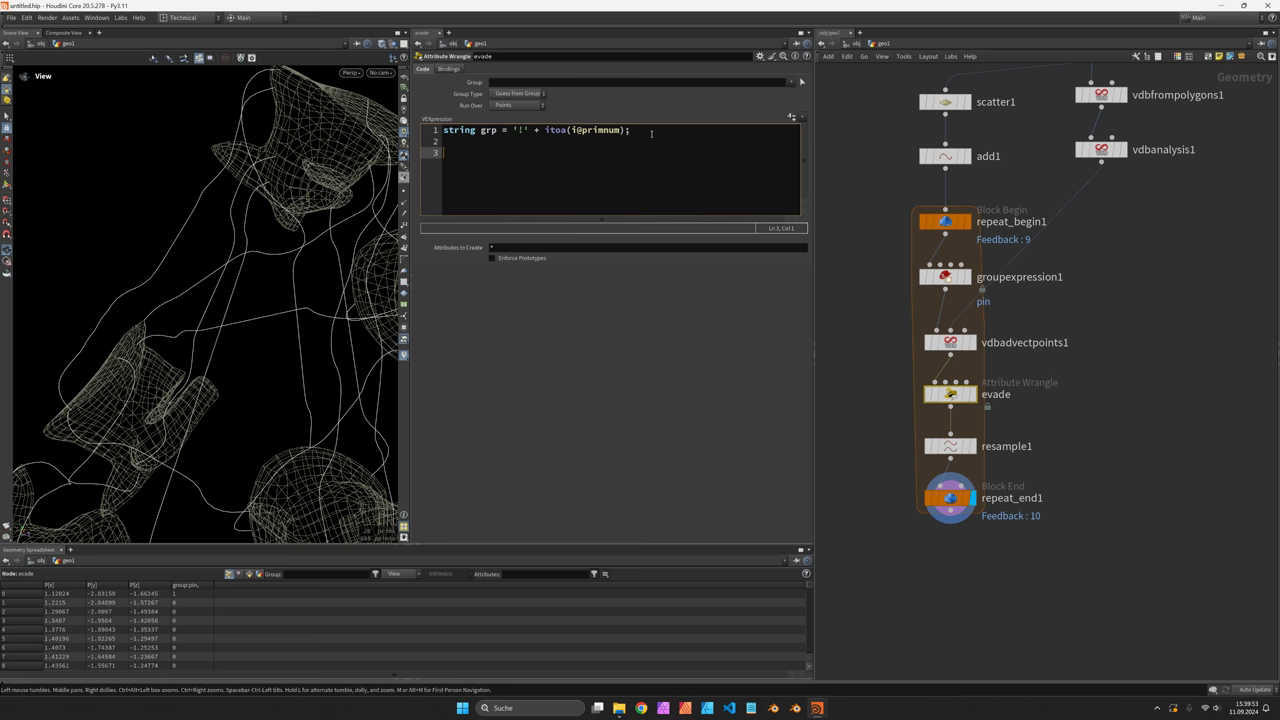
# Step: Compute 'float dist = xyzdist(0, grp, v@P, pr, st)' with int pr and vector st
pyautogui.write('float dist = xyzdist(')
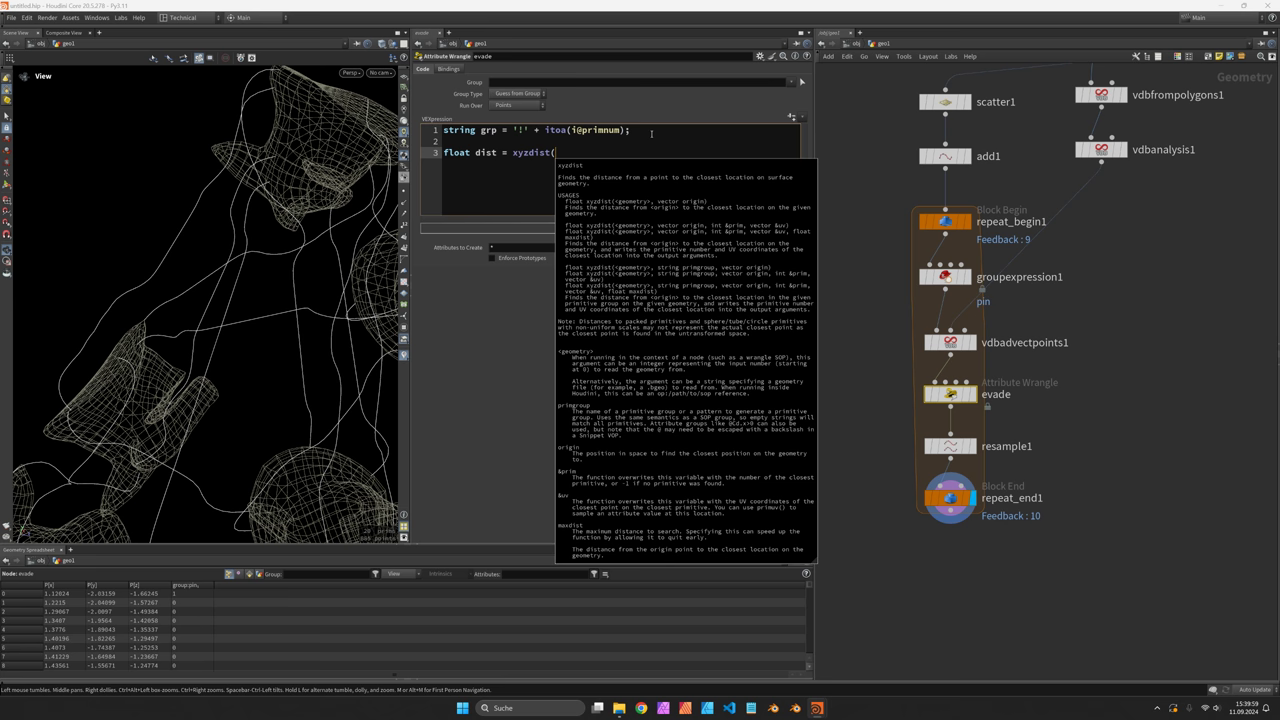
pyautogui.write('0,')
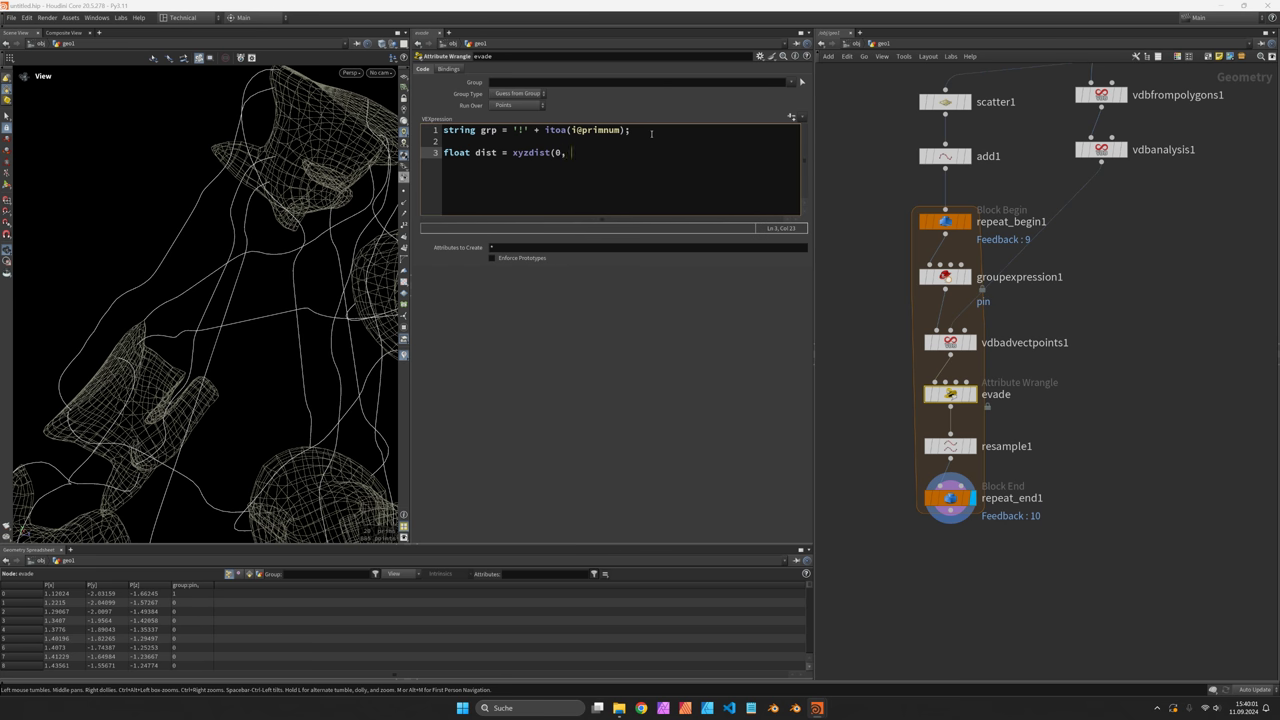
pyautogui.write('v@P')
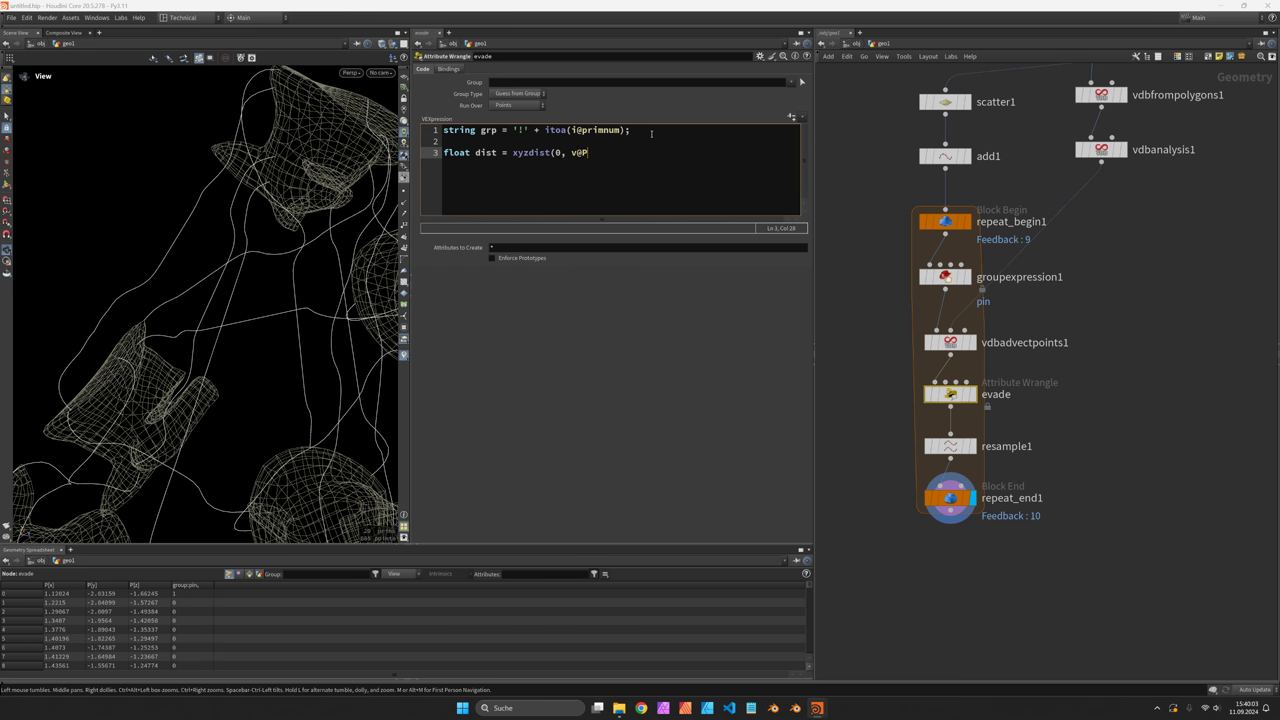
pyautogui.write('grp,')
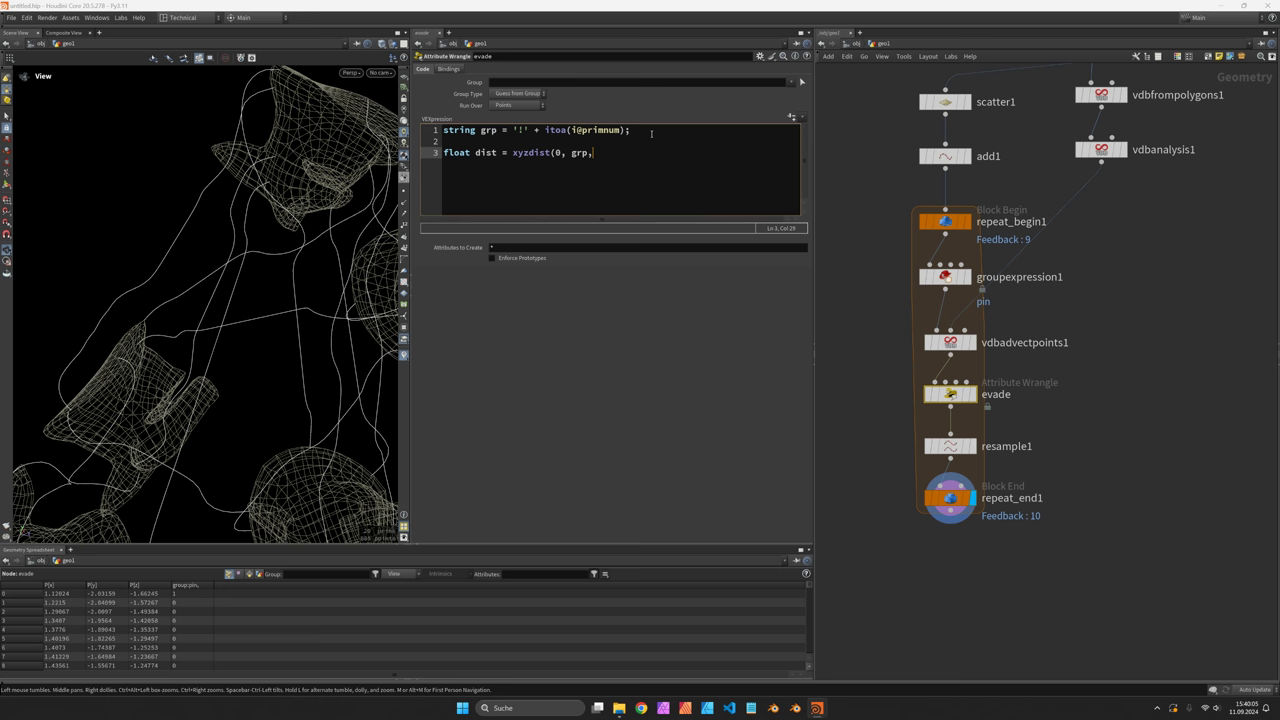
pyautogui.write('v@P, pr, st);')
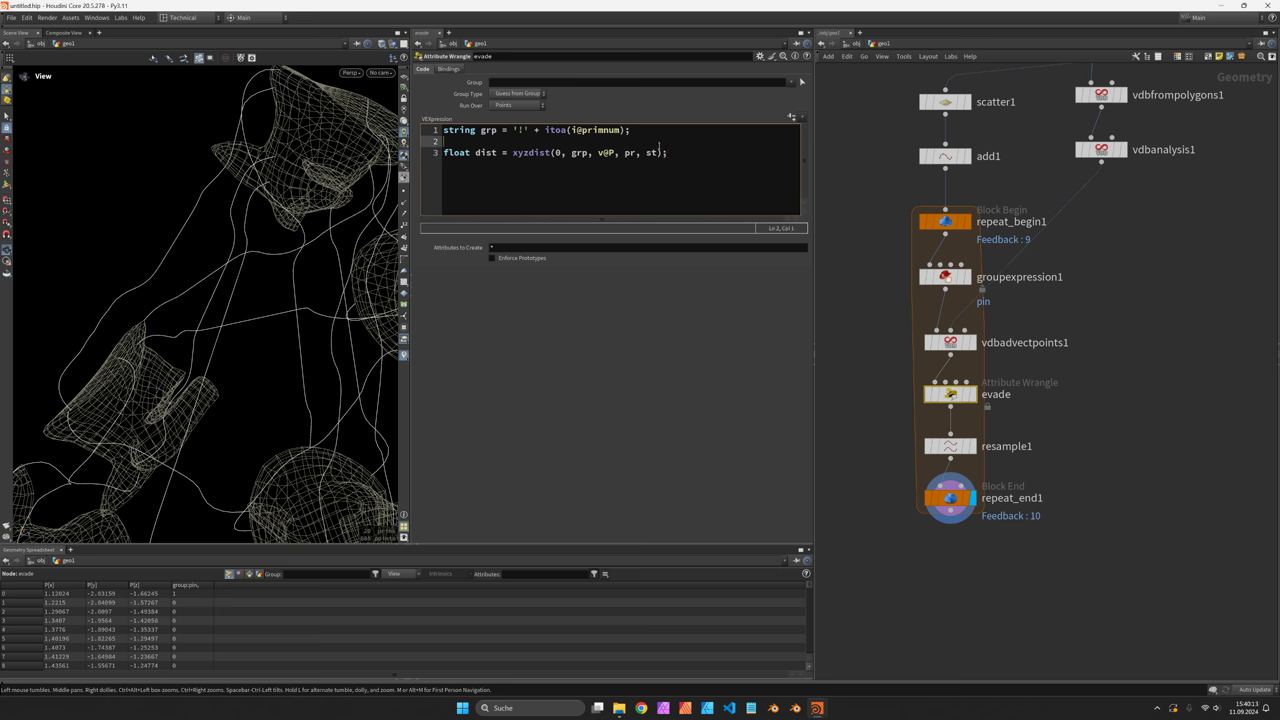
pyautogui.write('int pr;')
pyautogui.write('vector st;')
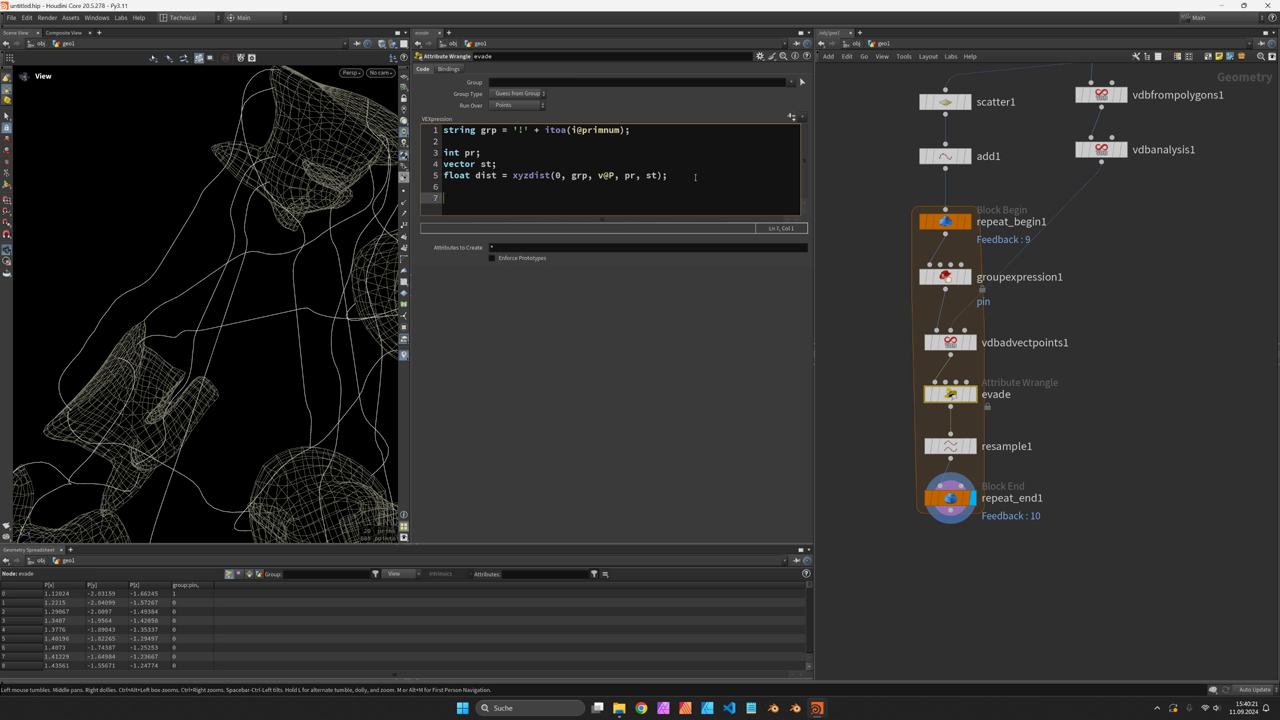
# Step: Define mask as 1.0 - smooth(0.1, 0.2, dist) and colour points red near curves, green elsewhere
pyautogui.write('float mask')
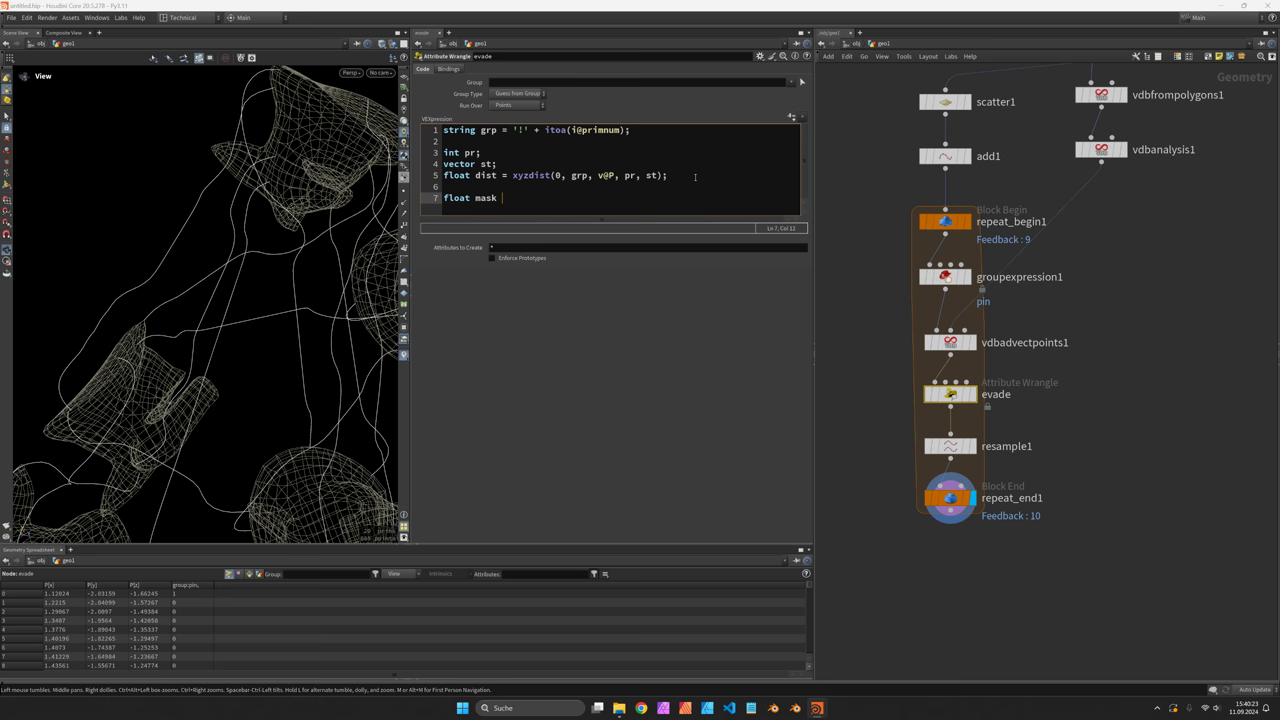
pyautogui.write('= 1.0')
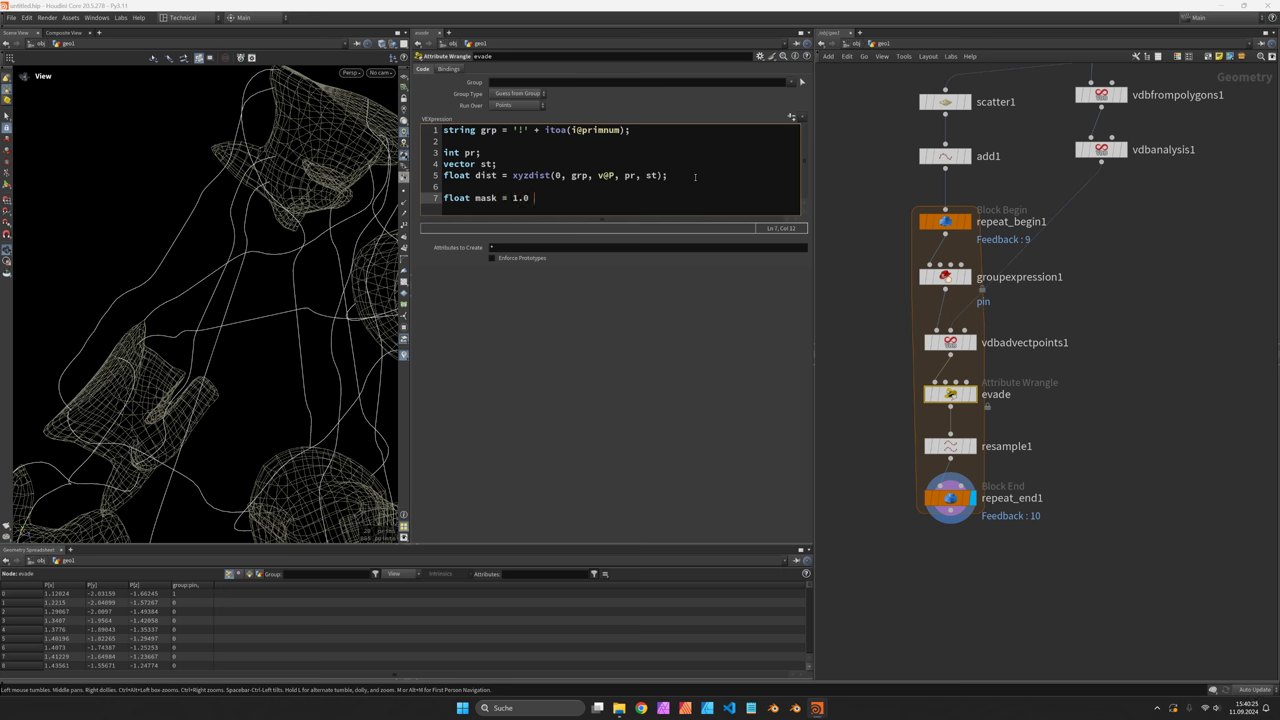
pyautogui.write('- smooth(')
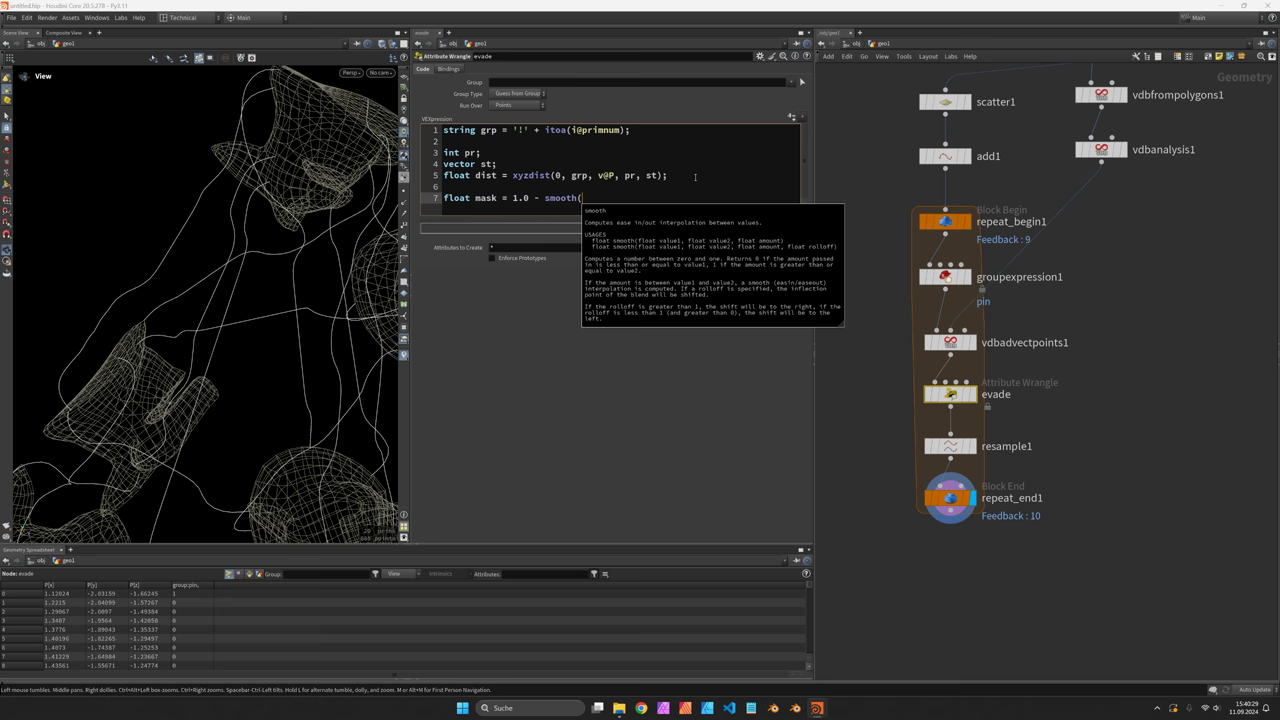
pyautogui.write('0.0')
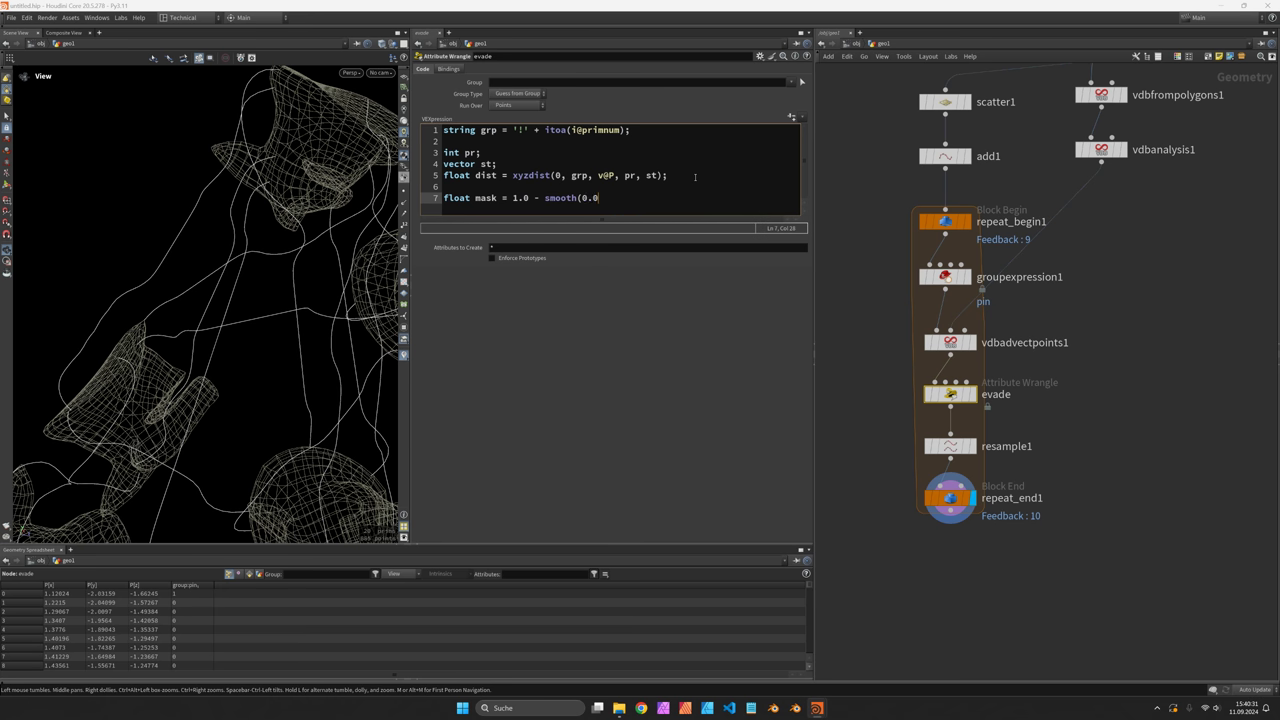
pyautogui.write('1, 0.2,')
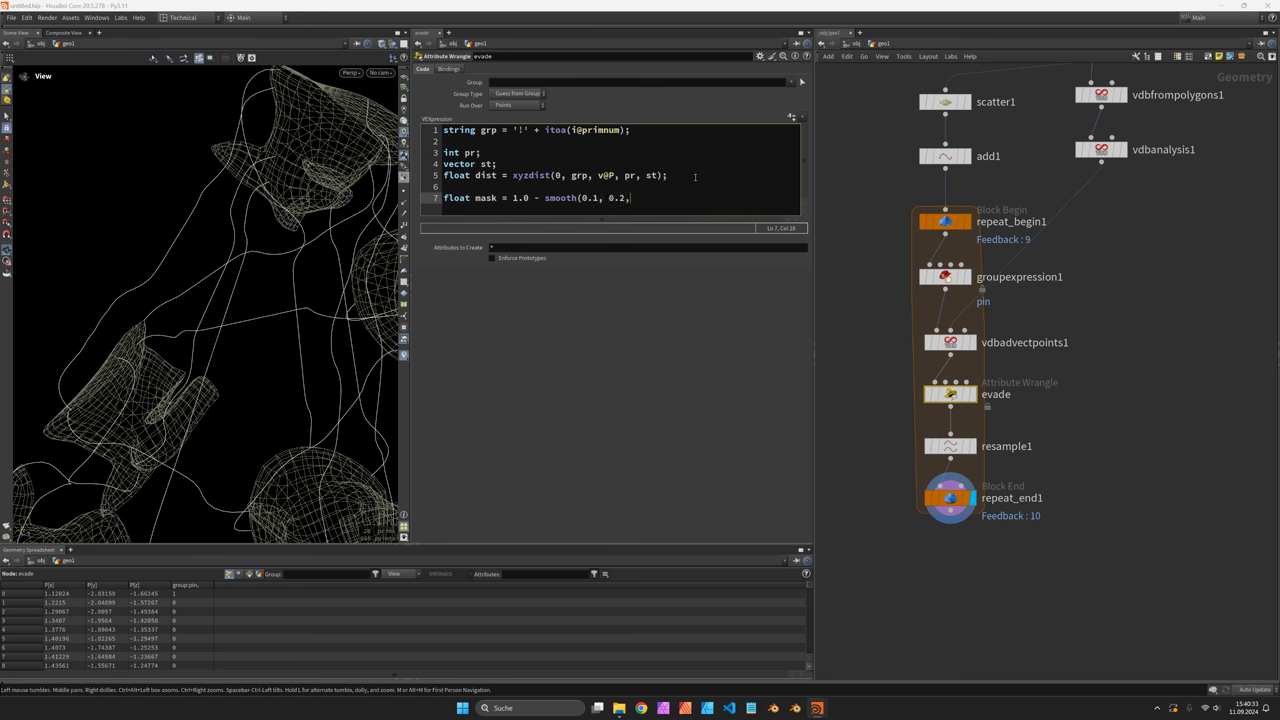
pyautogui.write('dist);')
pyautogui.write('v@Cd = set(mask, 1.0 - mask, 0.0);')
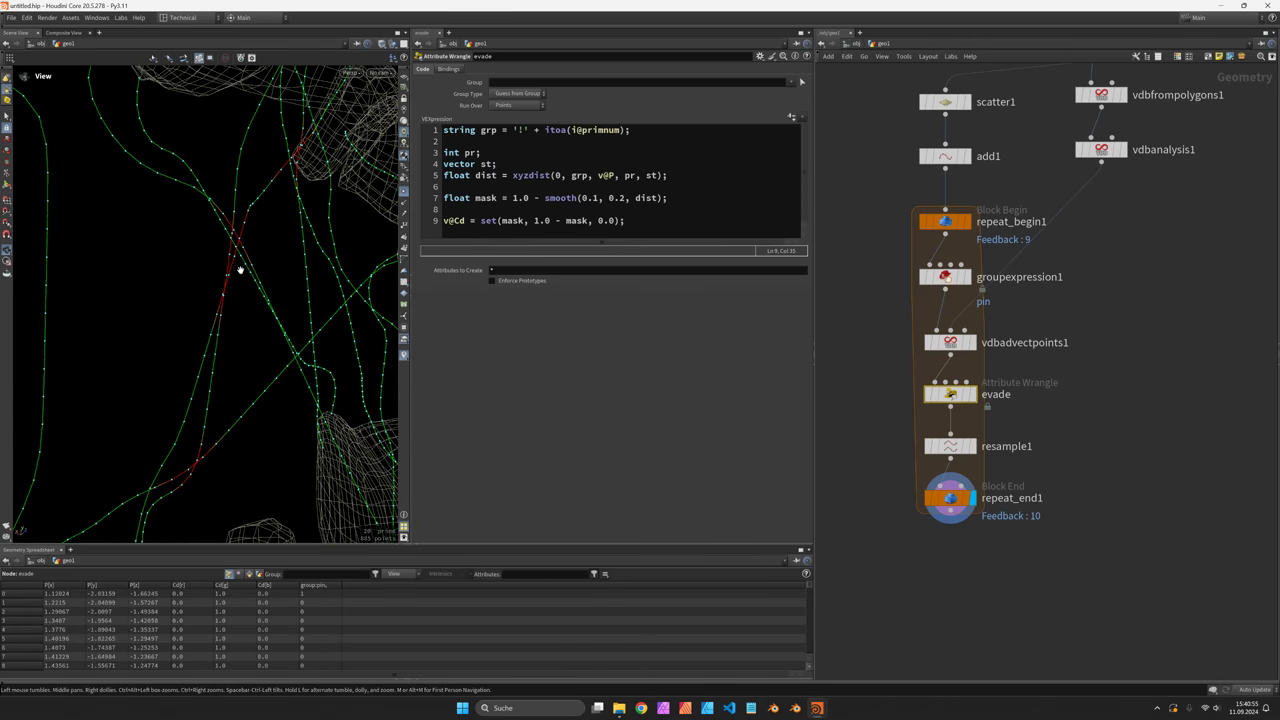
pyautogui.moveTo(228, 270)
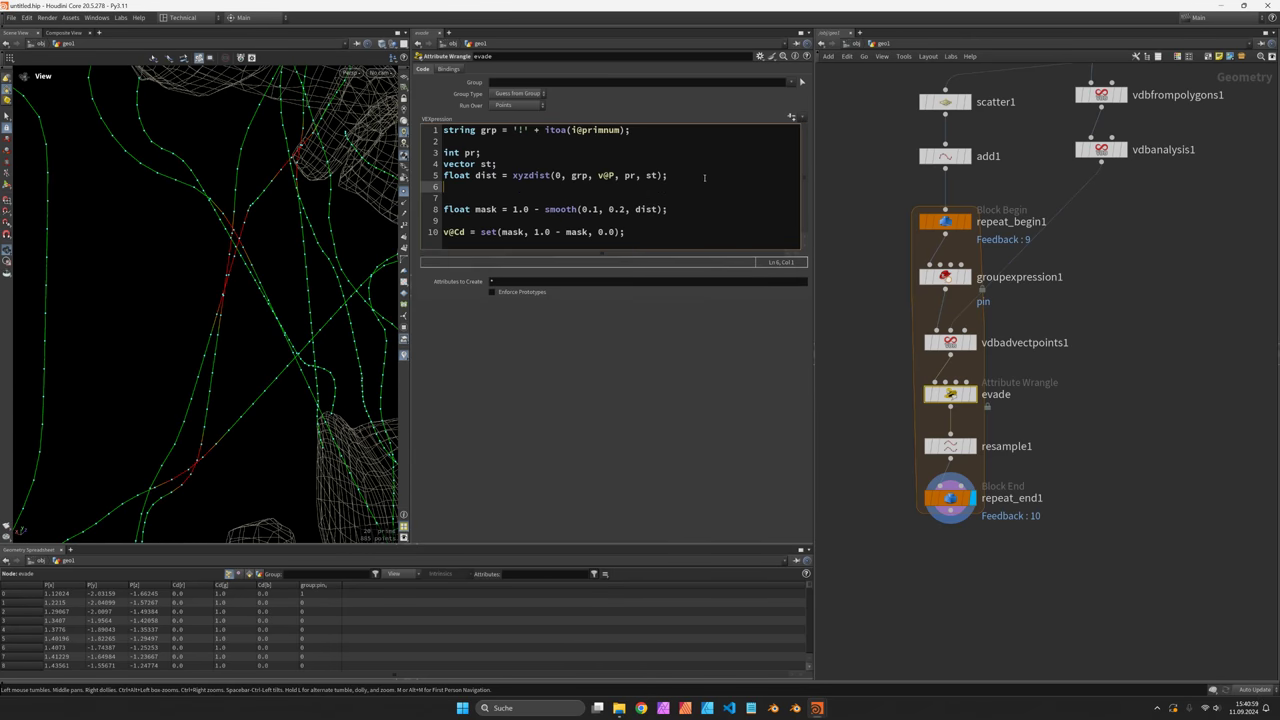
# Step: Sample the nearest curve position with vector pos = primuv(0, 'P', pr, st)
pyautogui.write('vector pos')
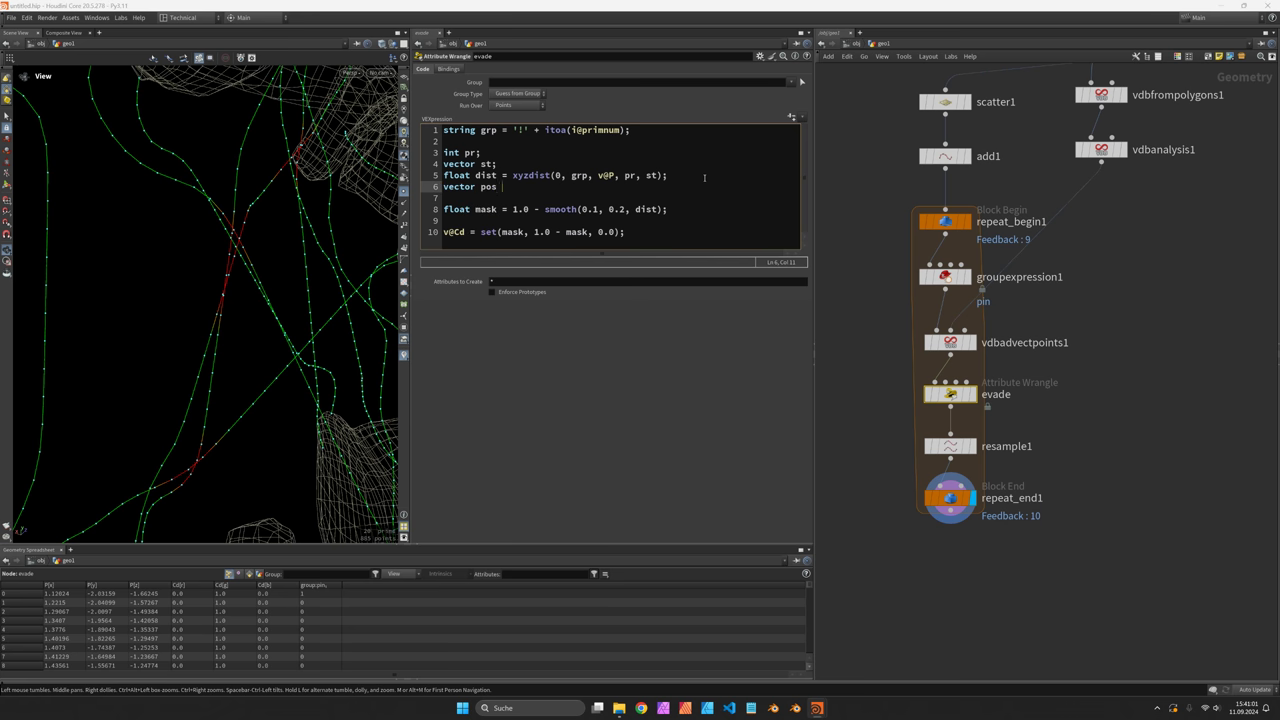
pyautogui.write('primuv(0,')
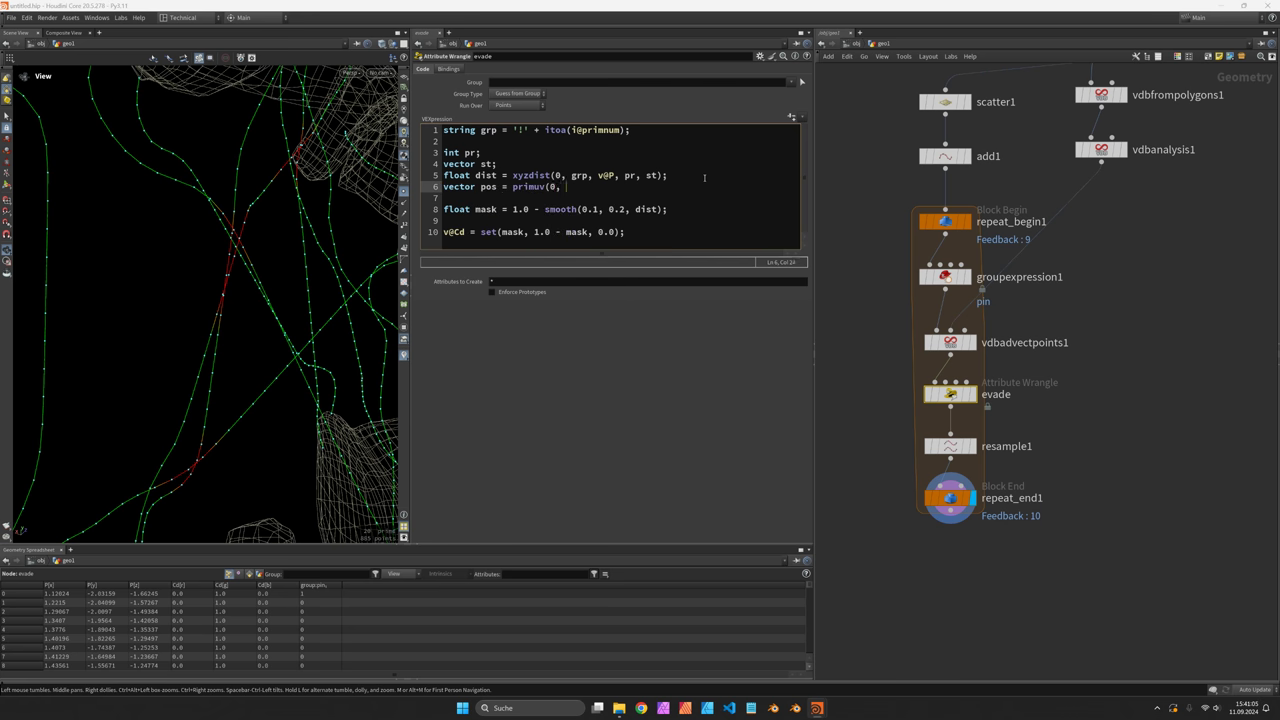
pyautogui.write("'P'")
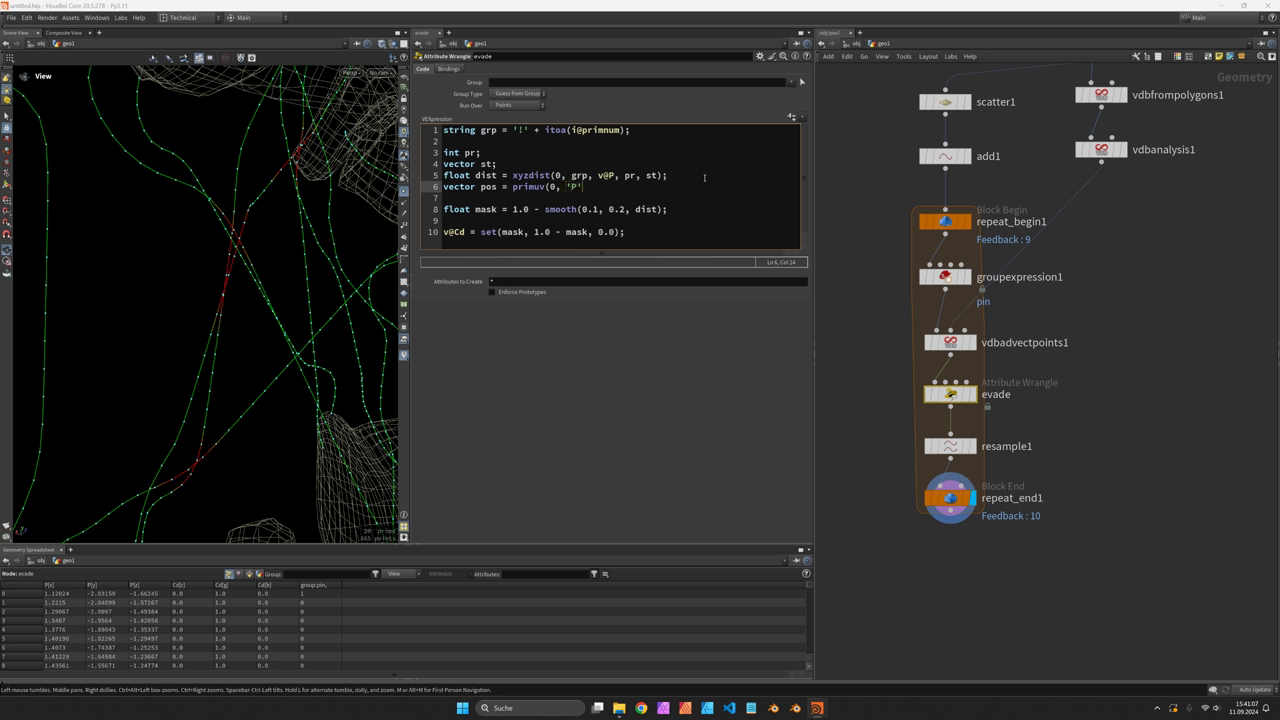
pyautogui.write(', pr, st);')
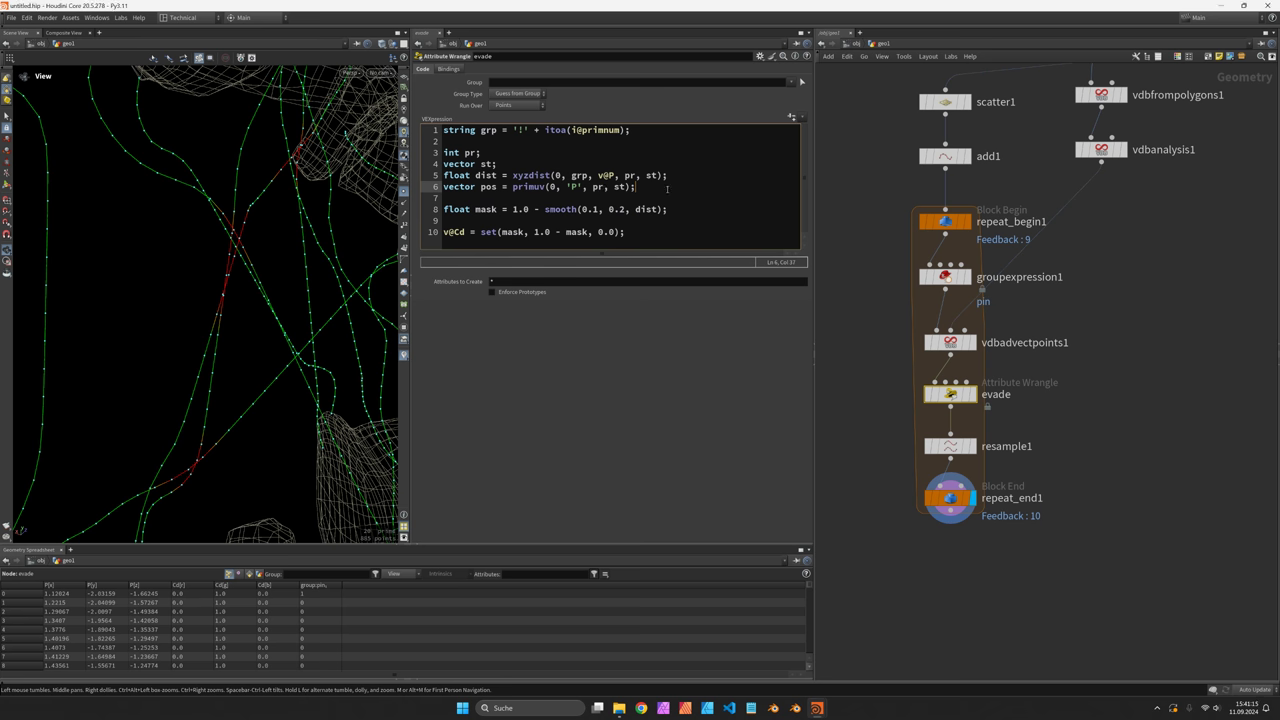
# Step: Compute vector dir = normalize(pos - v@P) toward that nearest position
pyautogui.write('vector')
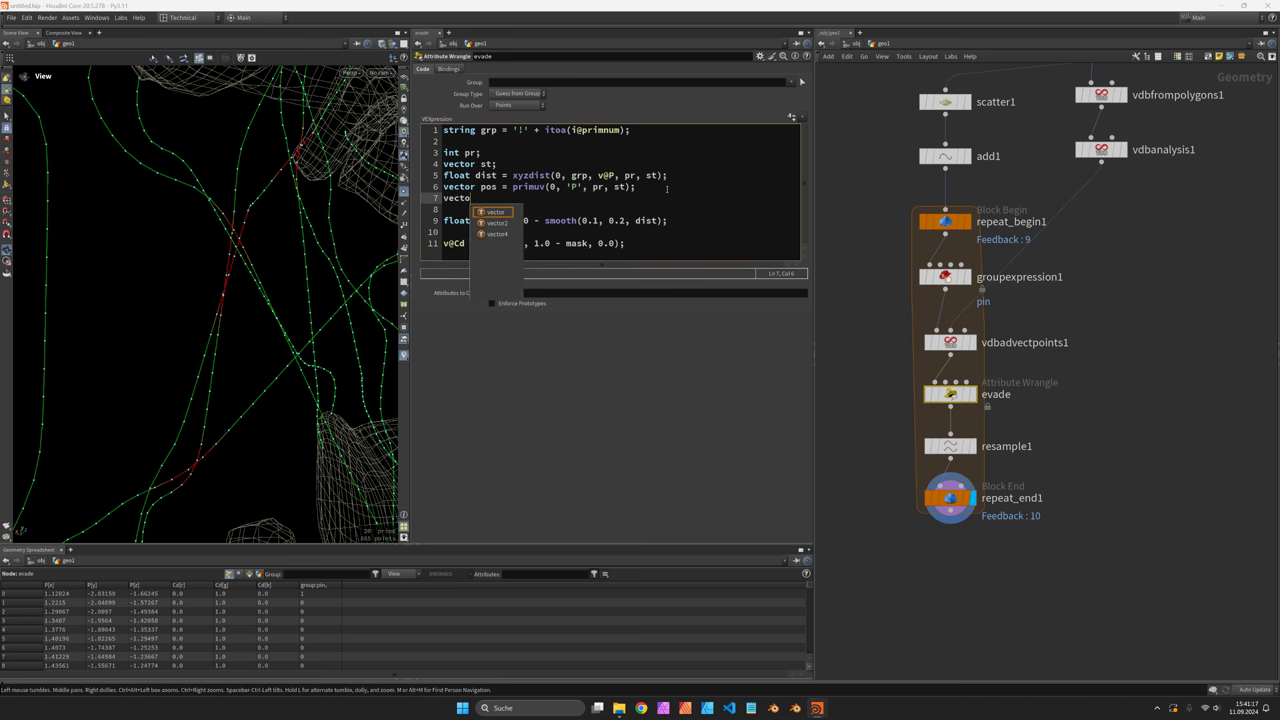
pyautogui.write('dir =')
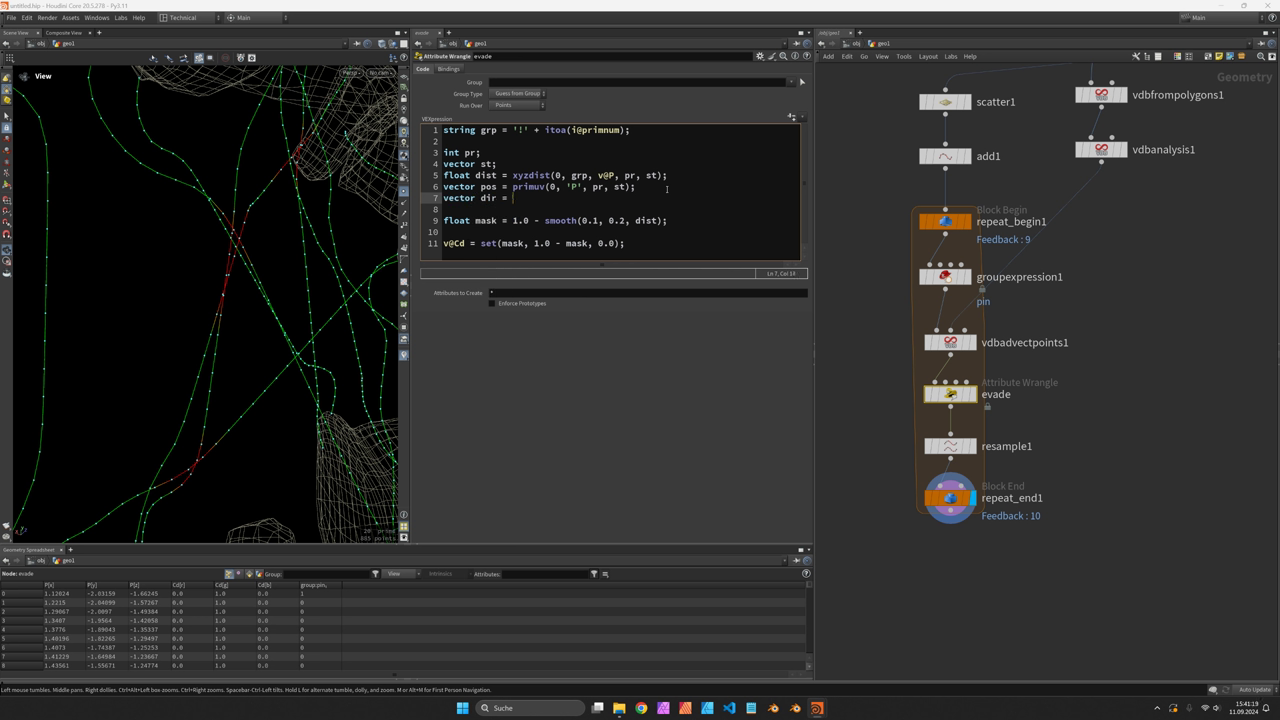
pyautogui.write('normalize')
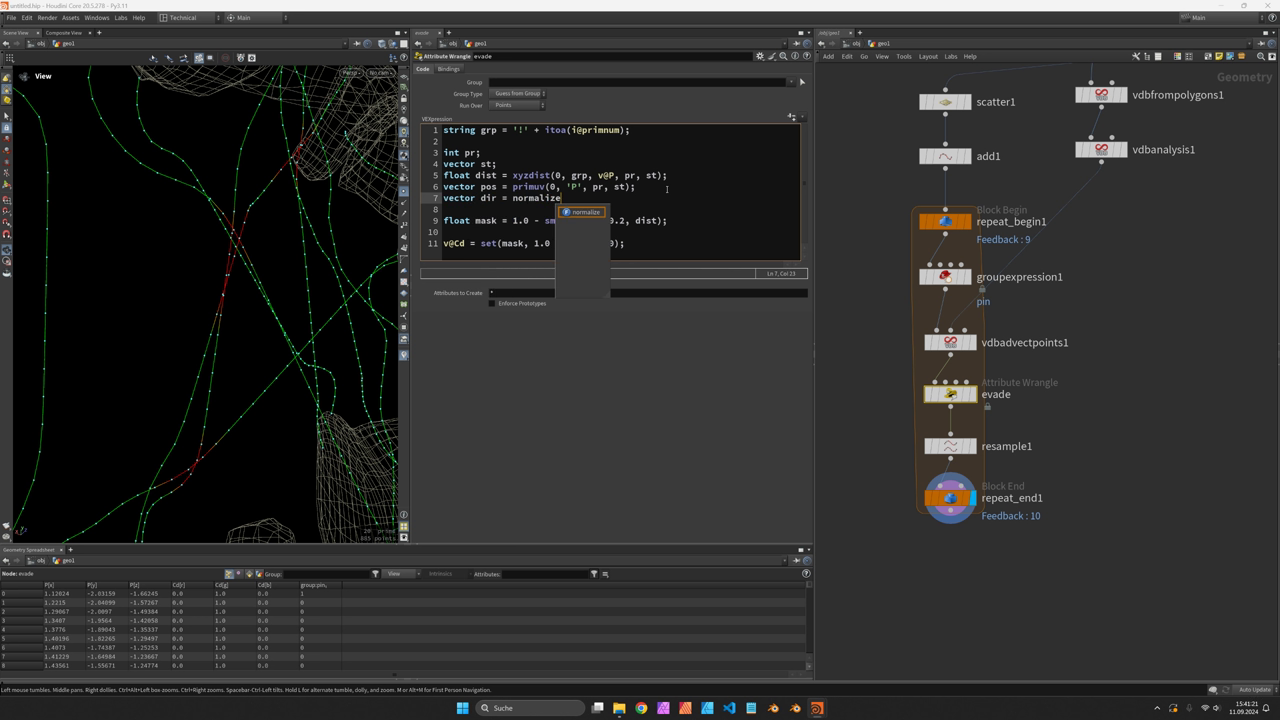
pyautogui.write('(p')
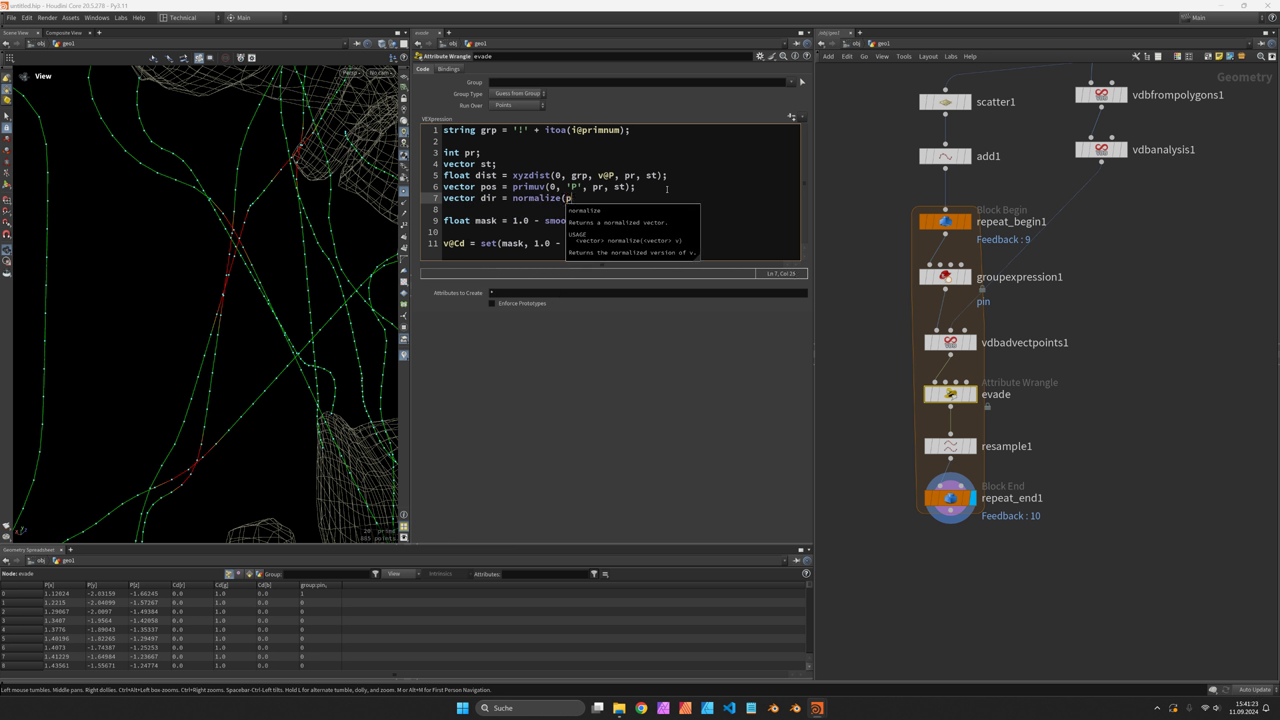
pyautogui.write('pos - v@P);')
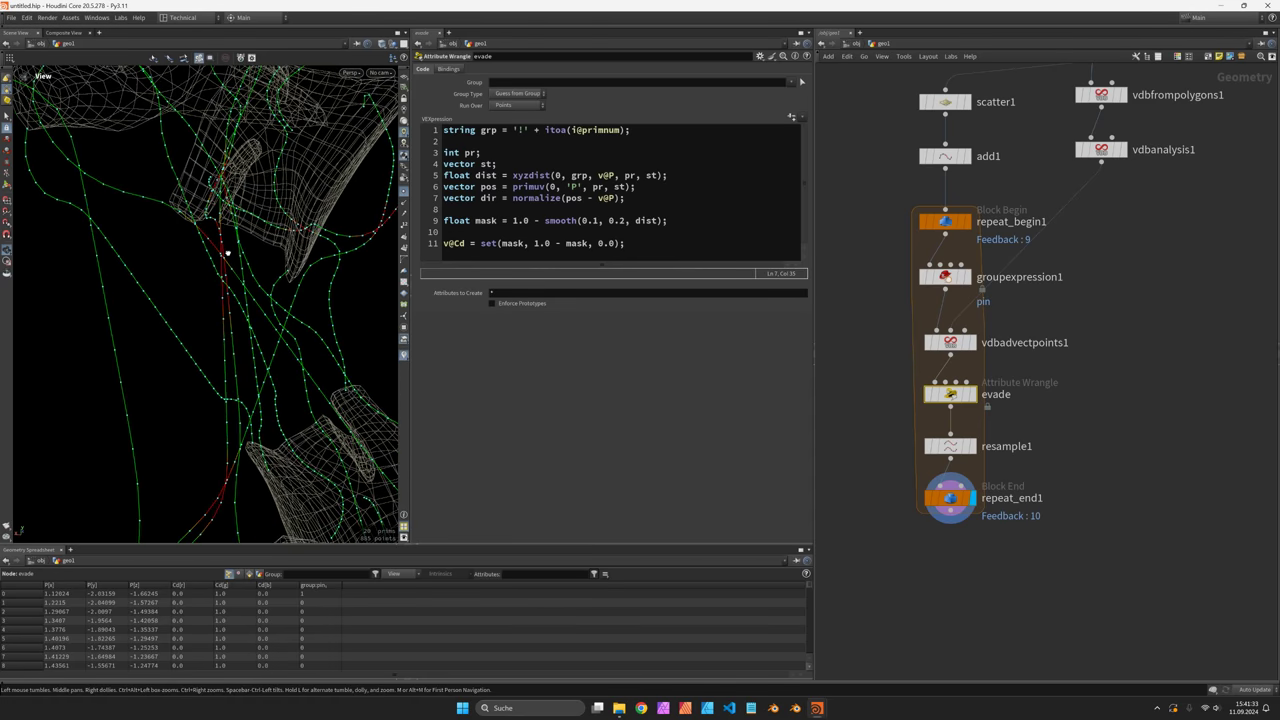
# Step: Offset @P by dir * mask * a, with a read from a new chf('amount') parameter
pyautogui.click(634, 197)
pyautogui.write('v')
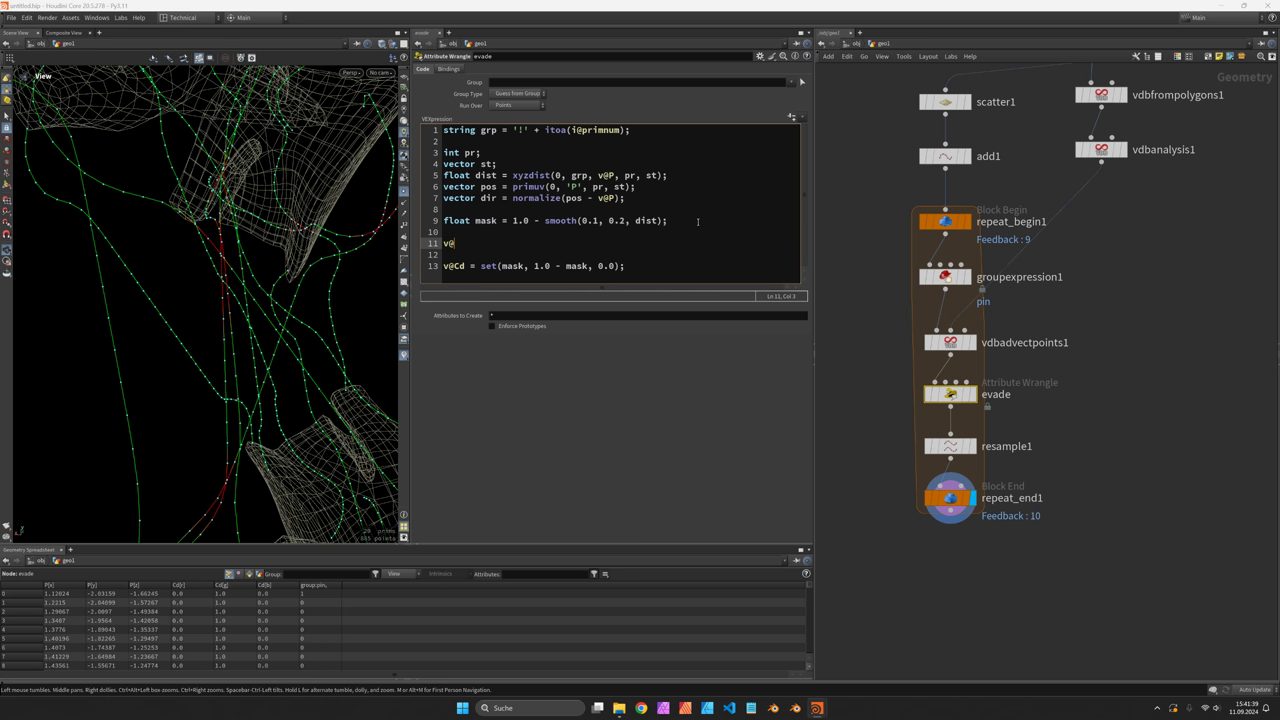
pyautogui.write('@P += dir')
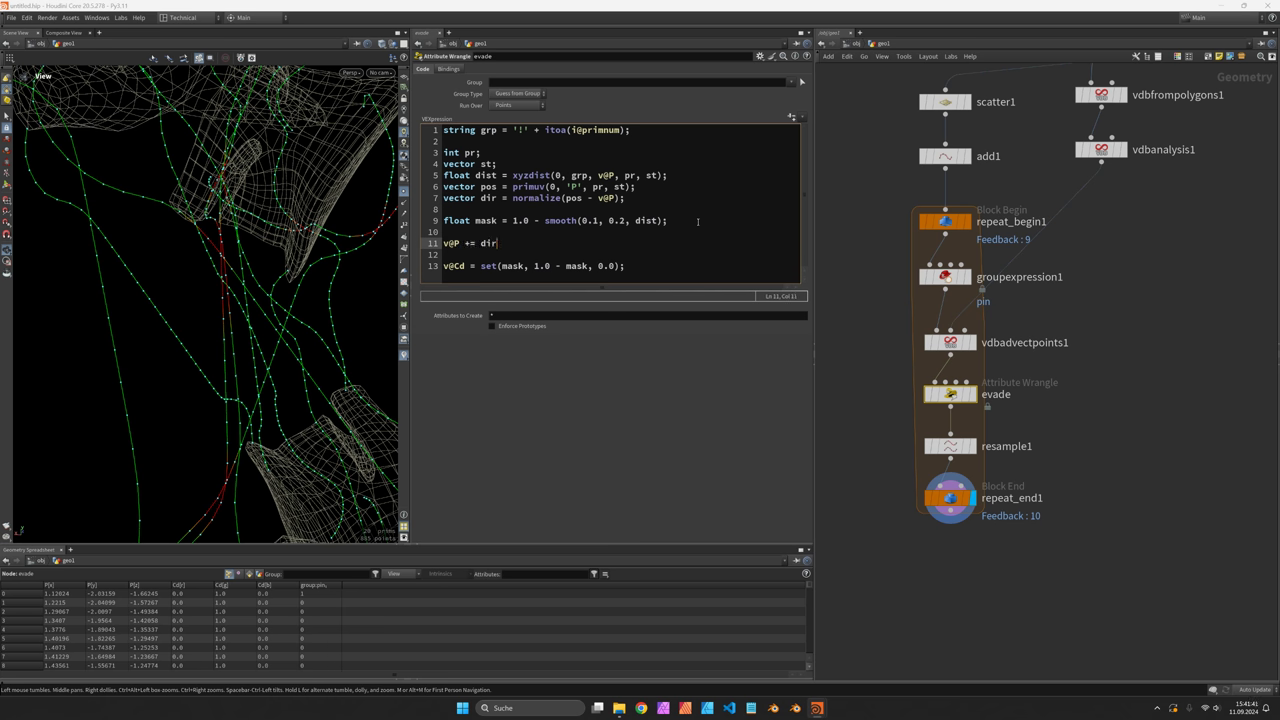
pyautogui.write('* mask *')
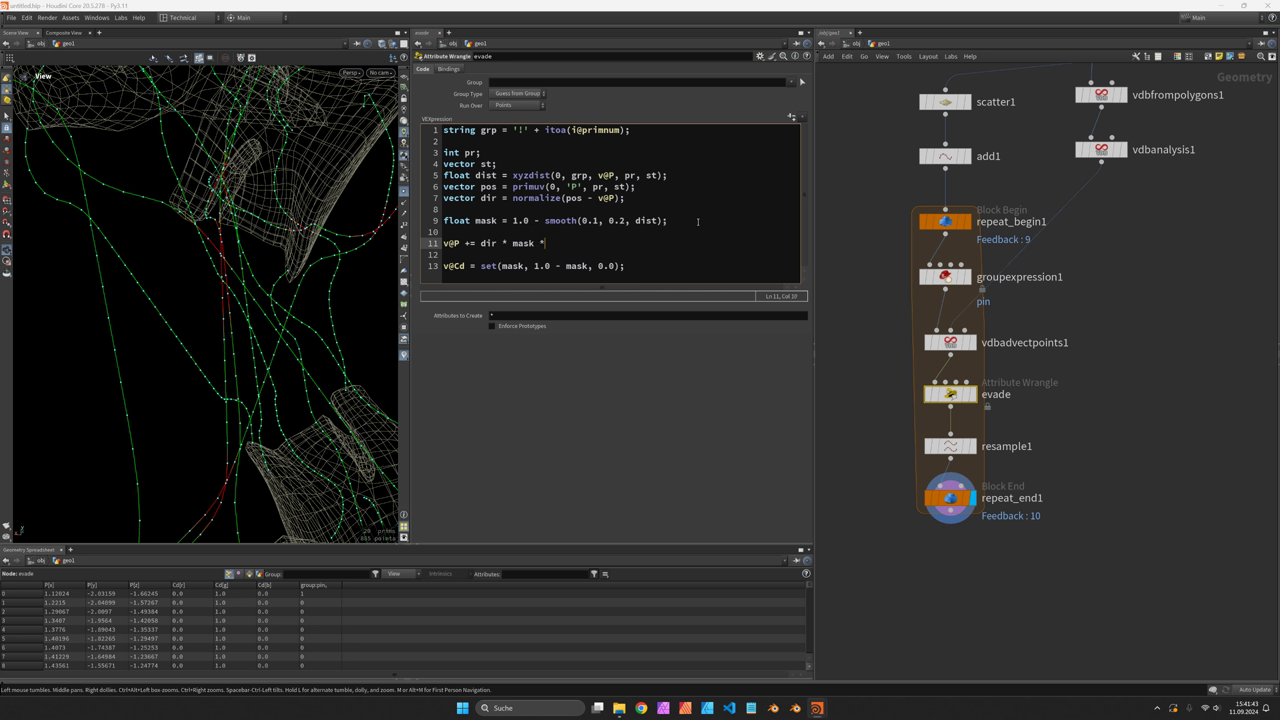
pyautogui.write('amount;')
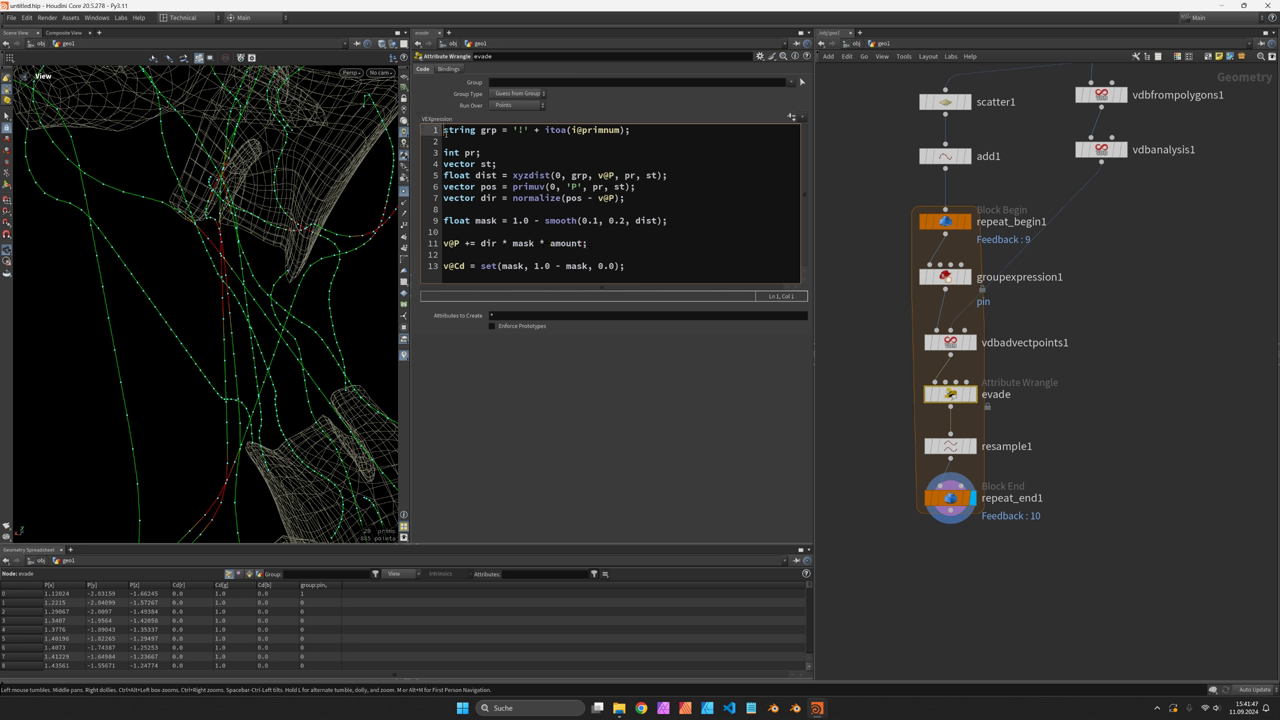
pyautogui.write('float')
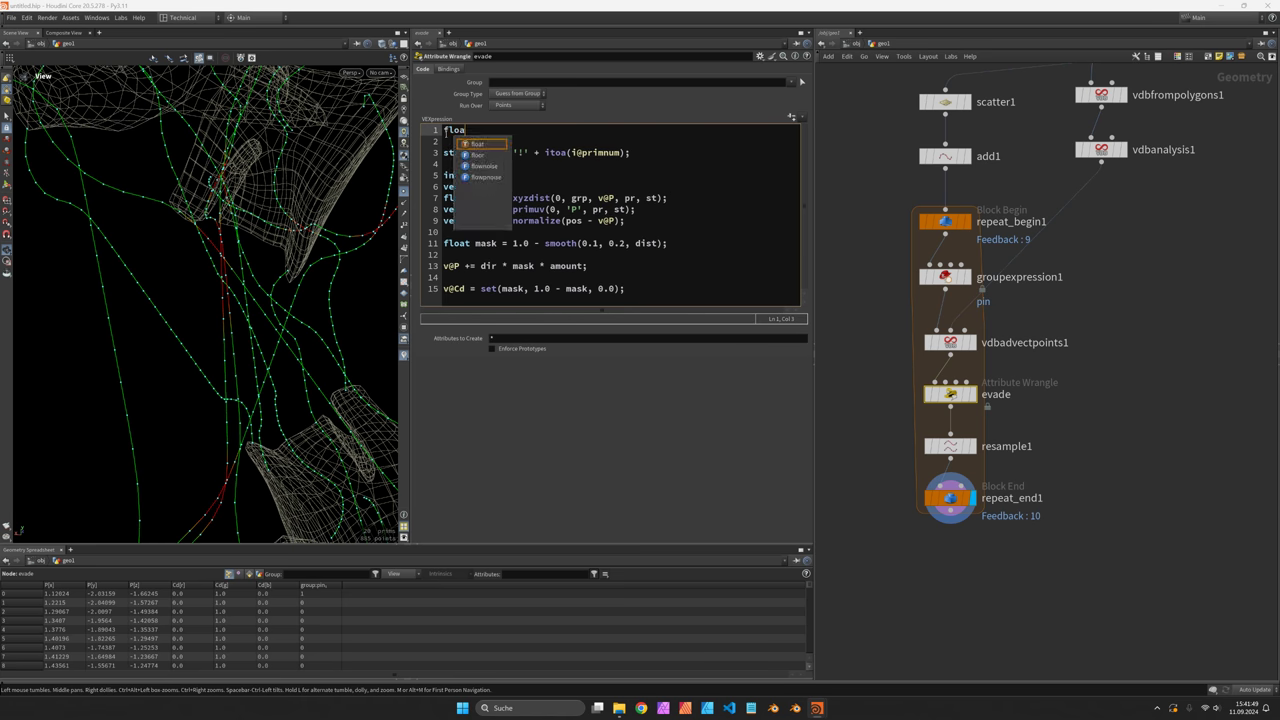
pyautogui.write('a')
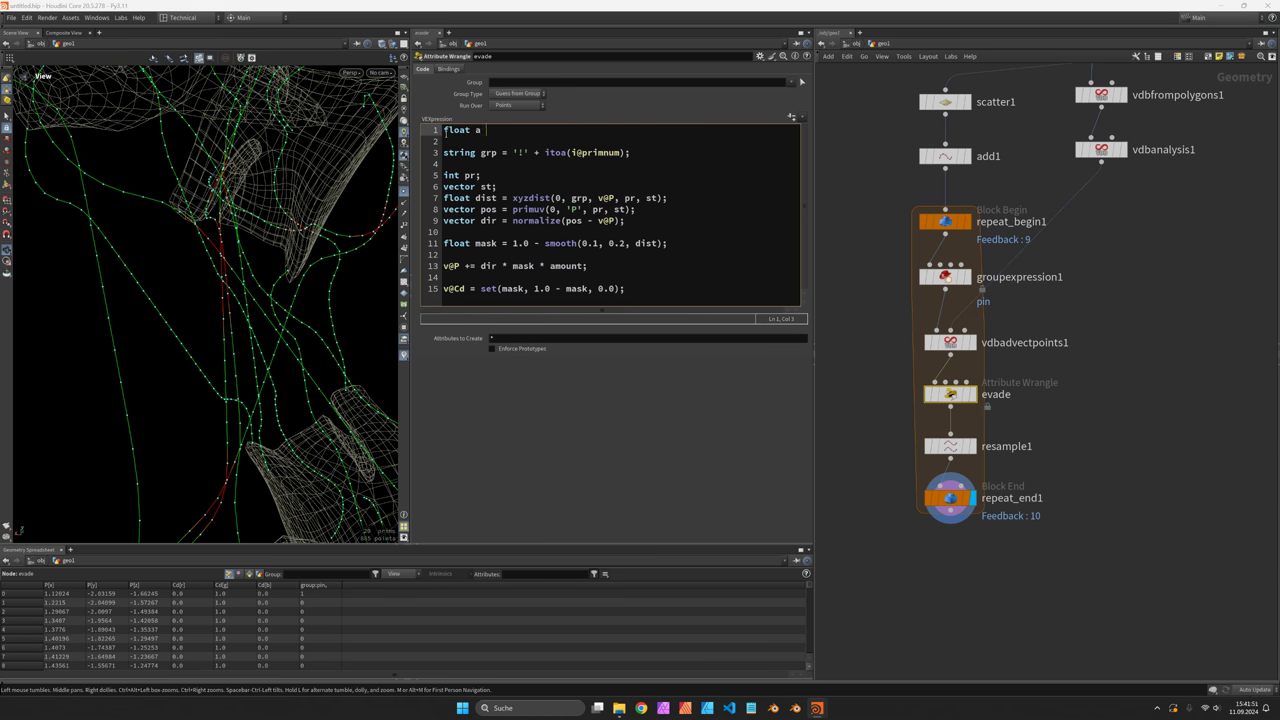
pyautogui.write('= chf();')
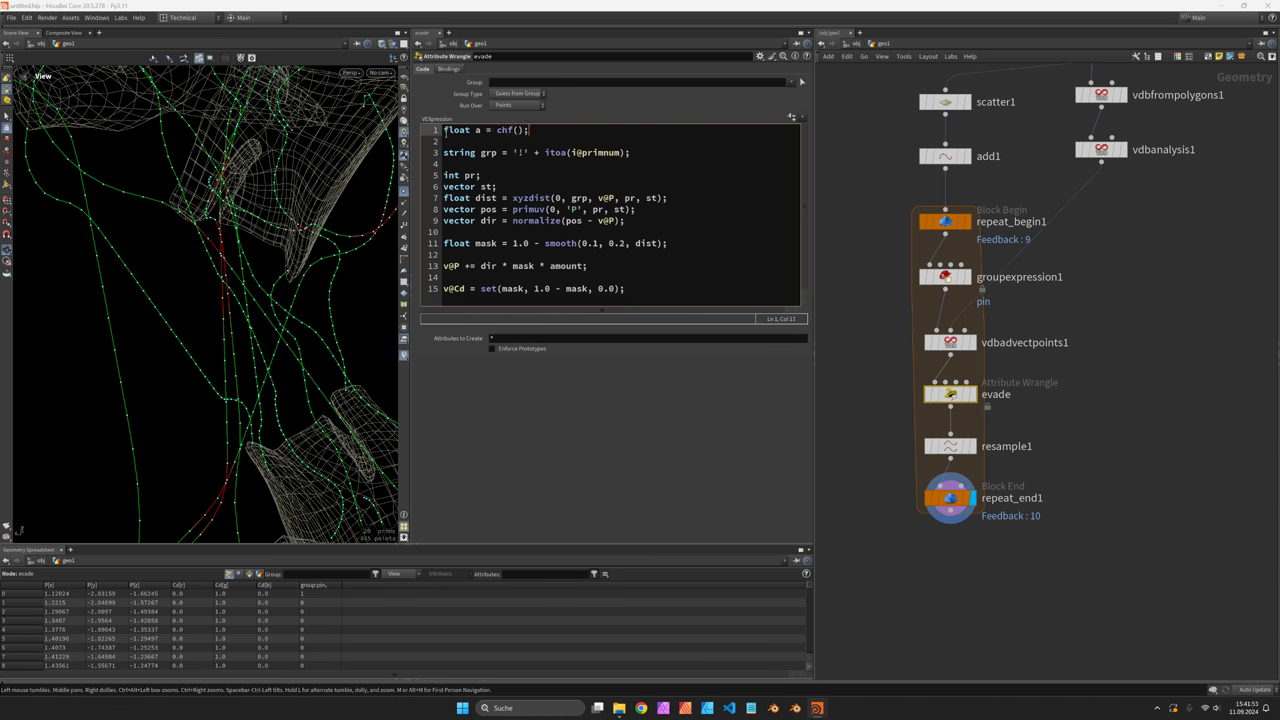
pyautogui.write("amount'")
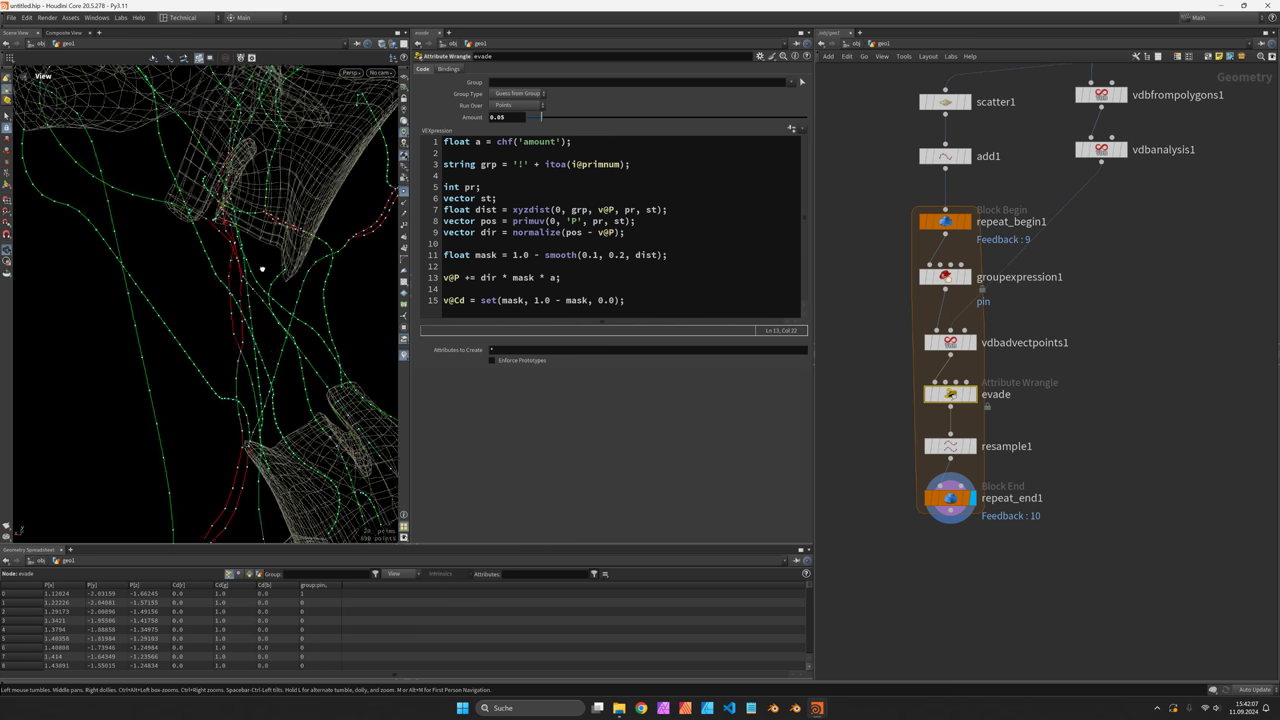
# Step: Raise the evade Amount slider to about 0.076
pyautogui.click(950, 497)
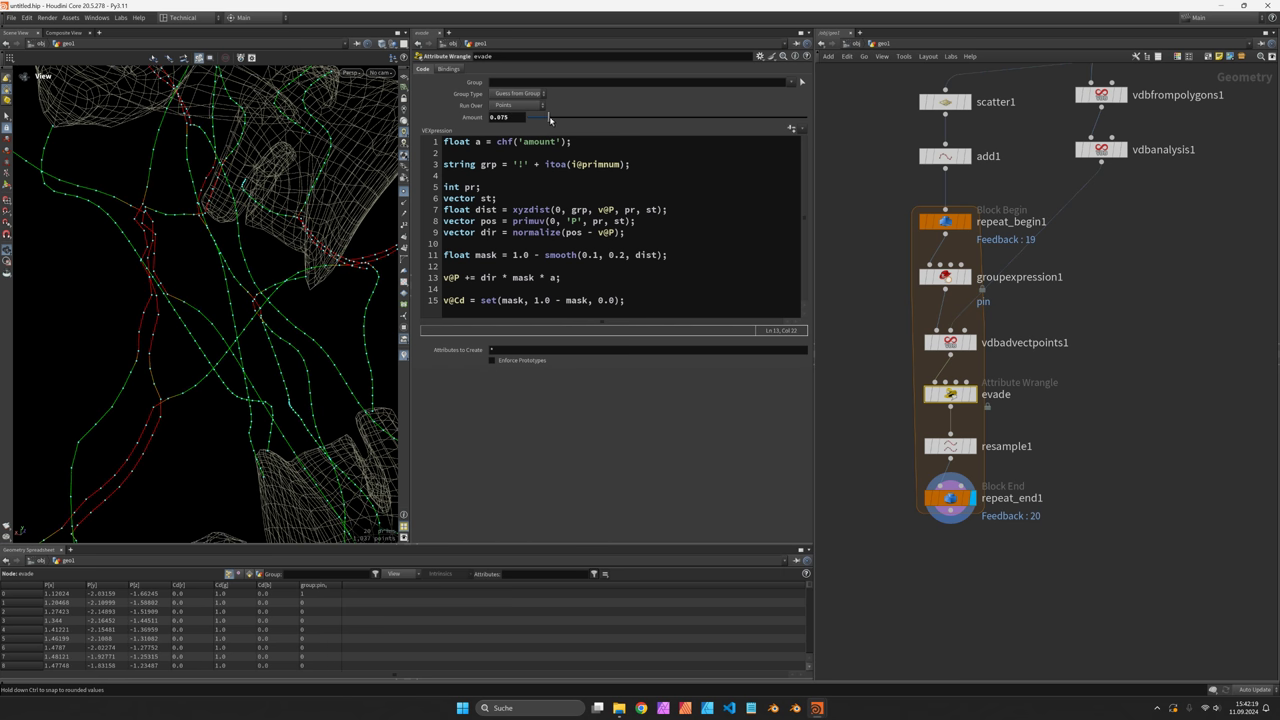
pyautogui.moveTo(548, 117); pyautogui.dragTo(540, 117)
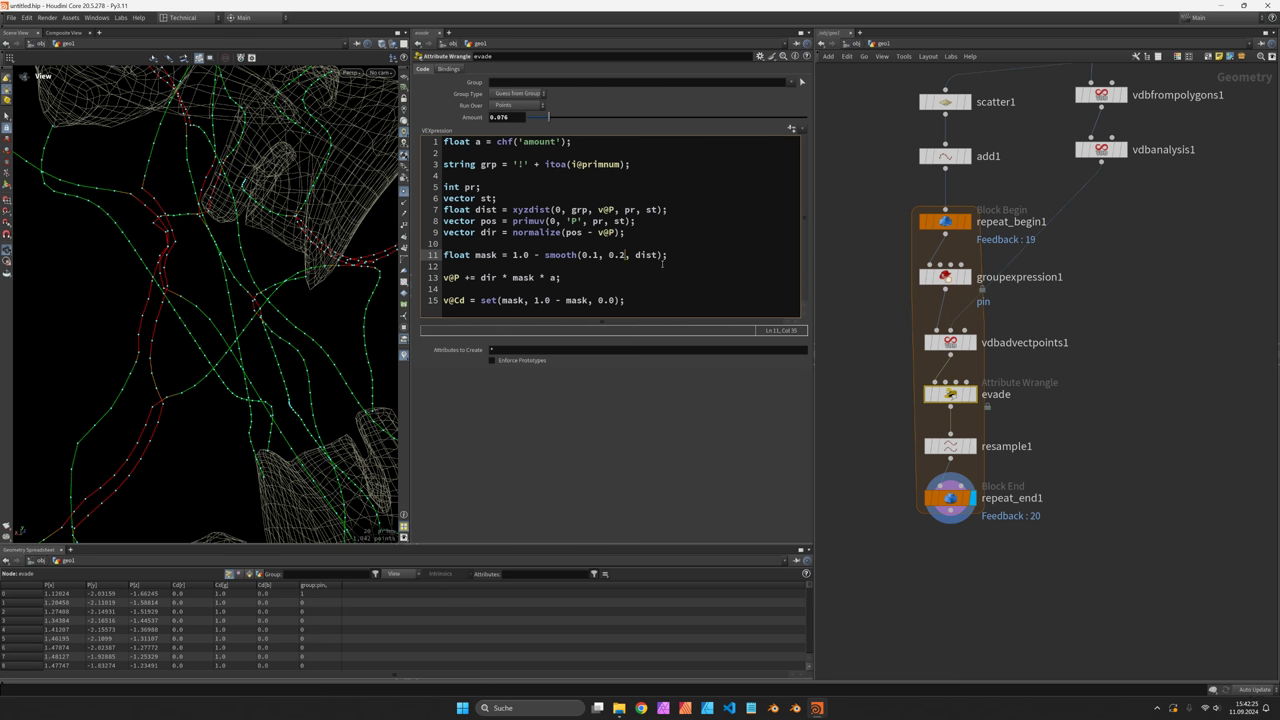
# Step: Add float r = chf('radius') and use smooth(r / 2.0, r, dist) for the mask
pyautogui.doubleClick(645, 254)
pyautogui.write('f')
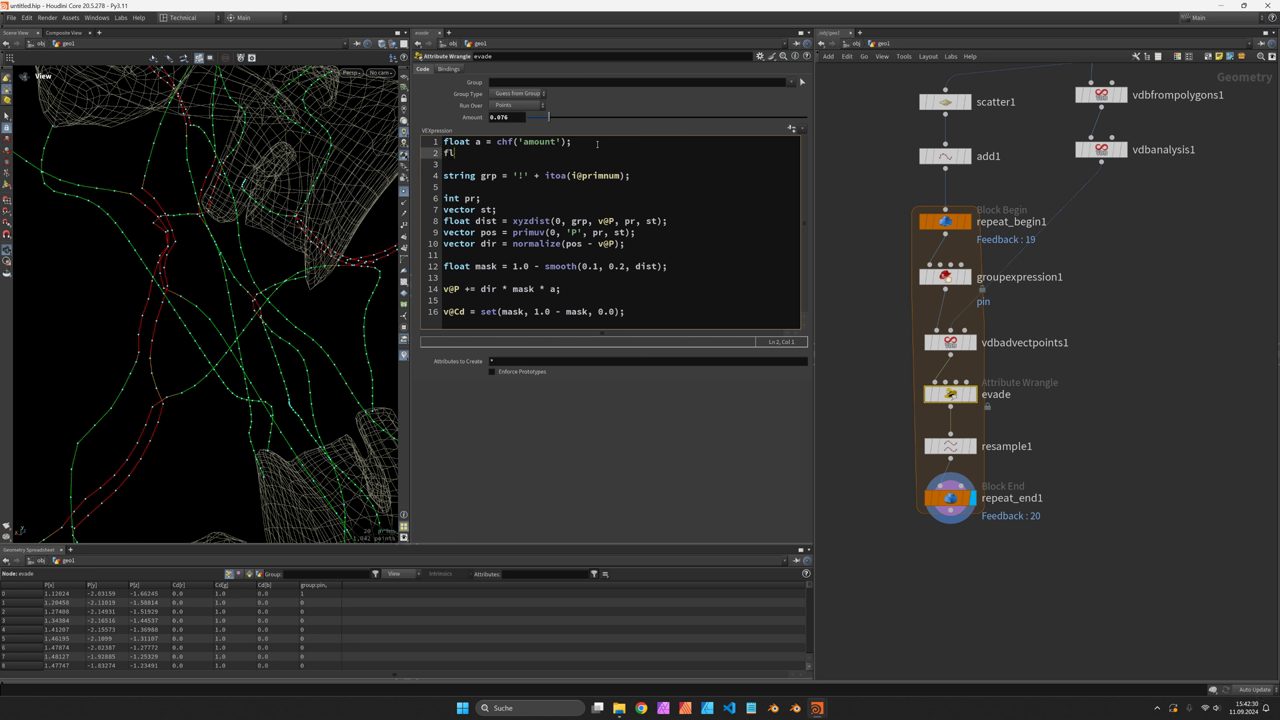
pyautogui.write("loat r = chf('');")
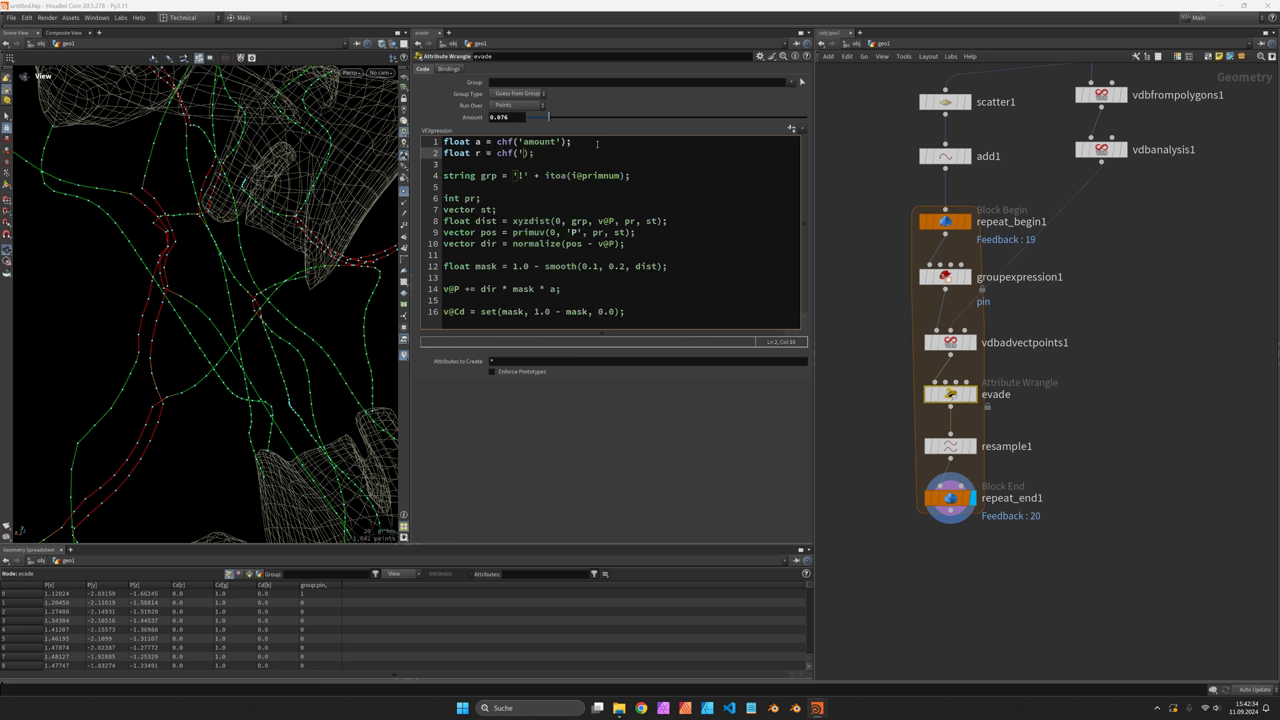
pyautogui.write('adius')
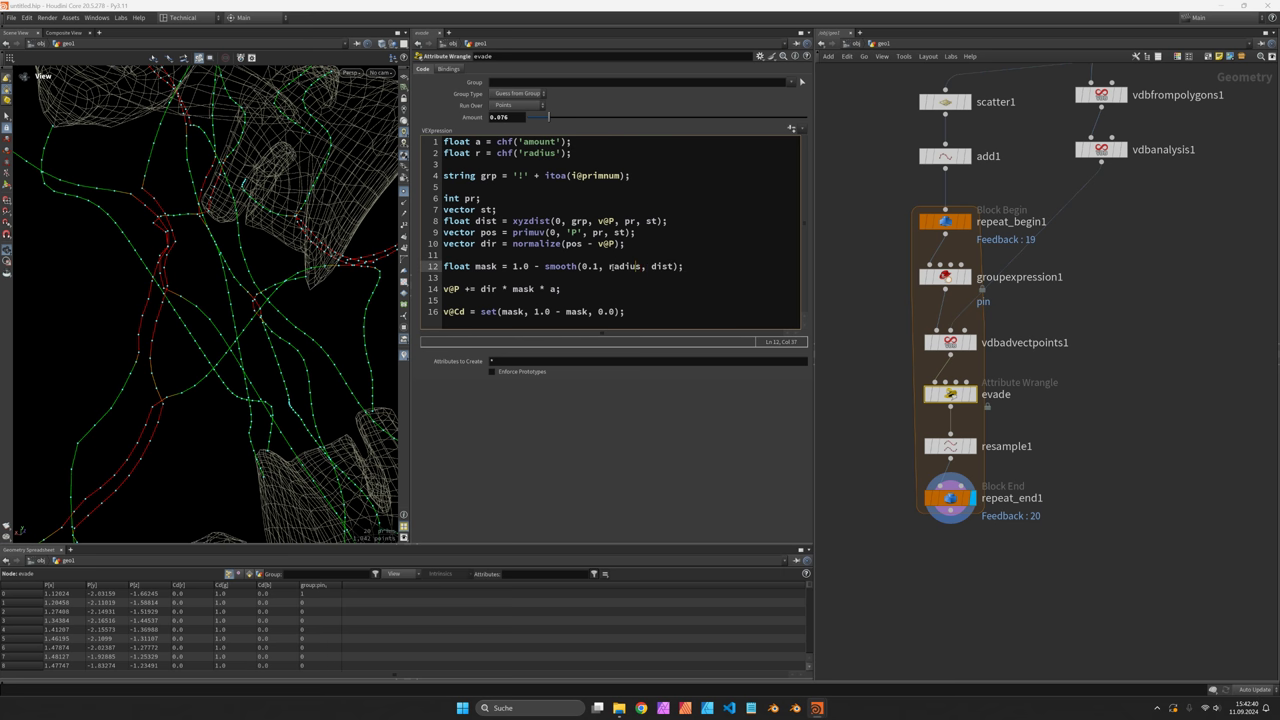
pyautogui.doubleClick(588, 266)
pyautogui.write('r / 2.')
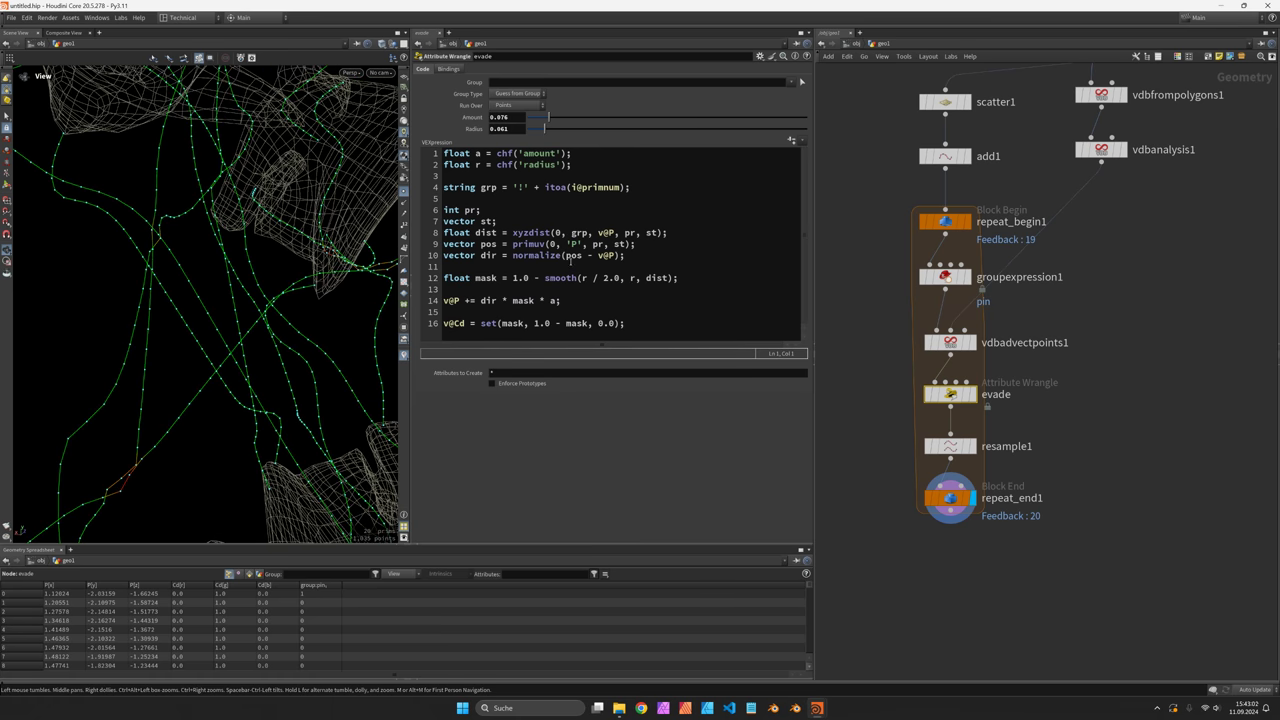
# Step: Add float b = fit01(rand(i@primnum), 0.5, 1.0) and multiply the push by b
pyautogui.click(453, 300)
pyautogui.write('float b =')
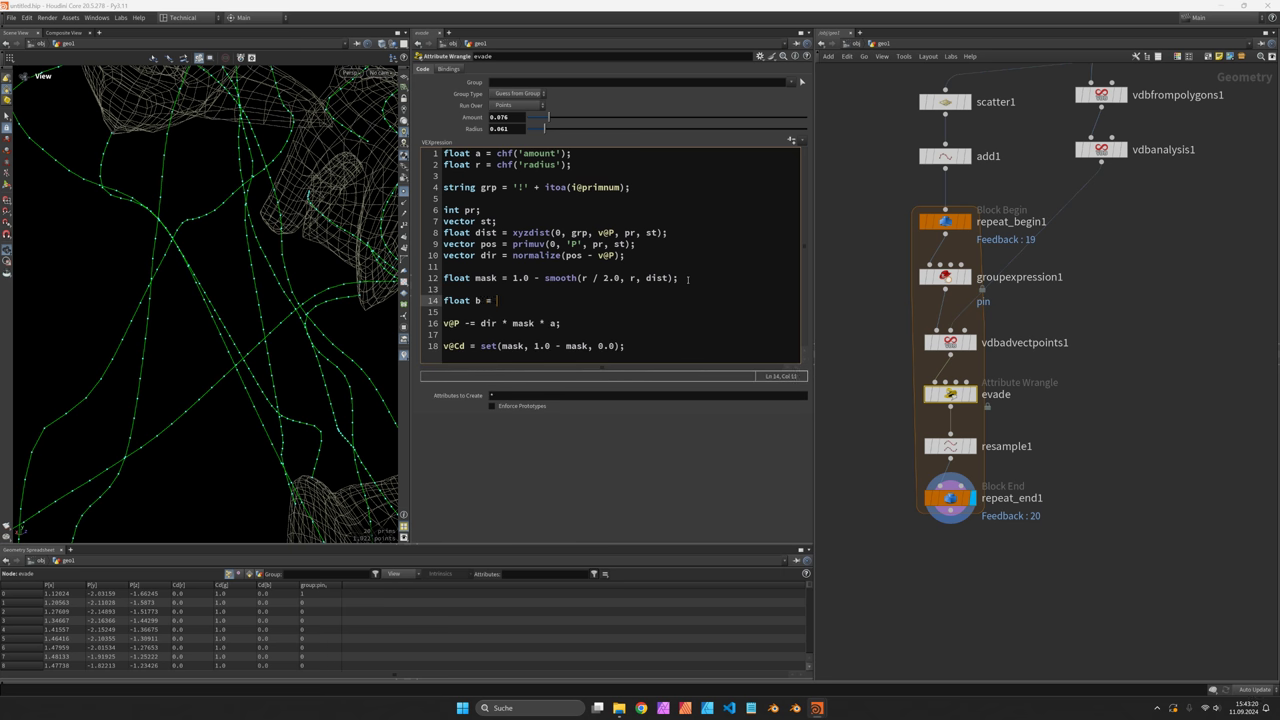
pyautogui.write('fit01(')
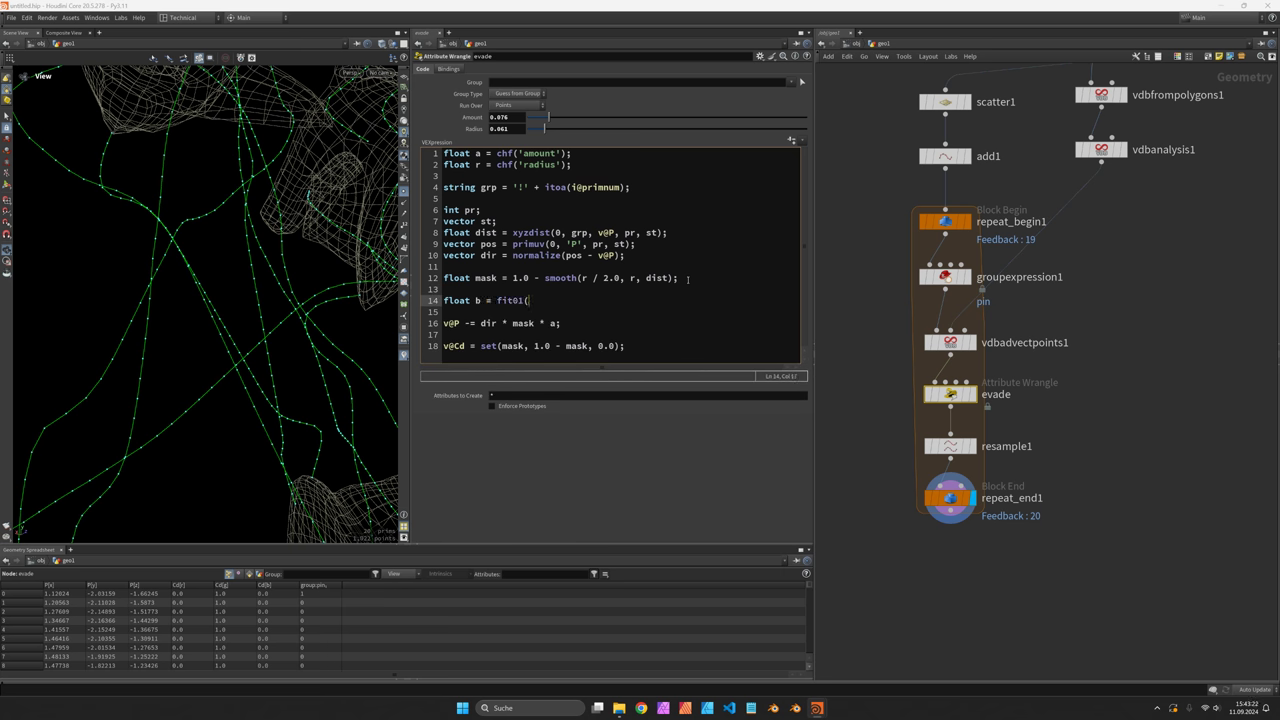
pyautogui.write('rand(i@primnum), 0.5,')
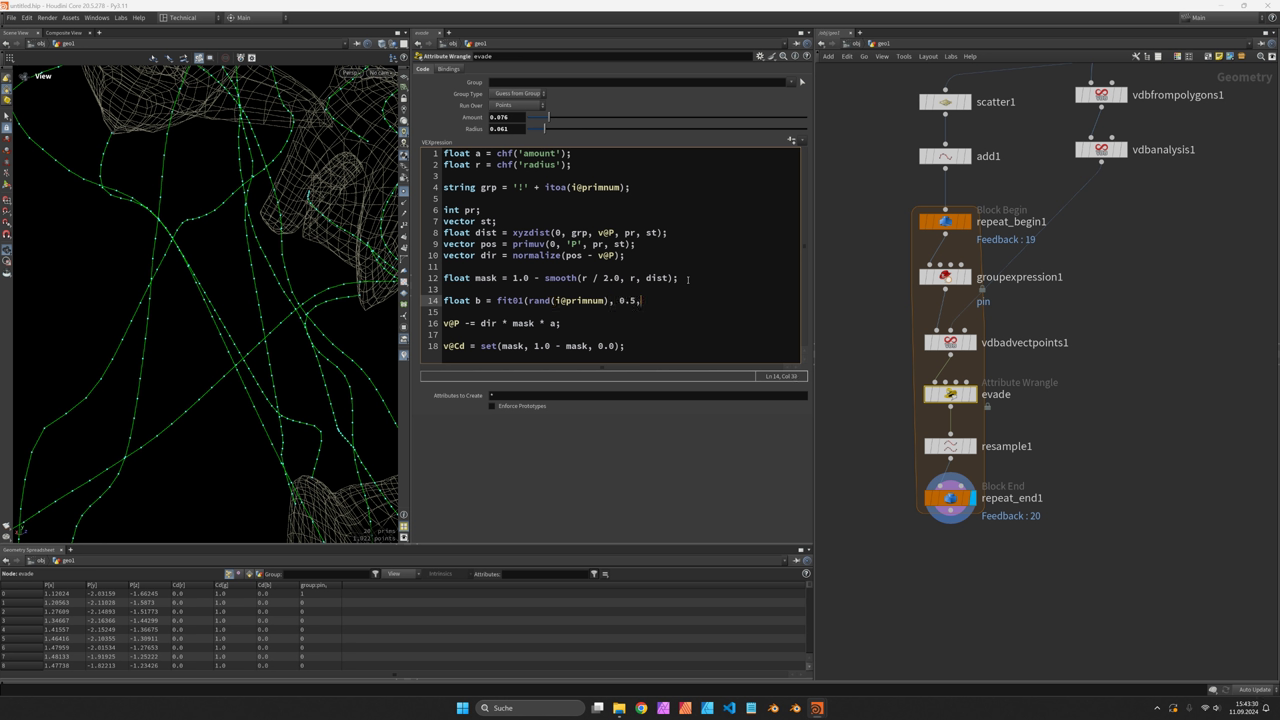
pyautogui.write('1.0);')
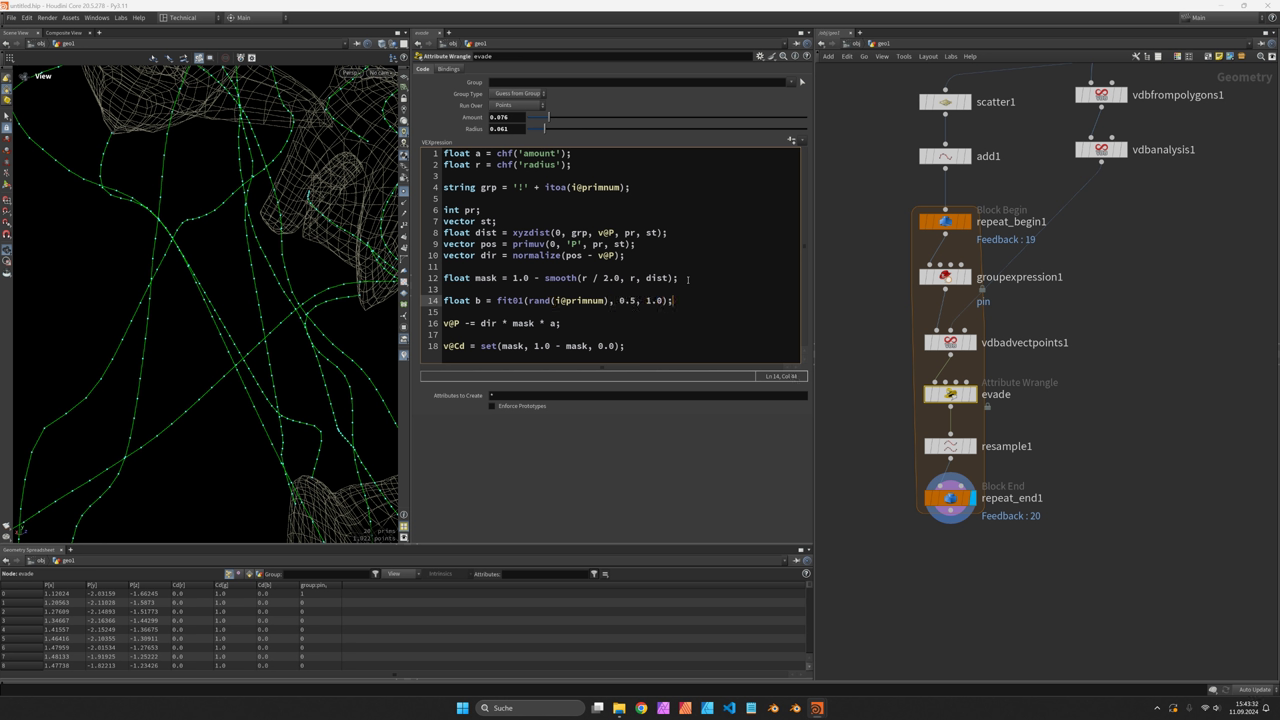
pyautogui.write('*')
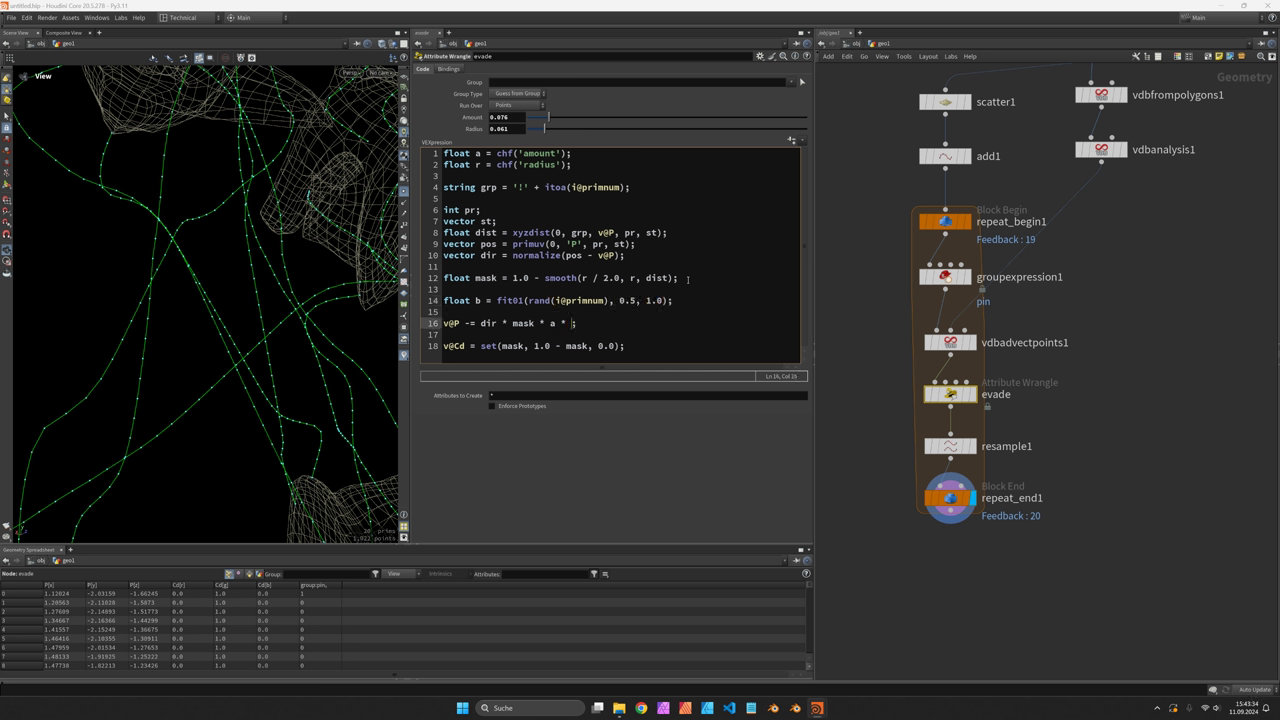
pyautogui.write('b')
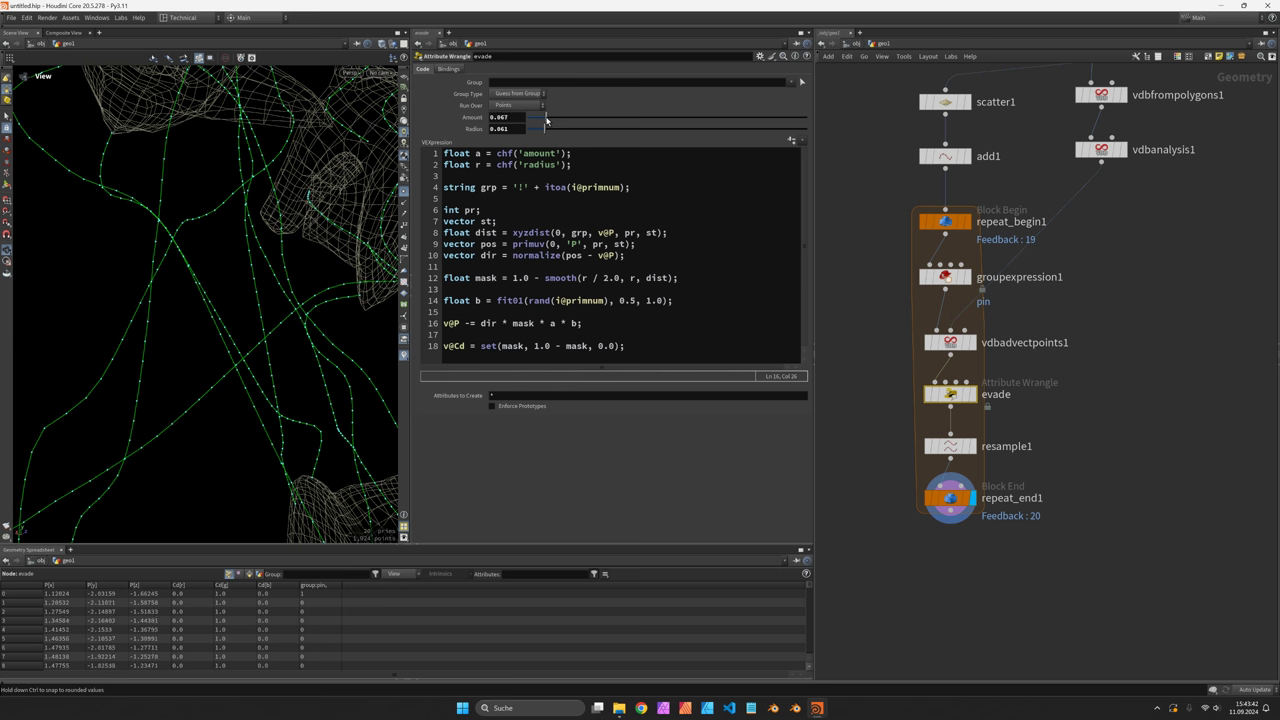
# Step: Set evade Amount to about 0.068 and Radius to 0.09, then select scatter1
pyautogui.moveTo(545, 128); pyautogui.dragTo(555, 128)
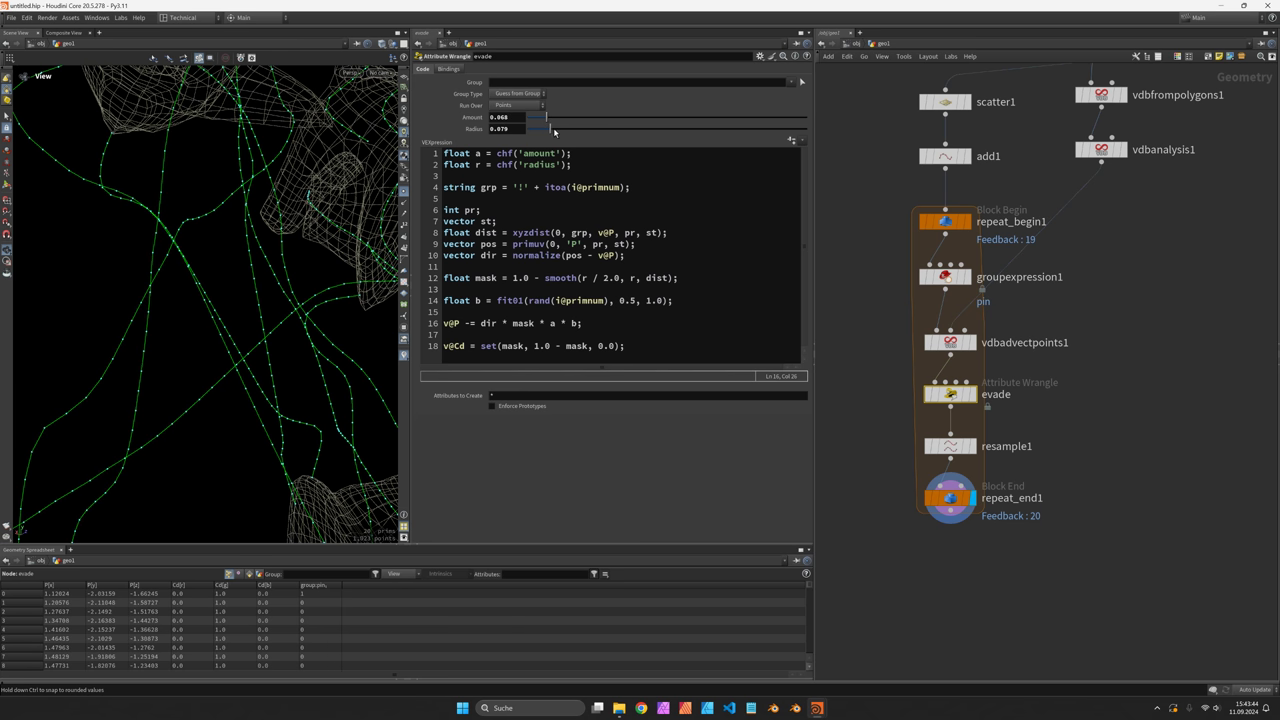
pyautogui.moveTo(200, 300); pyautogui.dragTo(280, 315)
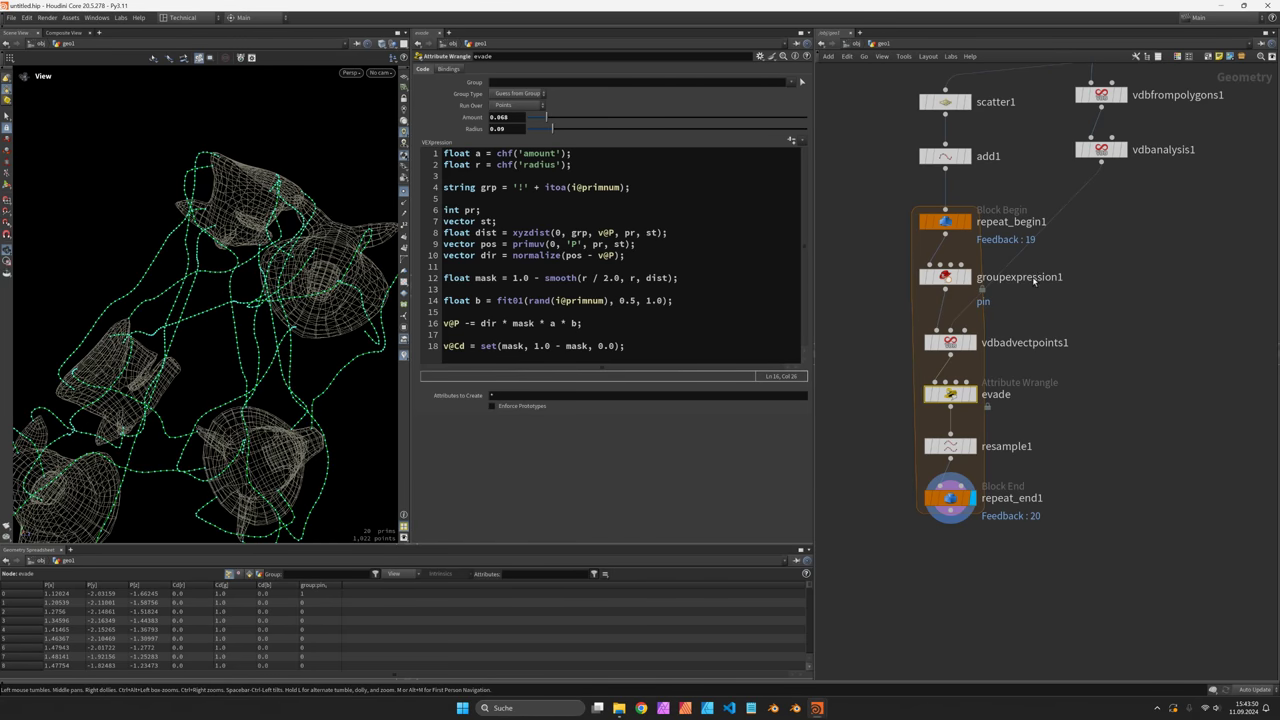
pyautogui.click(948, 103)
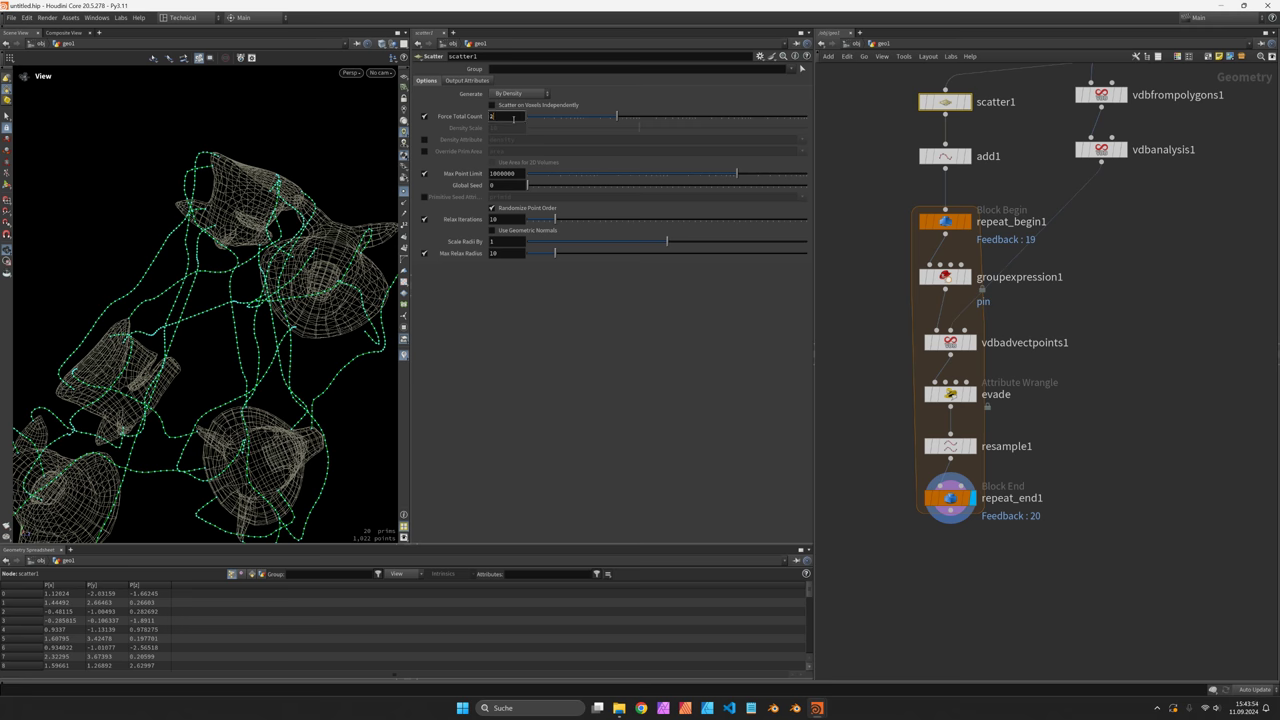
# Step: Set scatter1's Force Total Count to 200 points
pyautogui.write('200')
pyautogui.write('smoo')
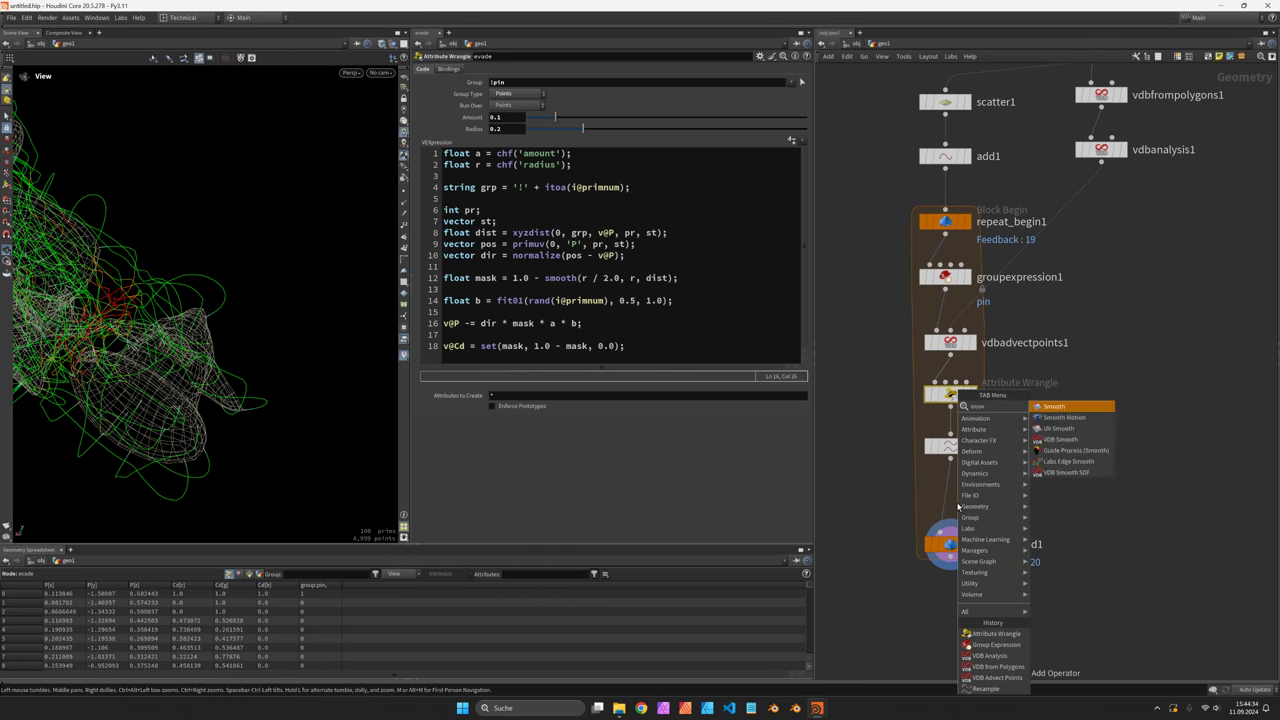
# Step: Add a Smooth node inside the loop and set repeat_end1 Iterations to 100
pyautogui.click(1067, 407)
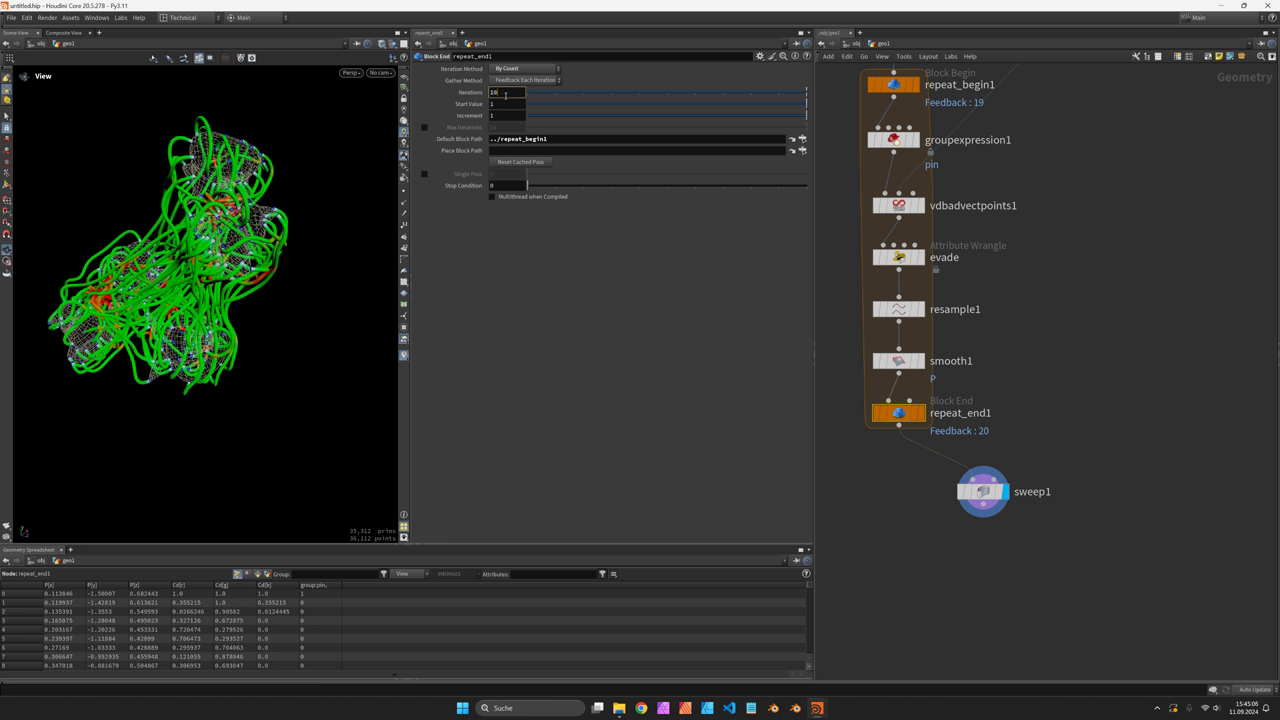
pyautogui.write('100')
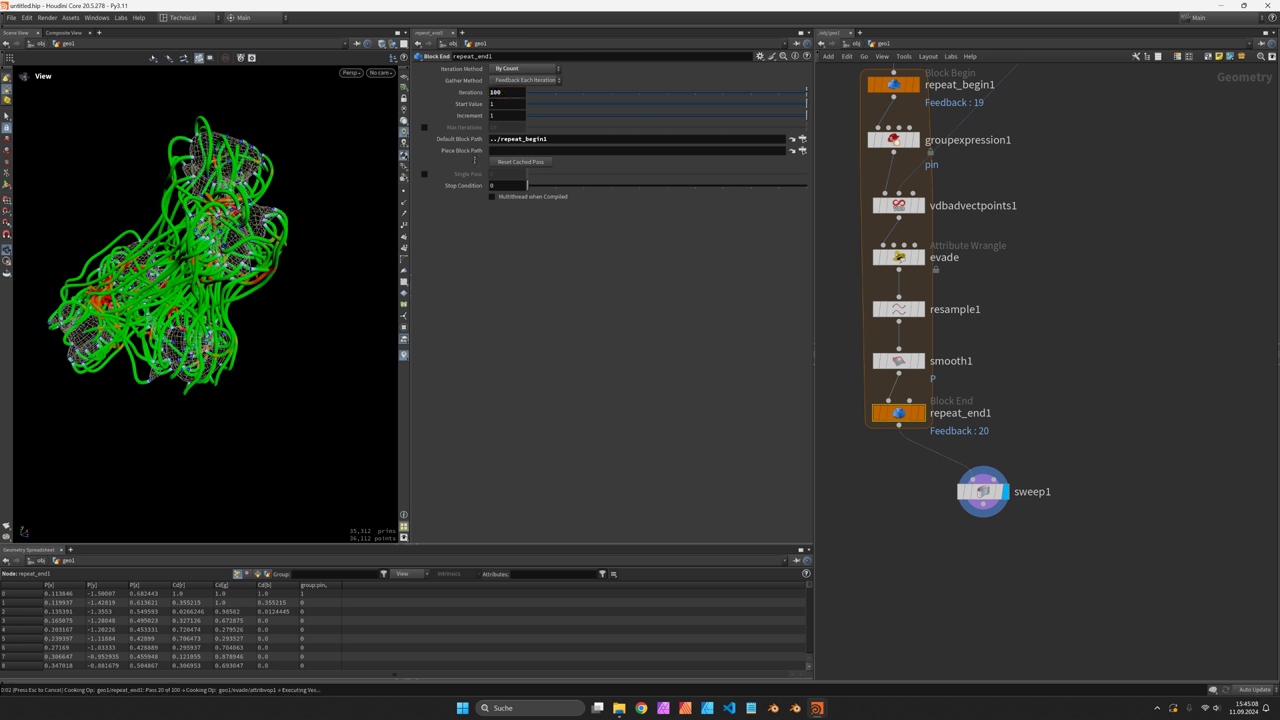